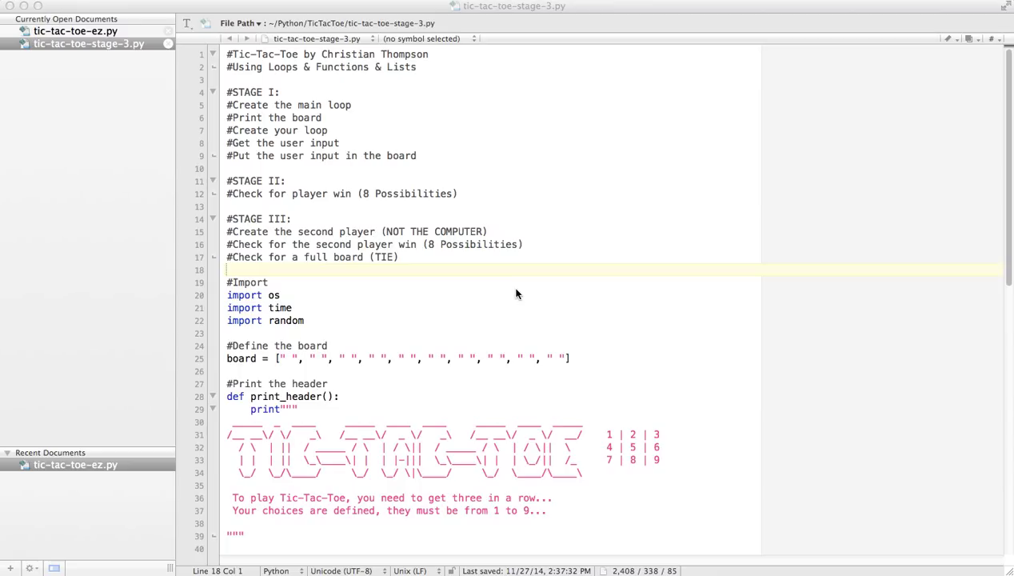
{"action": "mouse_move", "coordinate": [352, 210]}
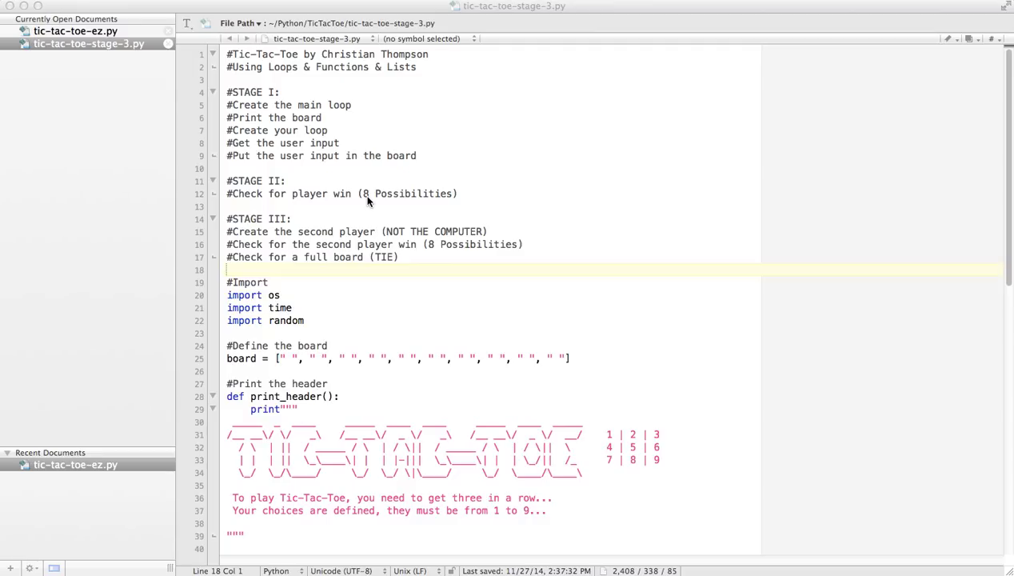
{"action": "mouse_move", "coordinate": [334, 163]}
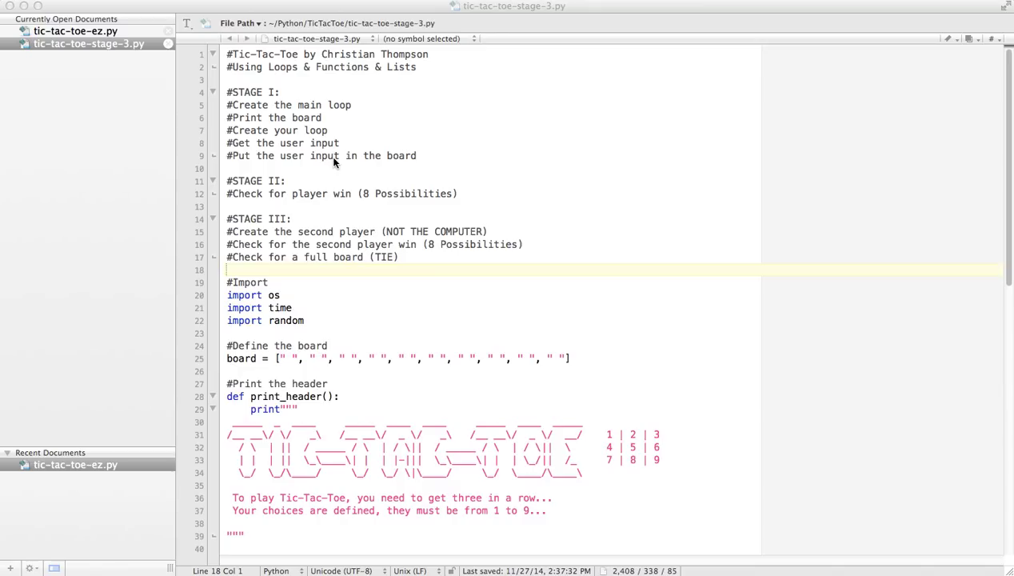
{"action": "mouse_move", "coordinate": [742, 564]}
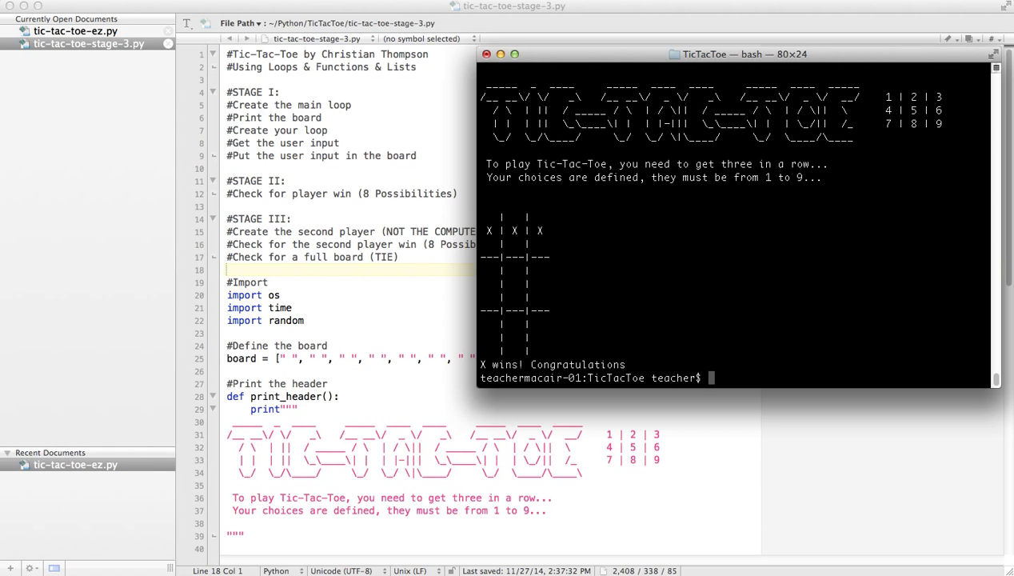
{"action": "mouse_move", "coordinate": [607, 129]}
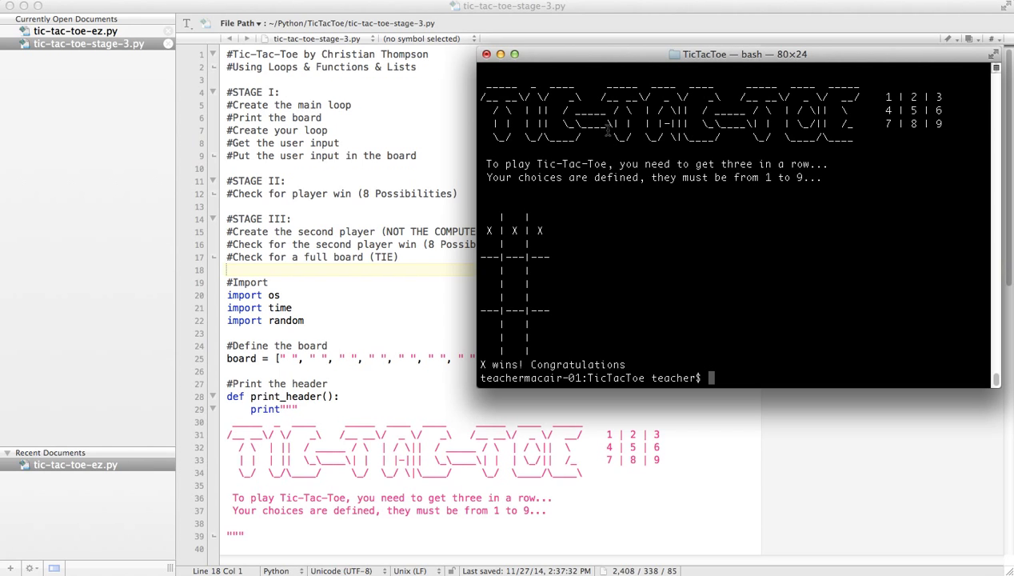
{"action": "mouse_move", "coordinate": [602, 220]}
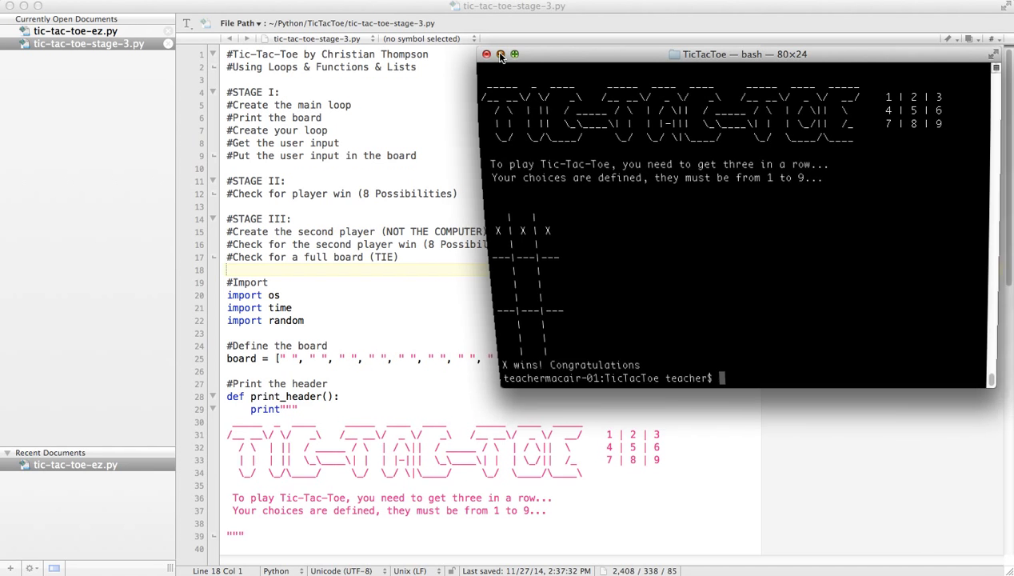
- Close Terminal and duplicate X's turn code (lines 60–83) below the break line
{"action": "left_click", "coordinate": [486, 53]}
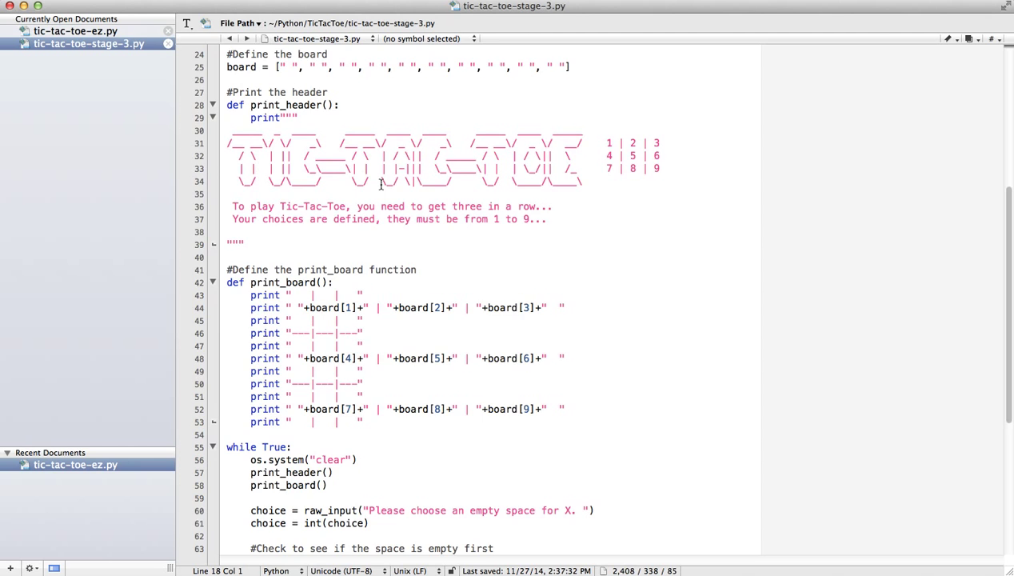
{"action": "scroll", "scroll_direction": "down", "scroll_amount": 3}
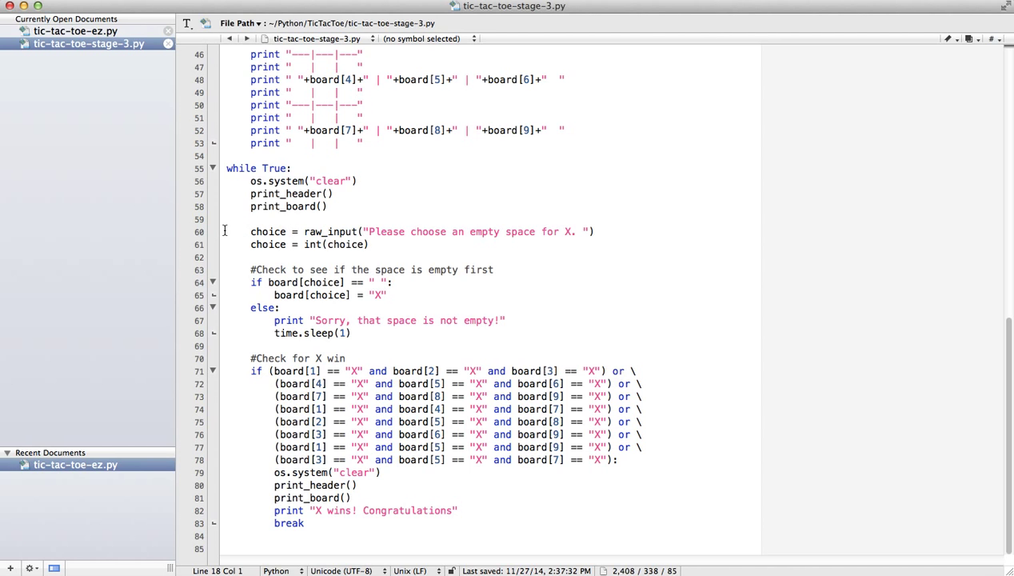
{"action": "left_click_drag", "start_coordinate": [250, 231], "coordinate": [312, 435]}
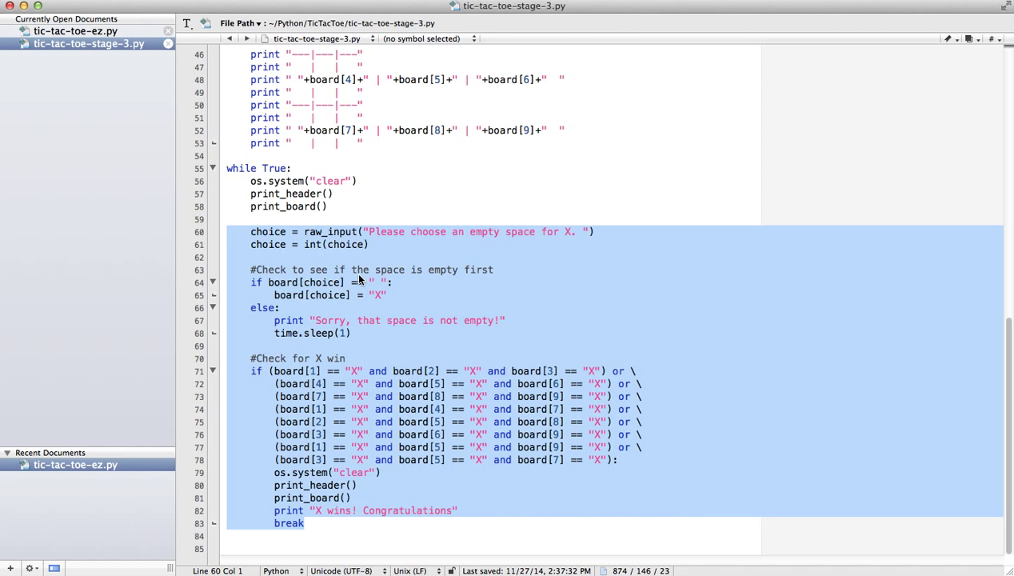
{"action": "left_click", "coordinate": [304, 523]}
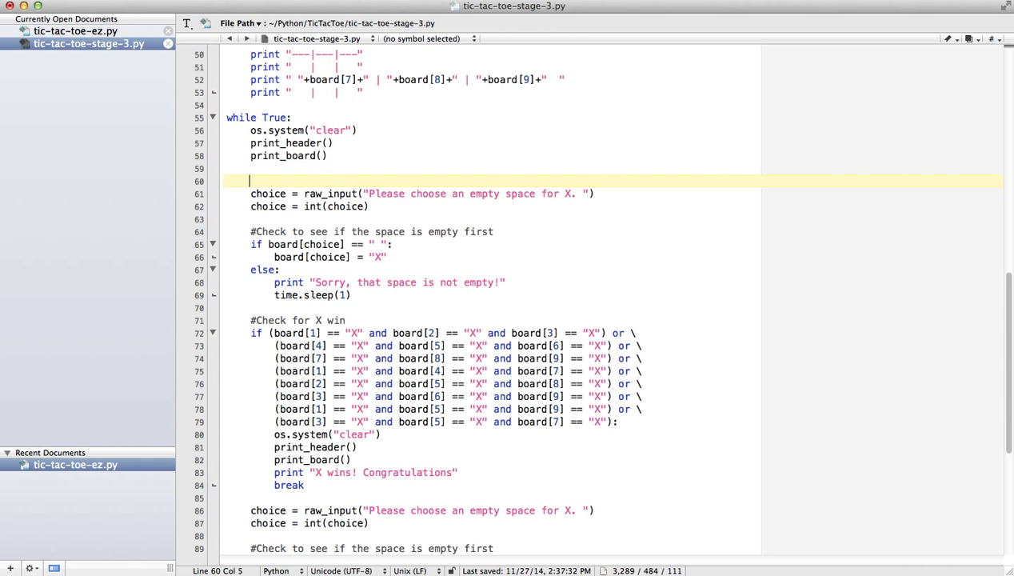
- Add '#Get Player X Input' and '#Get Player O Input' comments above each turn block
{"action": "type", "text": "#Ge"}
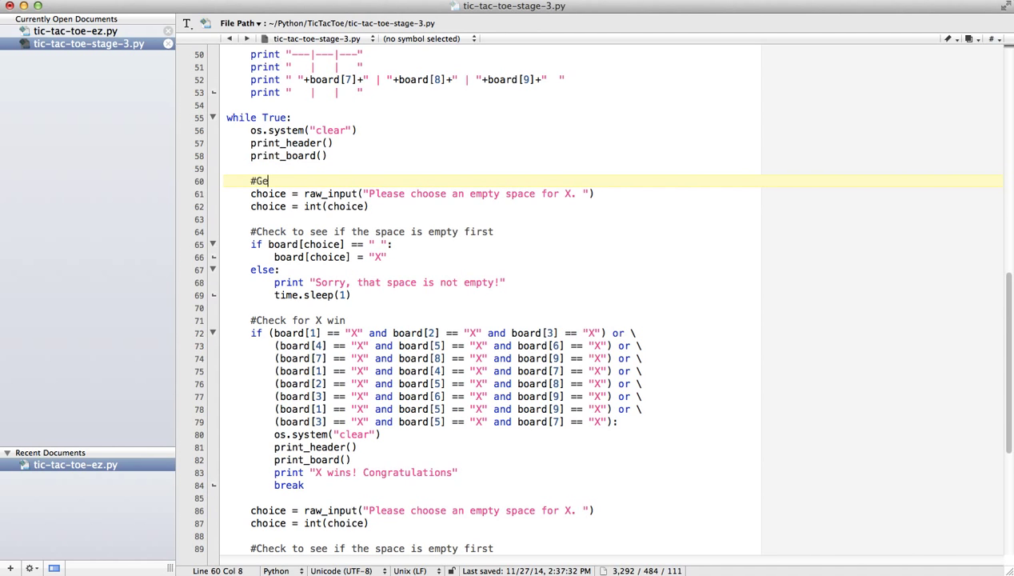
{"action": "type", "text": "t Player X Input"}
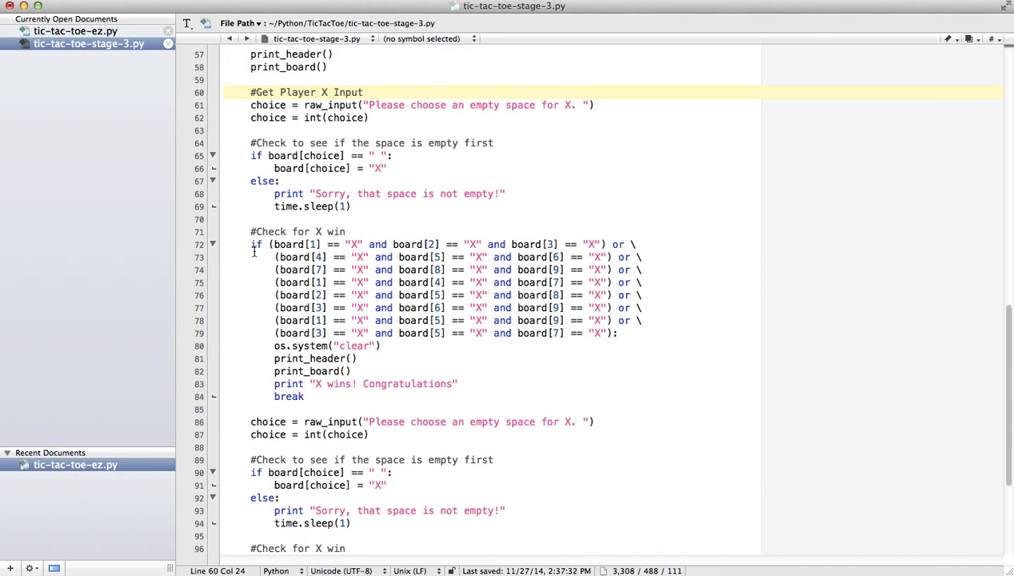
{"action": "scroll", "scroll_direction": "down", "scroll_amount": 3}
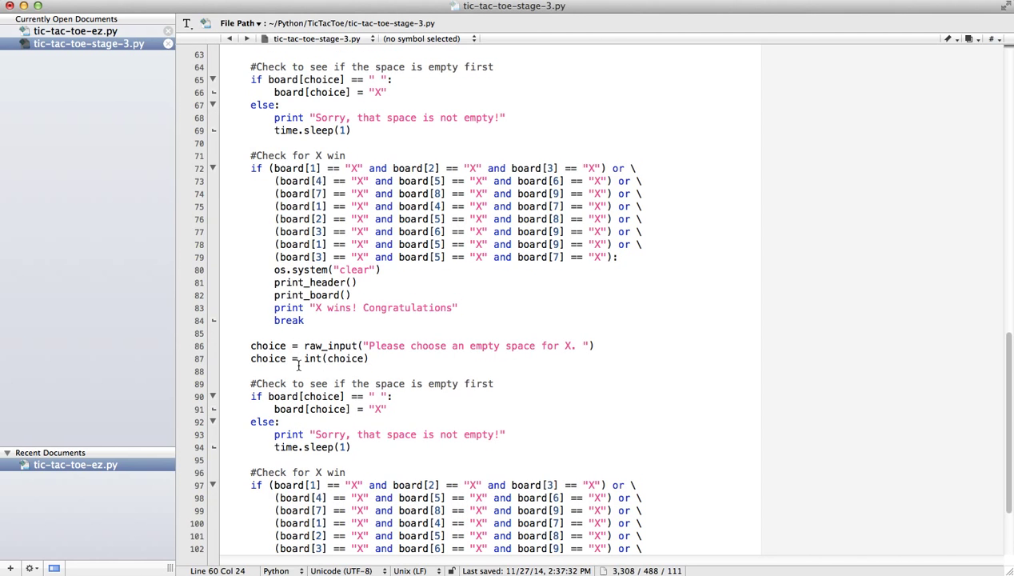
{"action": "left_click", "coordinate": [251, 332]}
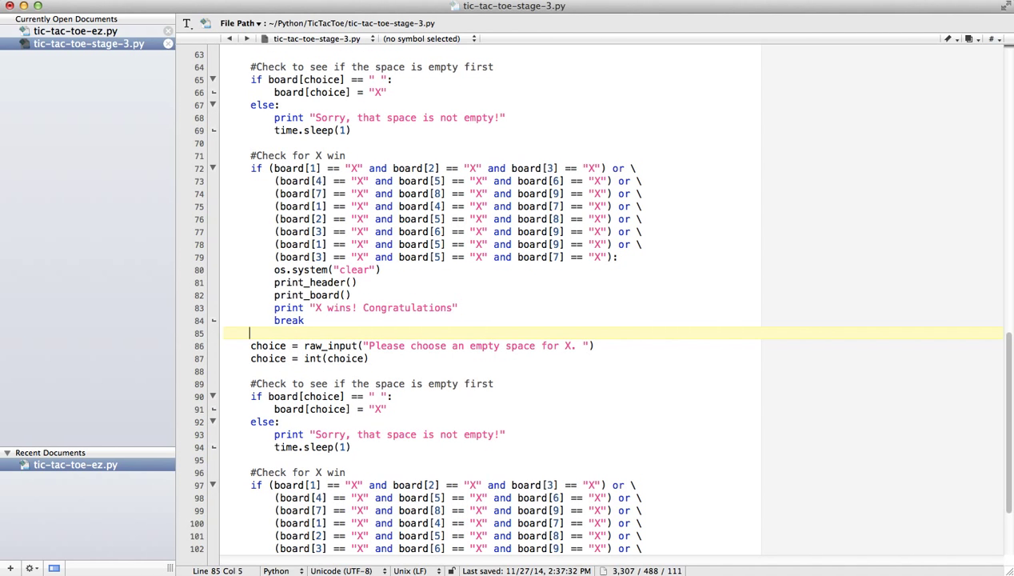
{"action": "type", "text": "Get"}
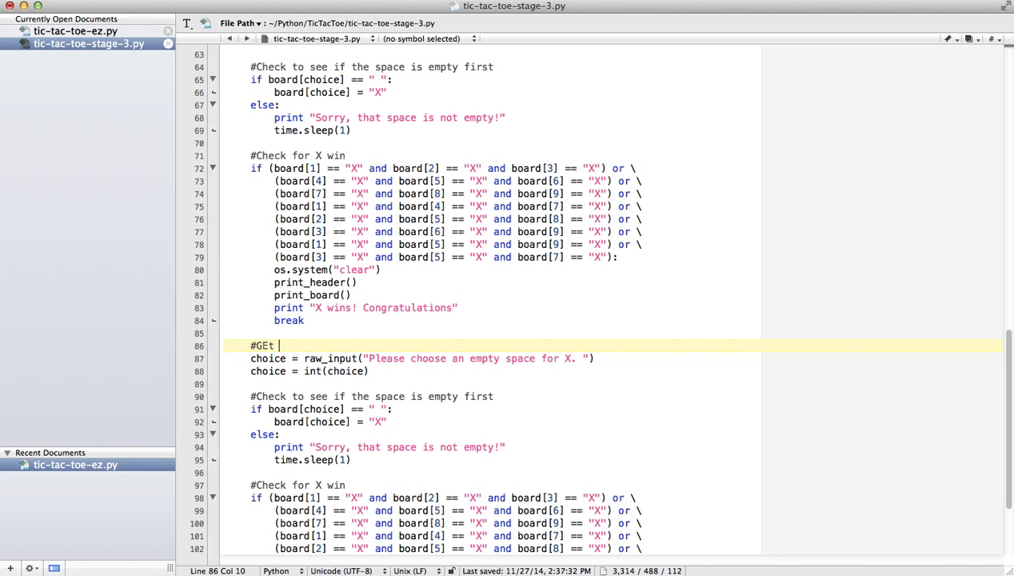
{"action": "type", "text": "Player"}
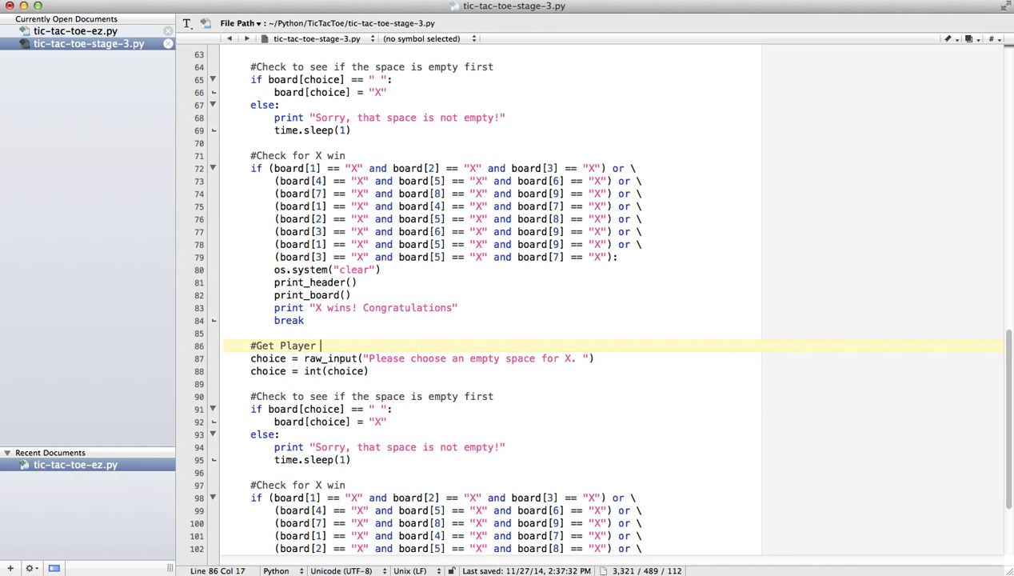
{"action": "type", "text": "O Input"}
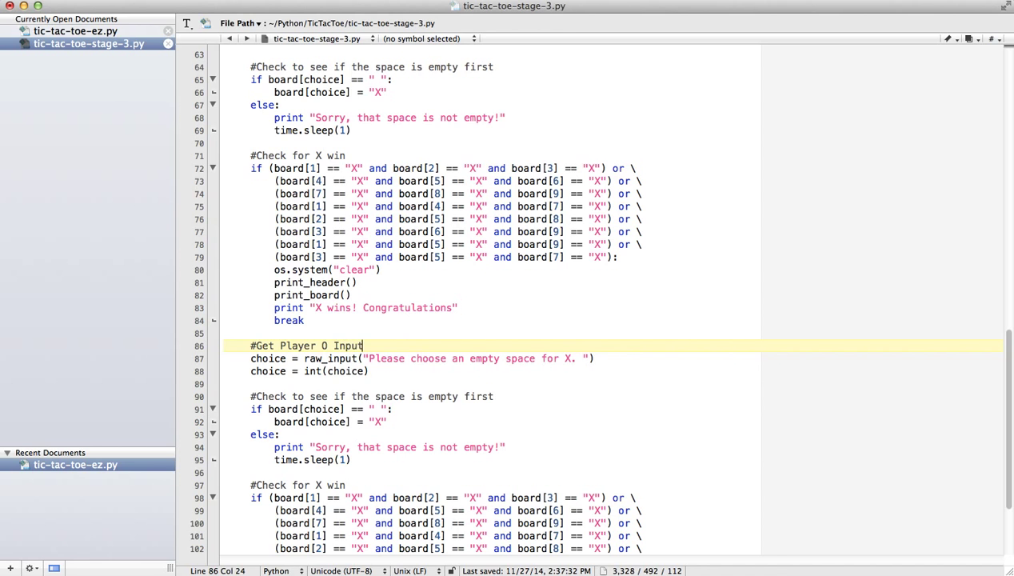
{"action": "scroll", "scroll_direction": "down", "scroll_amount": 3}
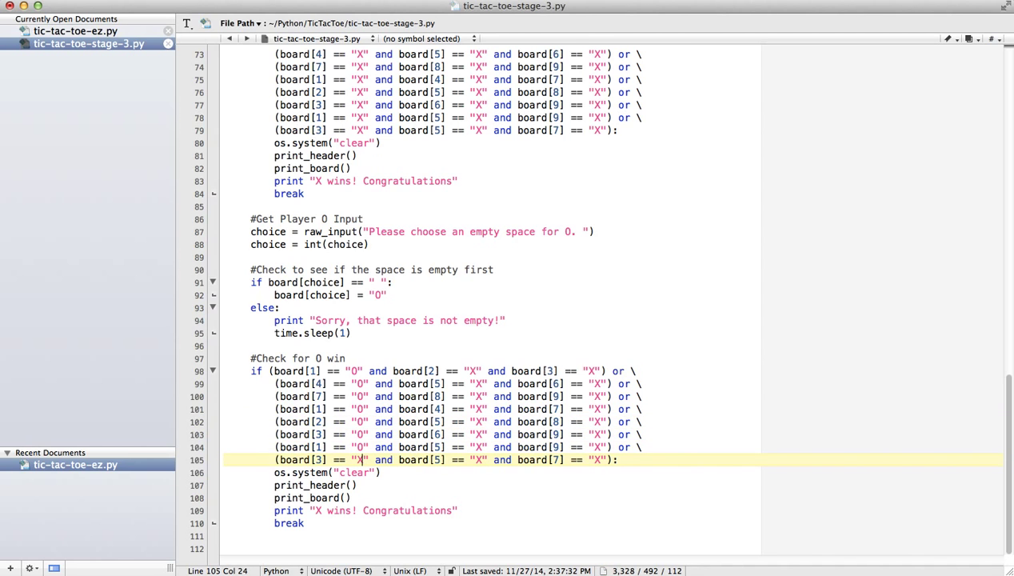
- Change remaining X marks to O in O's win check and 'O wins! Congratulations', then save
{"action": "left_click", "coordinate": [475, 371]}
{"action": "type", "text": "O"}
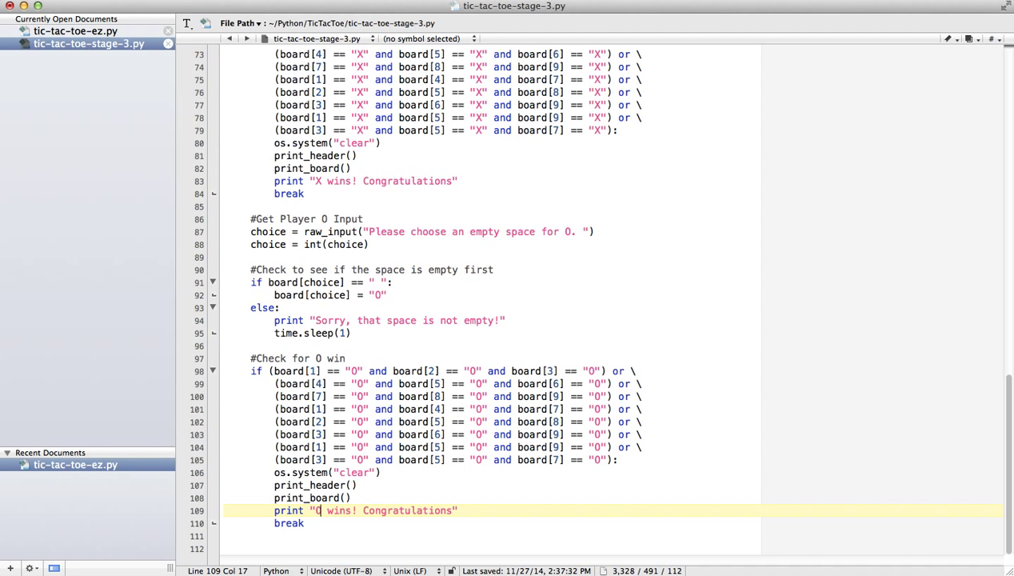
{"action": "scroll", "scroll_direction": "up", "scroll_amount": 3}
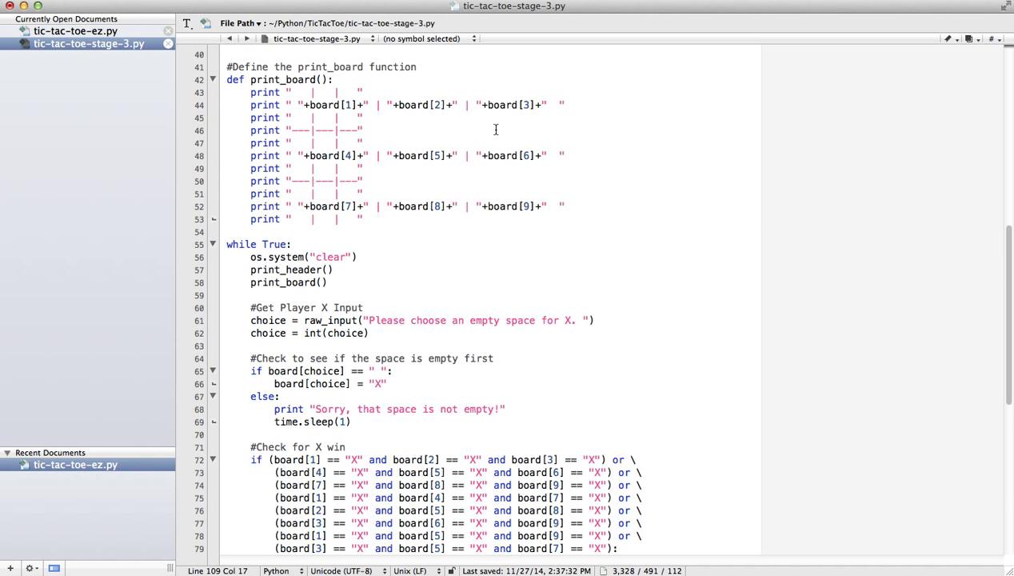
{"action": "scroll", "scroll_direction": "up", "scroll_amount": 3}
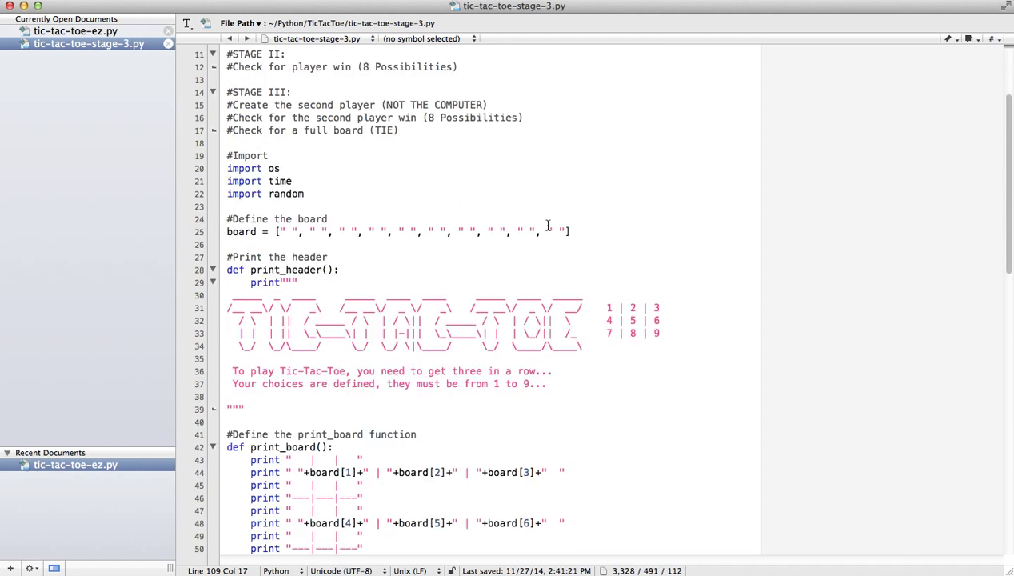
{"action": "scroll", "scroll_direction": "down", "scroll_amount": 3}
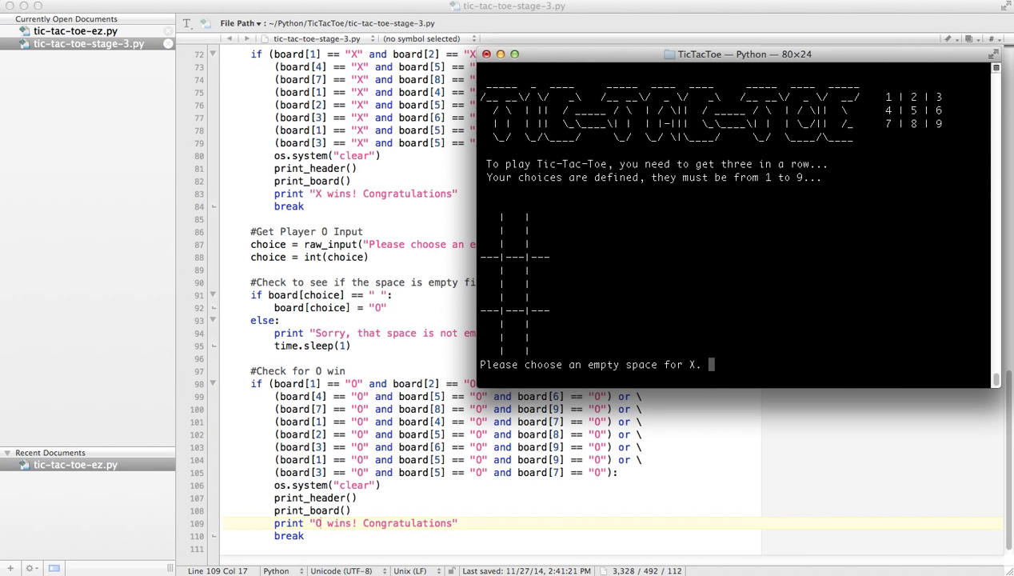
- Test the game in Terminal by entering move 1, then return to the main loop
{"action": "type", "text": "1"}
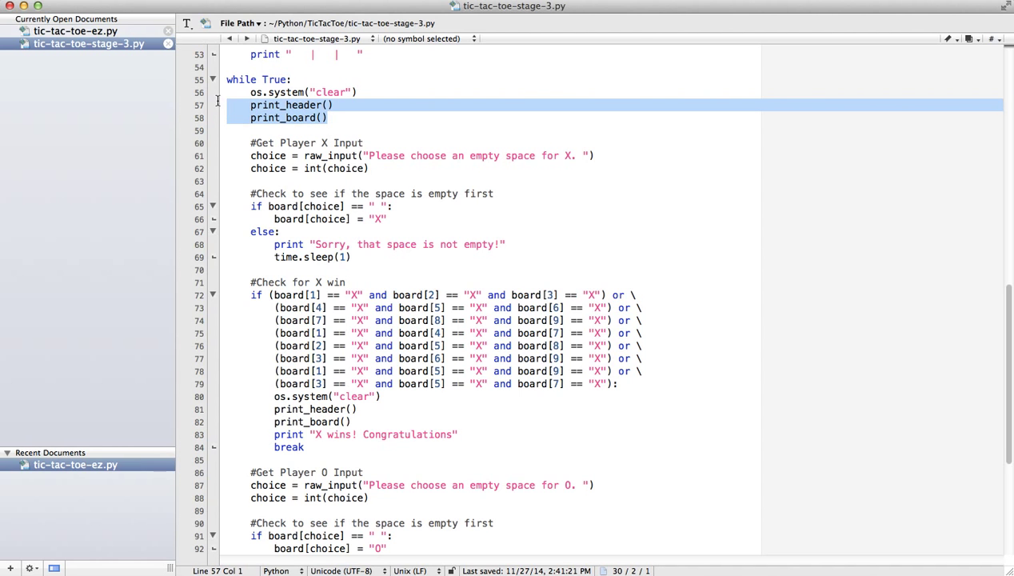
- Paste os.system("clear"), print_header() and print_board() above #Get Player O Input
{"action": "scroll", "scroll_direction": "down", "scroll_amount": 3}
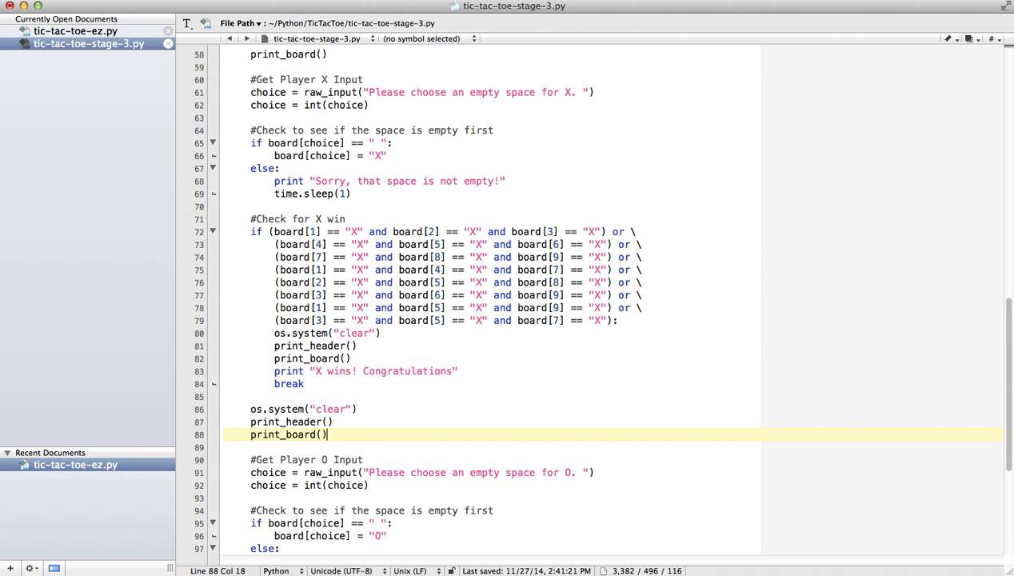
{"action": "mouse_move", "coordinate": [737, 566]}
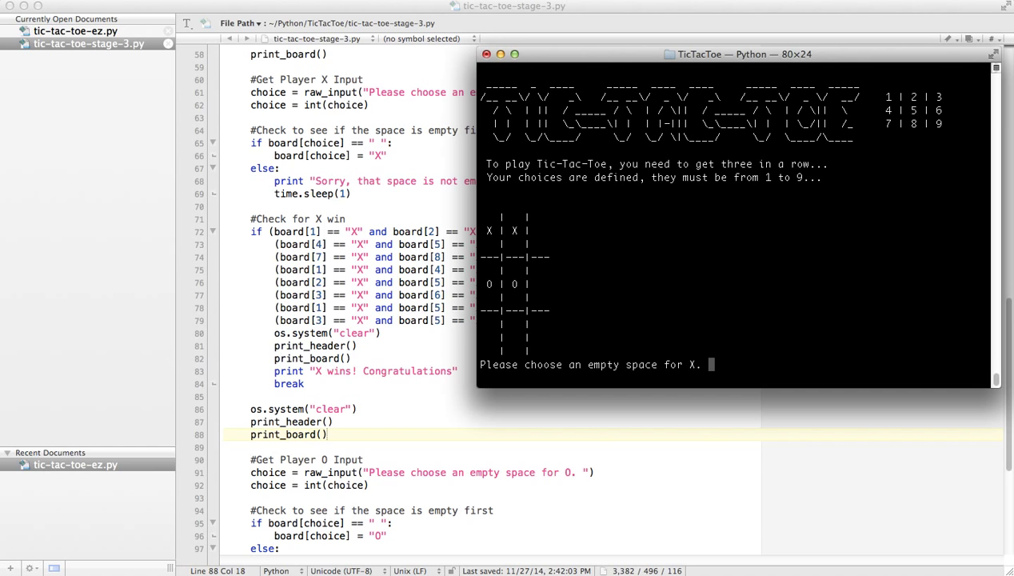
- Play moves 6 and 9, rerun python tic-tac-toe-stage-3.py, and play until O wins
{"action": "type", "text": "6"}
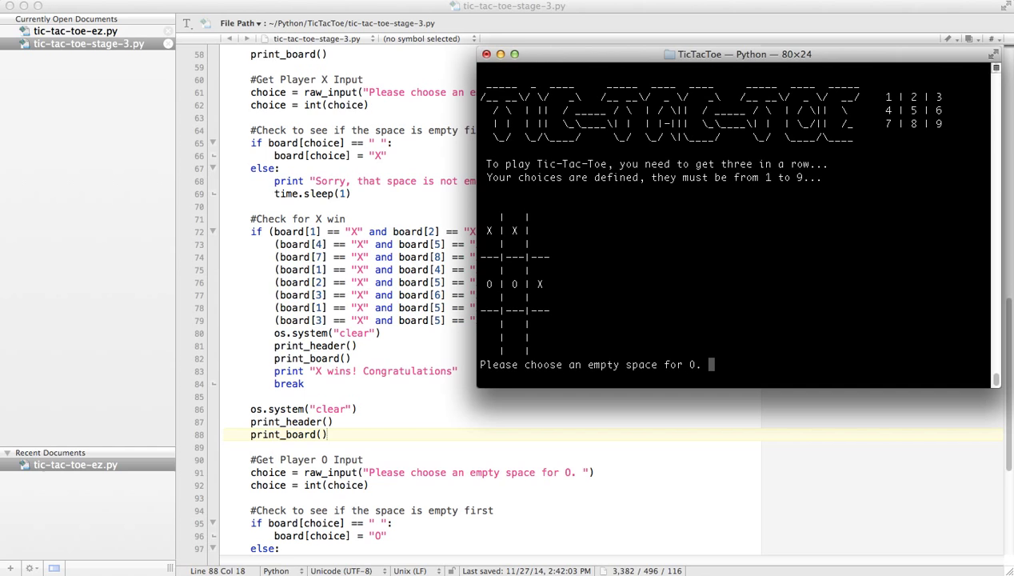
{"action": "type", "text": "9"}
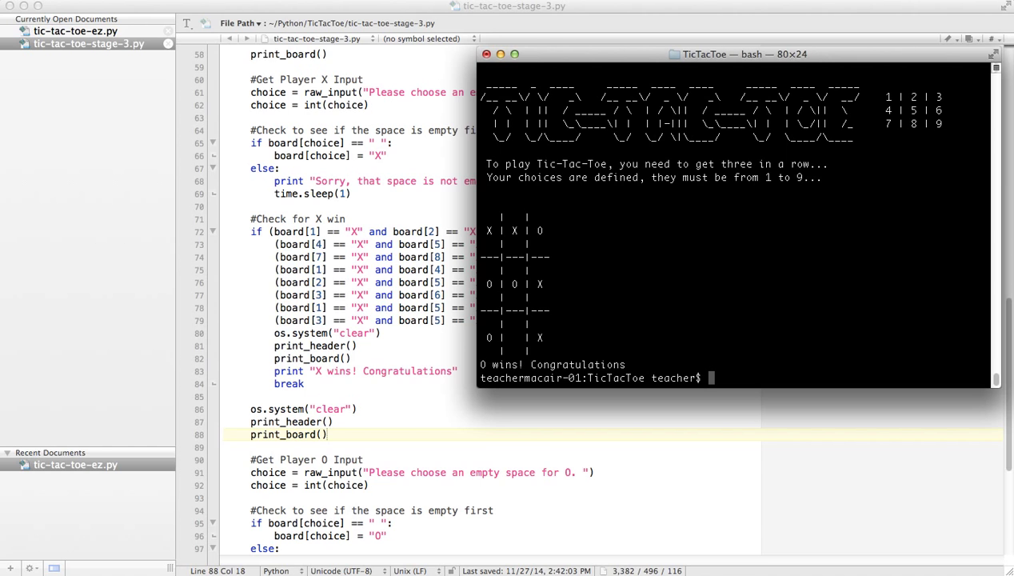
{"action": "type", "text": "python tic-tac-toe-stage-3.py"}
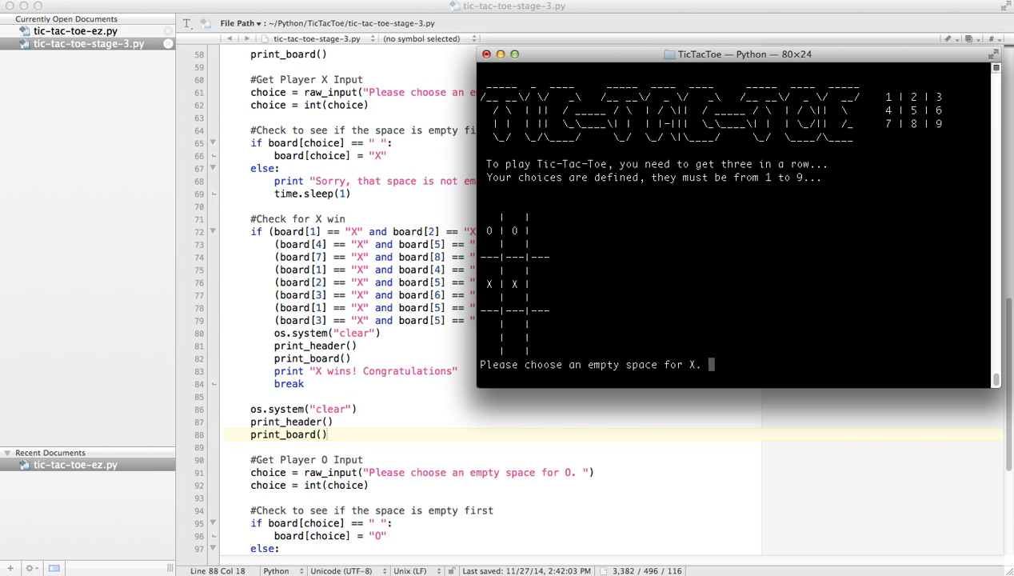
{"action": "key", "text": "Return"}
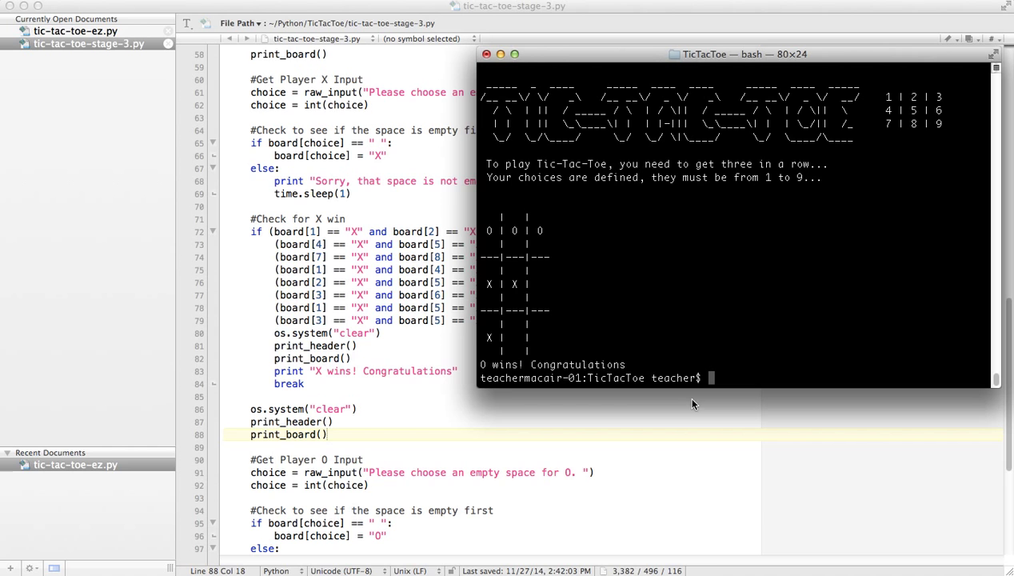
{"action": "mouse_move", "coordinate": [430, 374]}
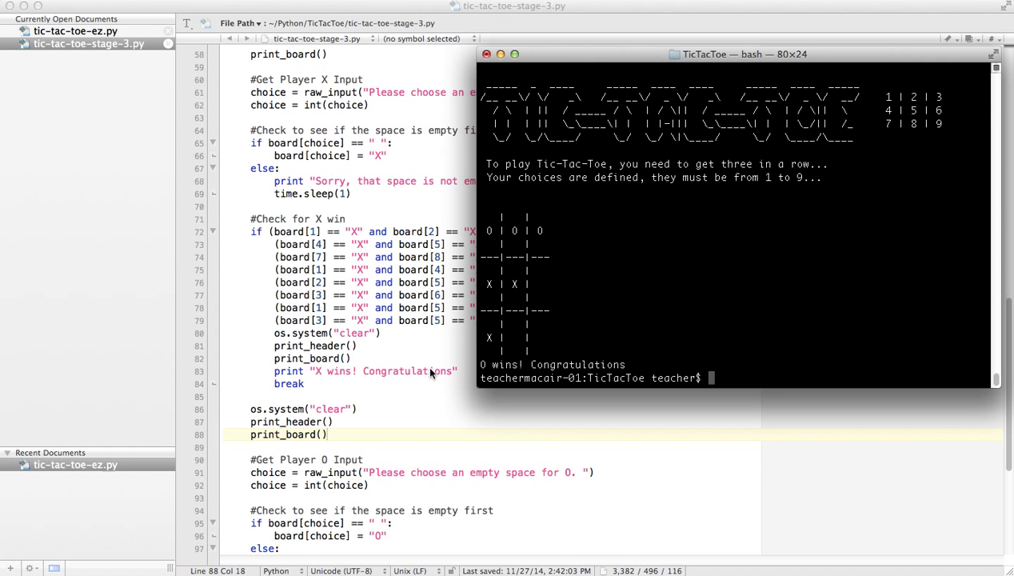
{"action": "scroll", "scroll_direction": "down", "scroll_amount": 3}
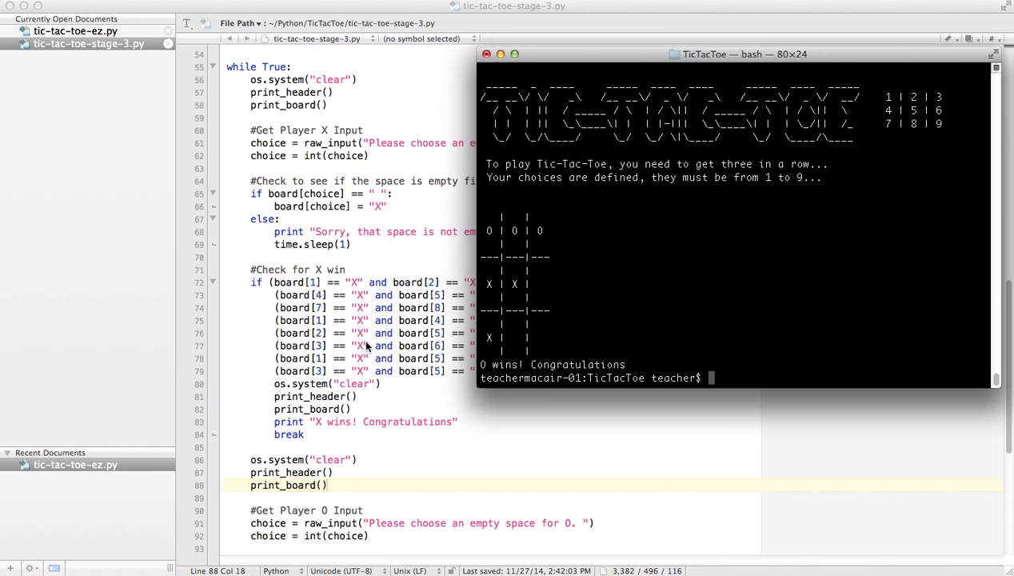
{"action": "scroll", "scroll_direction": "down", "scroll_amount": 3}
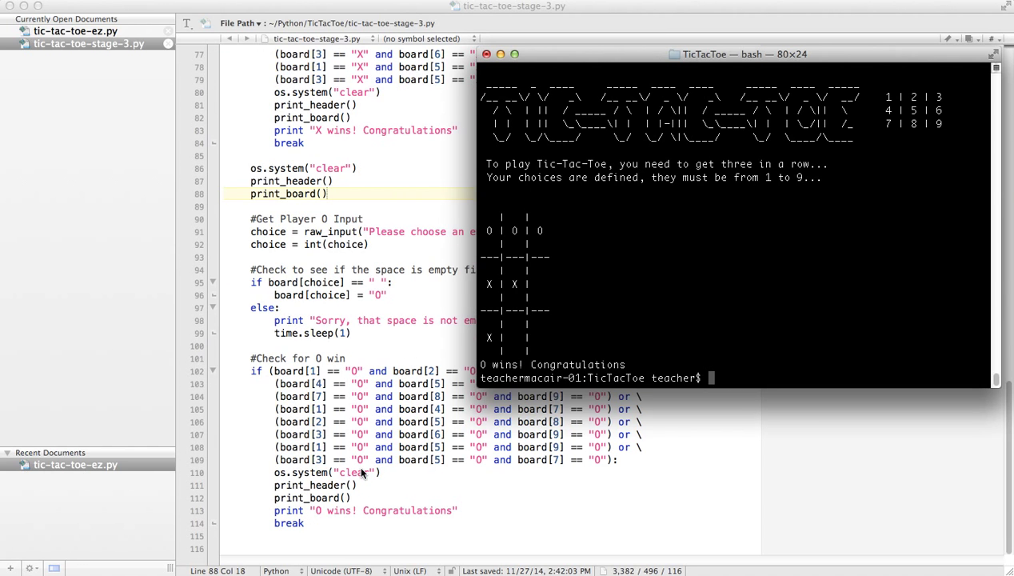
{"action": "mouse_move", "coordinate": [484, 491]}
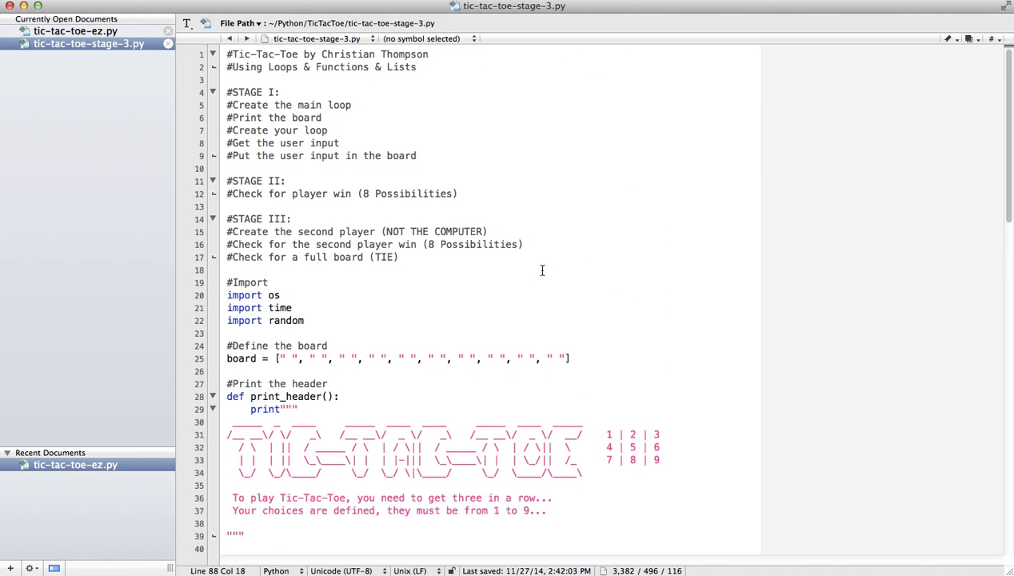
{"action": "mouse_move", "coordinate": [517, 273]}
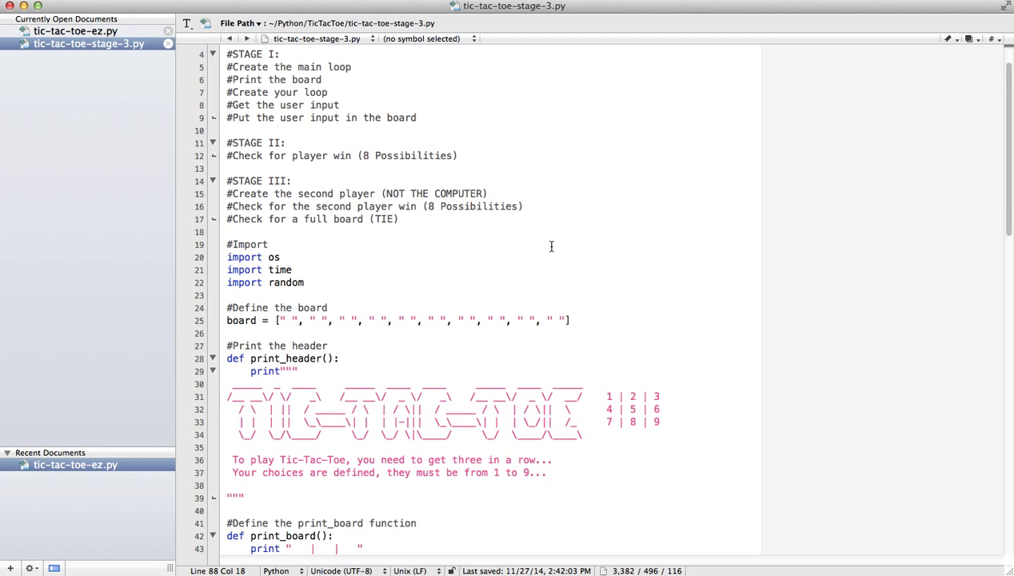
- Delete the space in the board list's first entry on line 25, leaving an empty string
{"action": "scroll", "scroll_direction": "down", "scroll_amount": 3}
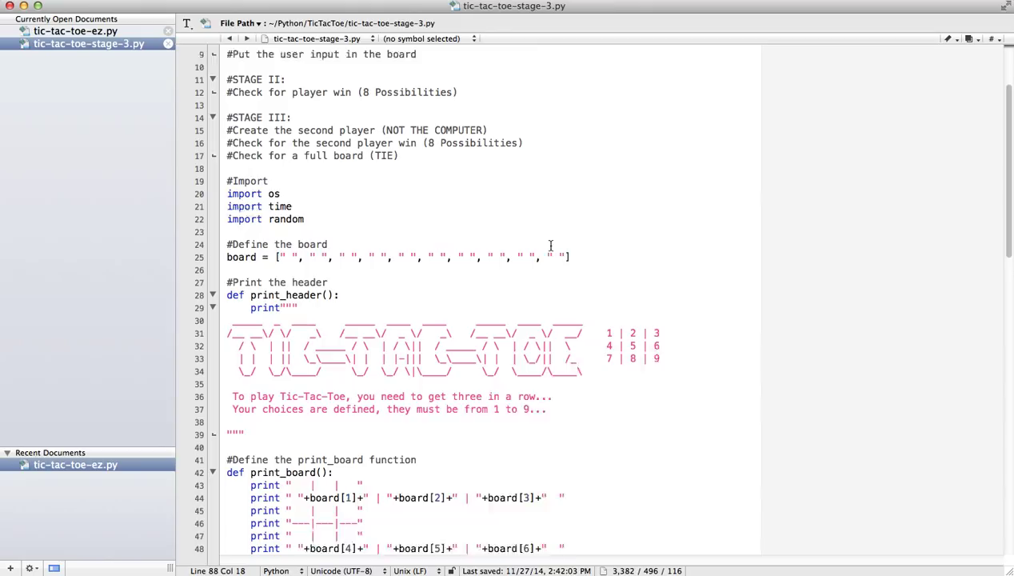
{"action": "scroll", "scroll_direction": "down", "scroll_amount": 3}
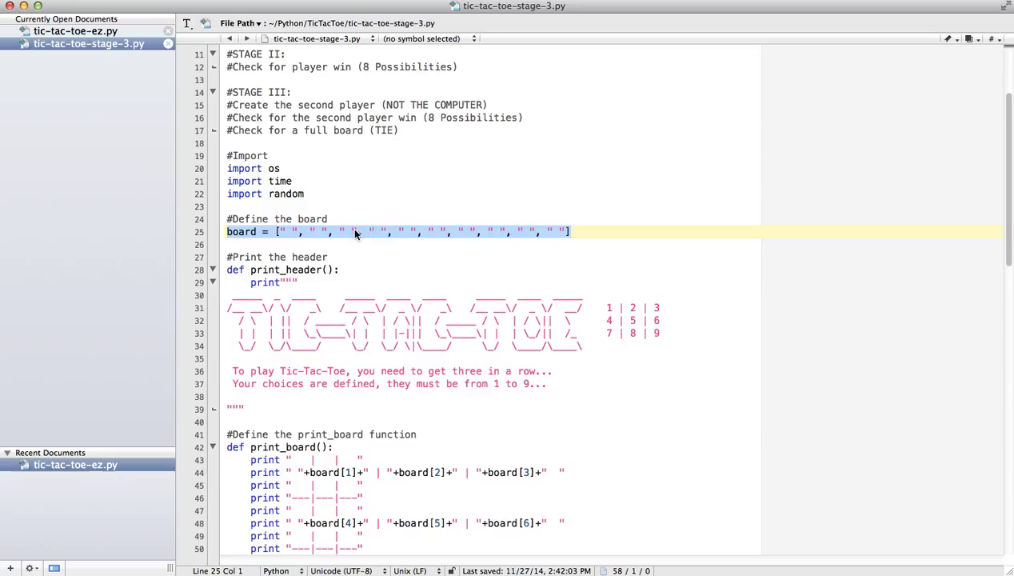
{"action": "mouse_move", "coordinate": [436, 222]}
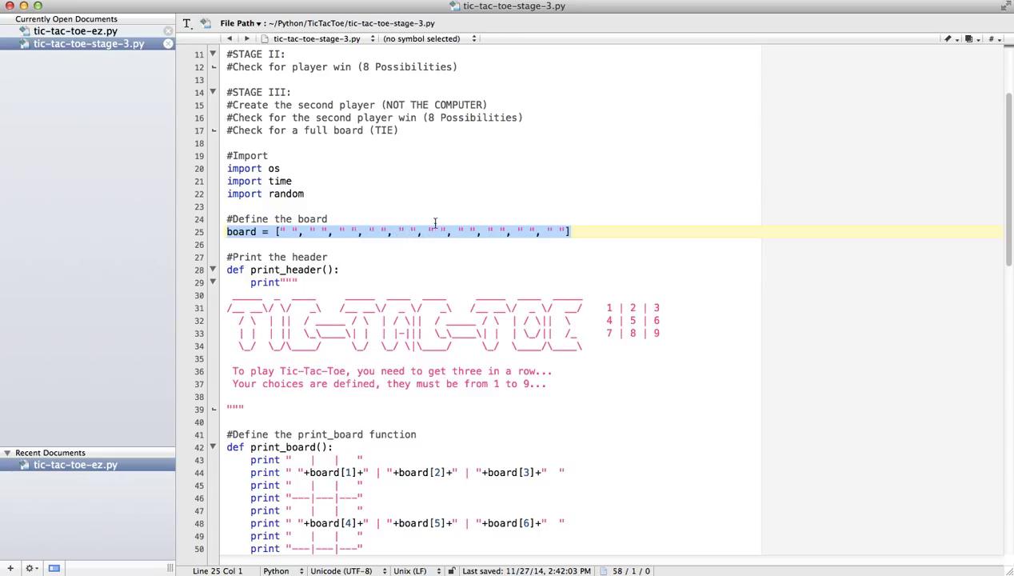
{"action": "mouse_move", "coordinate": [495, 233]}
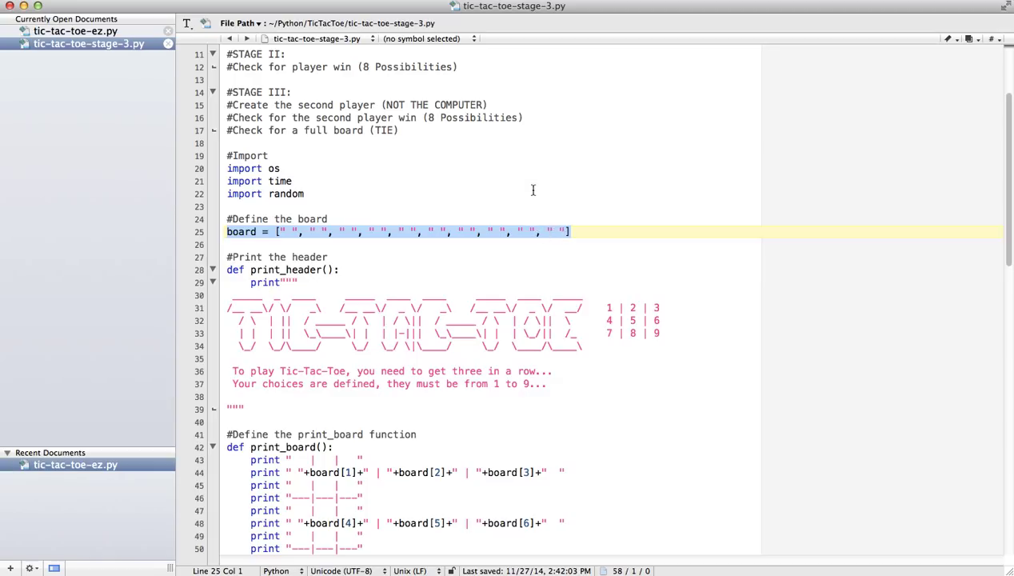
{"action": "left_click", "coordinate": [290, 231]}
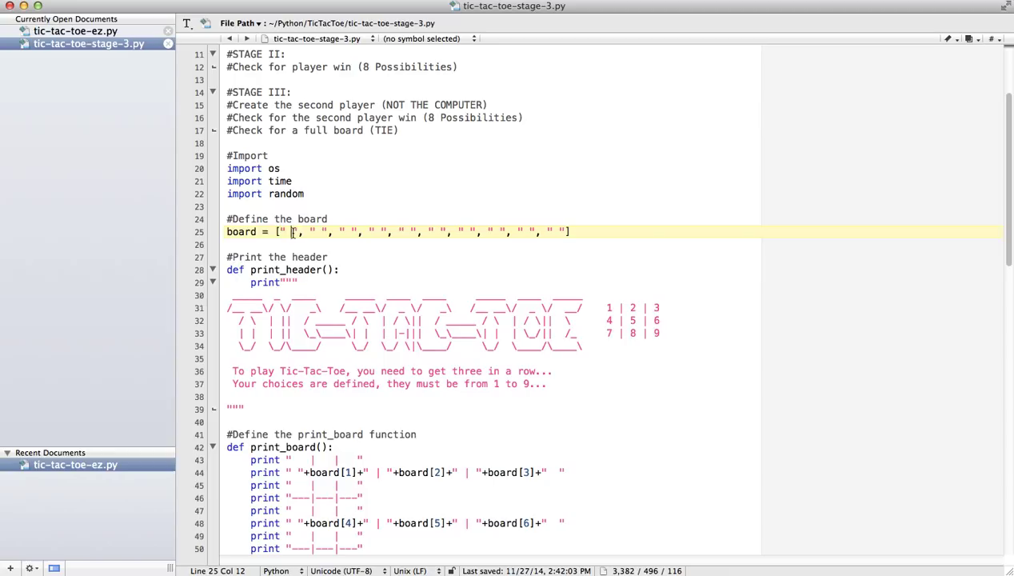
{"action": "key", "text": "backspace"}
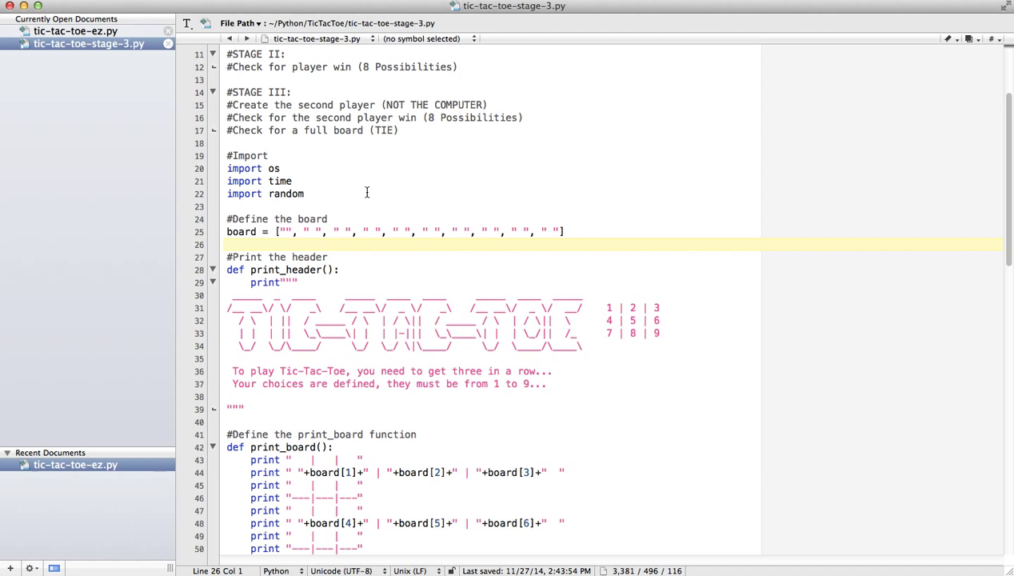
{"action": "scroll", "scroll_direction": "down", "scroll_amount": 3}
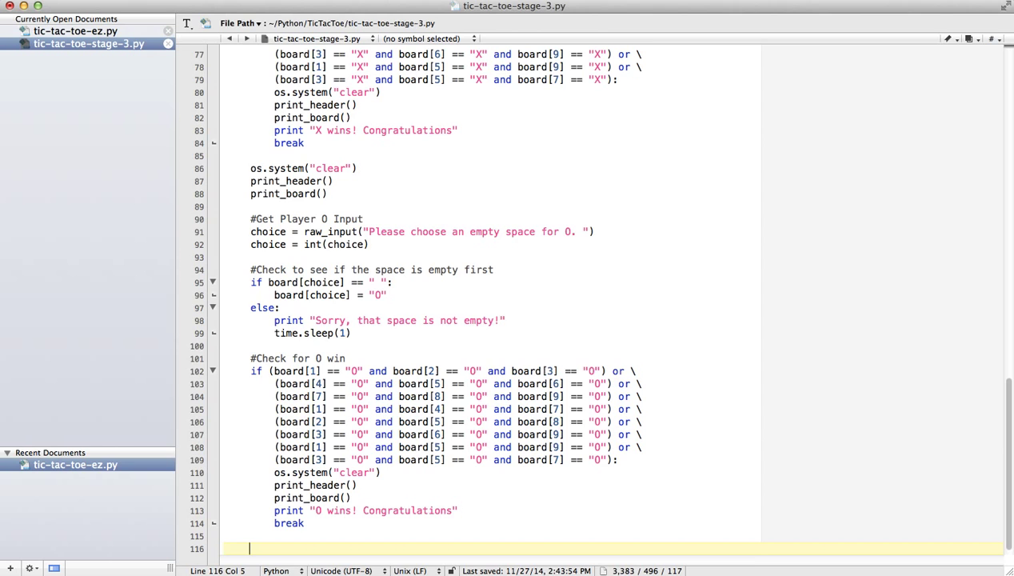
- Add a '# Check for a tie (is the board full)' comment and isFull = True
{"action": "type", "text": "#"}
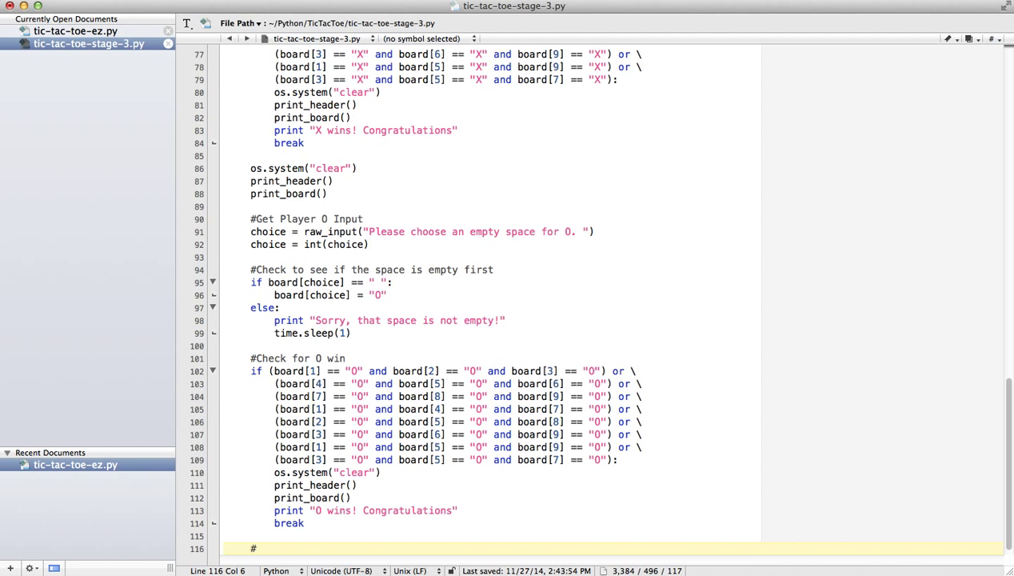
{"action": "type", "text": "Check for atie"}
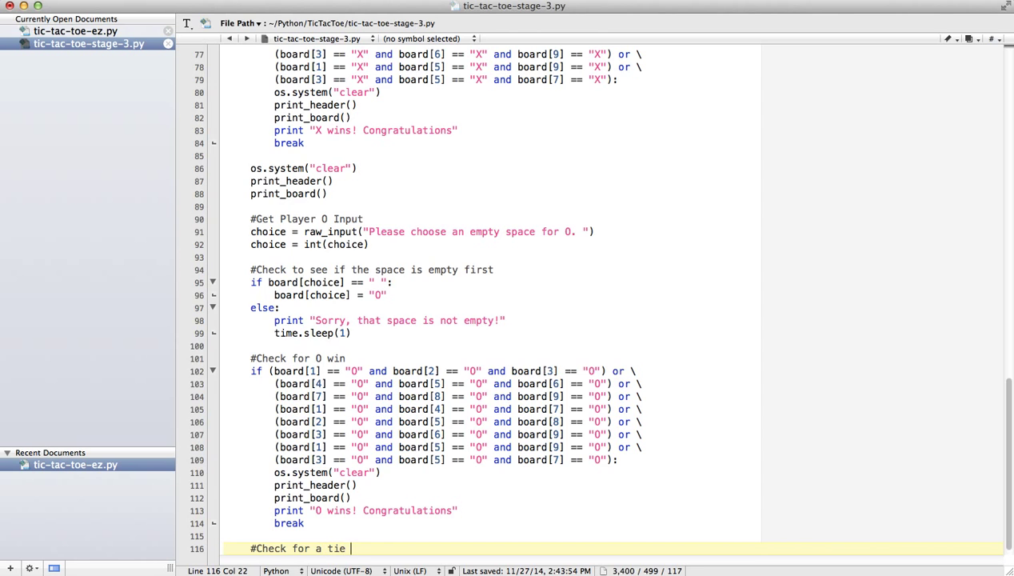
{"action": "type", "text": "("}
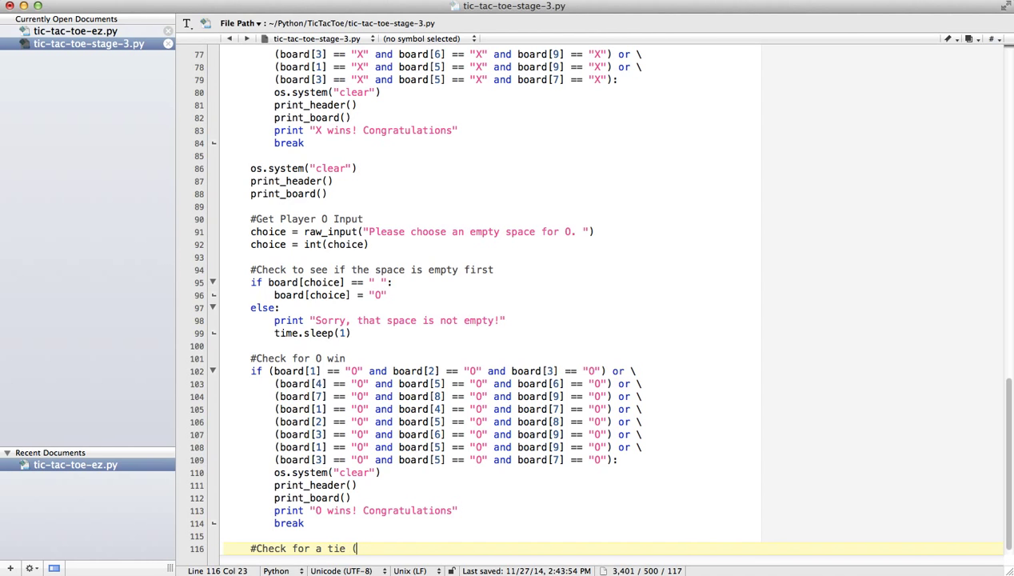
{"action": "type", "text": "is the board full"}
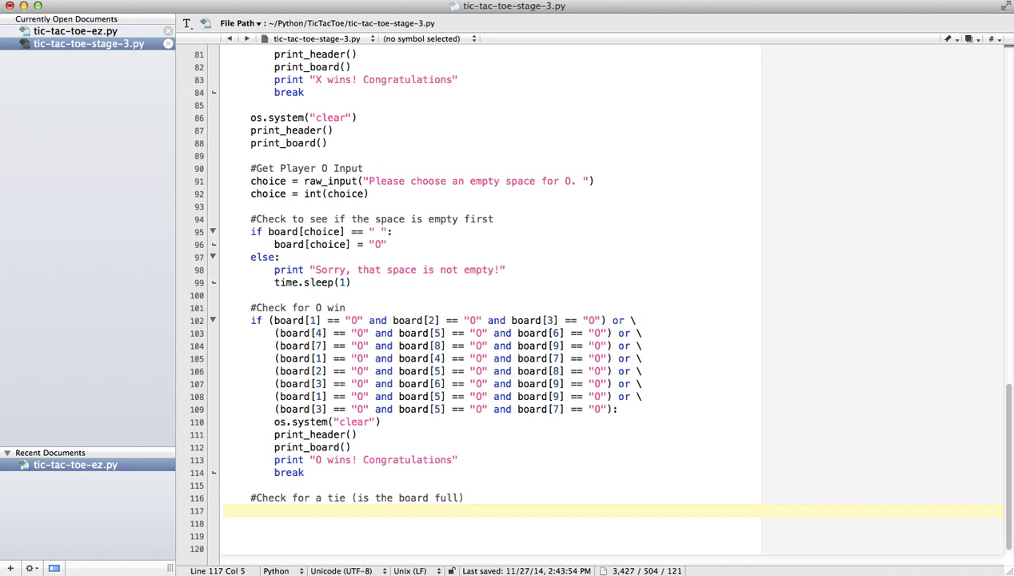
{"action": "type", "text": "isFull = Tr"}
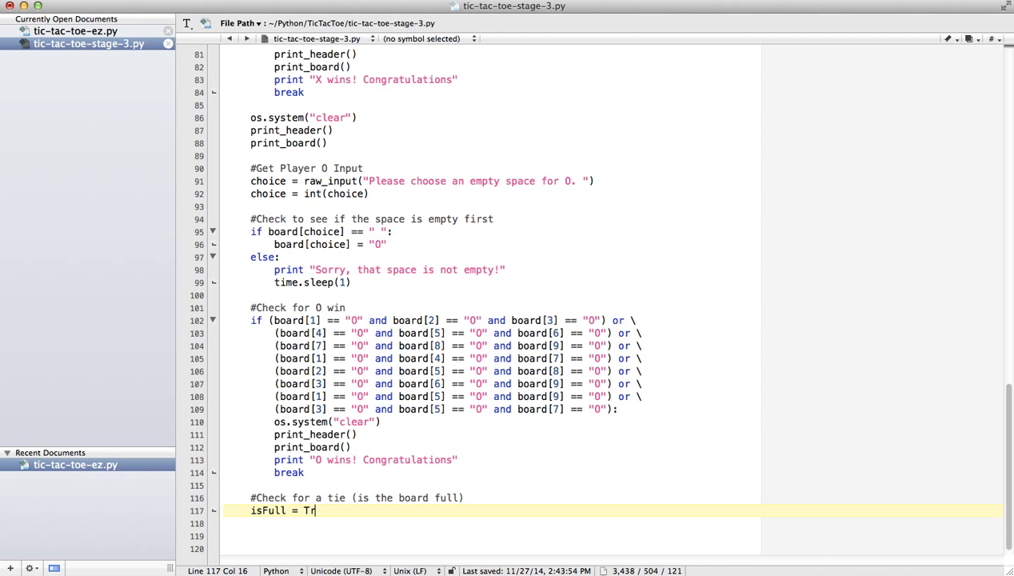
{"action": "type", "text": "ue"}
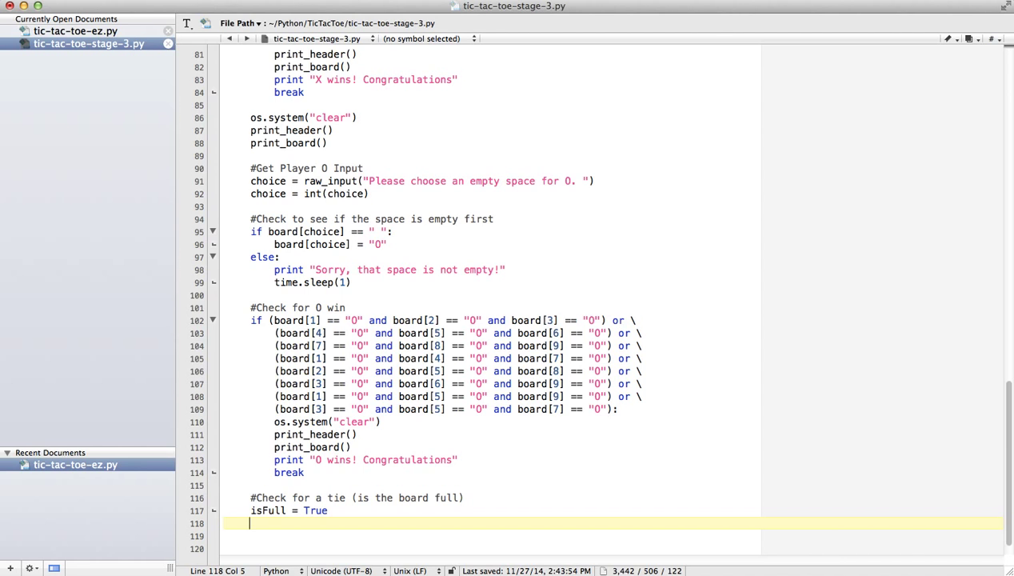
- Start a 'for index in range(1, 10)' loop over the board squares
{"action": "type", "text": "for"}
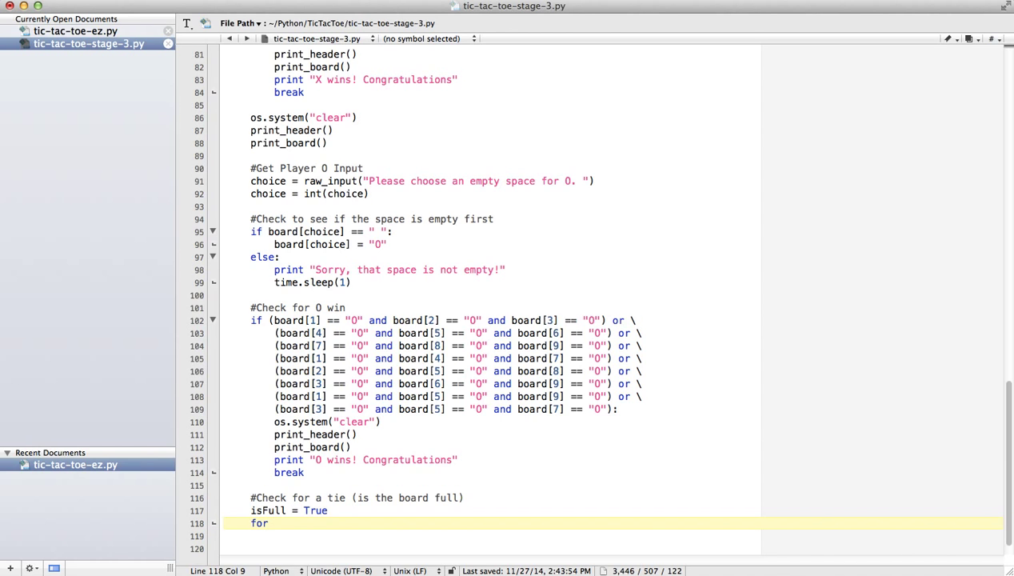
{"action": "type", "text": "index in range"}
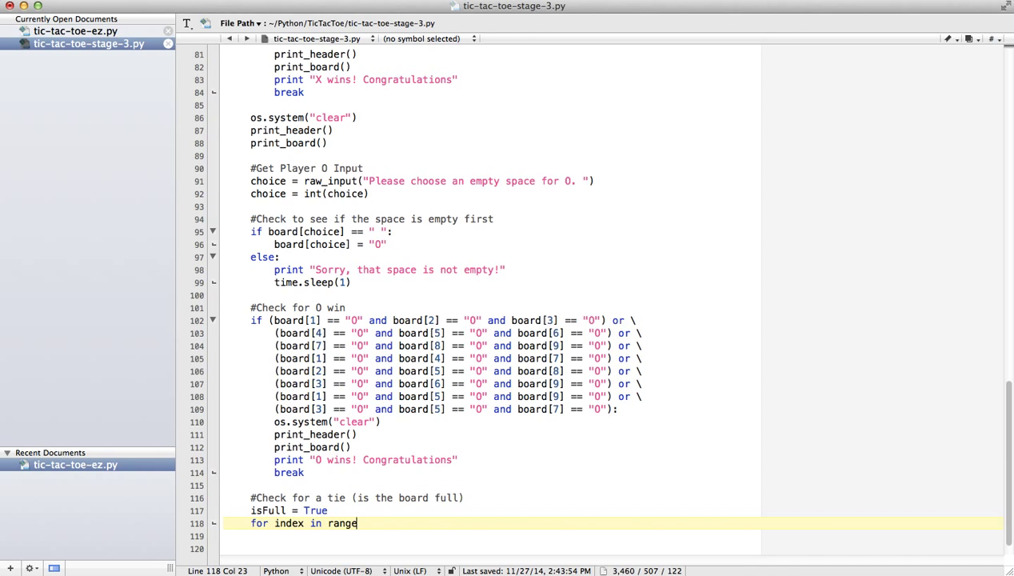
{"action": "type", "text": "(1,"}
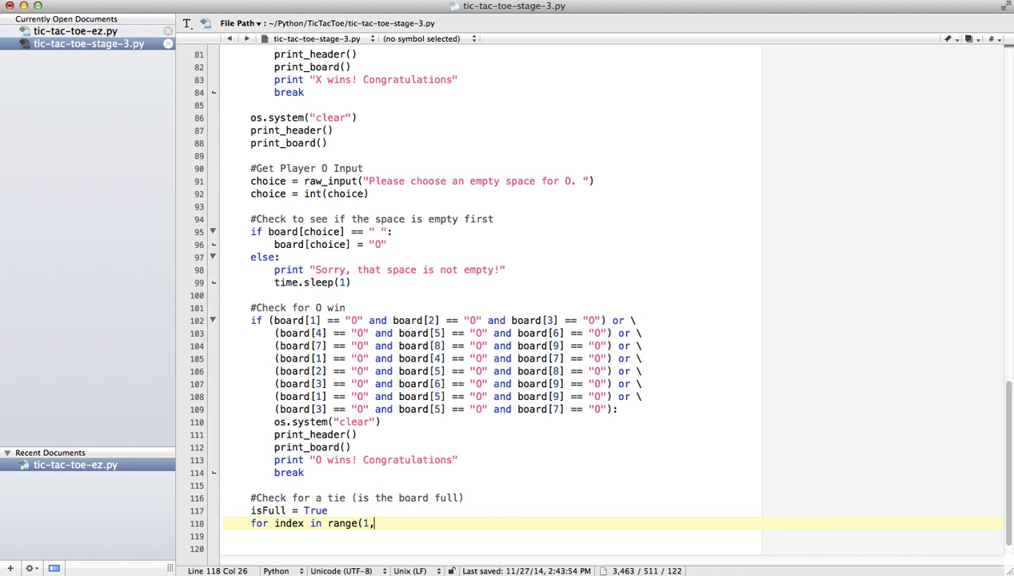
{"action": "type", "text": "\" \""}
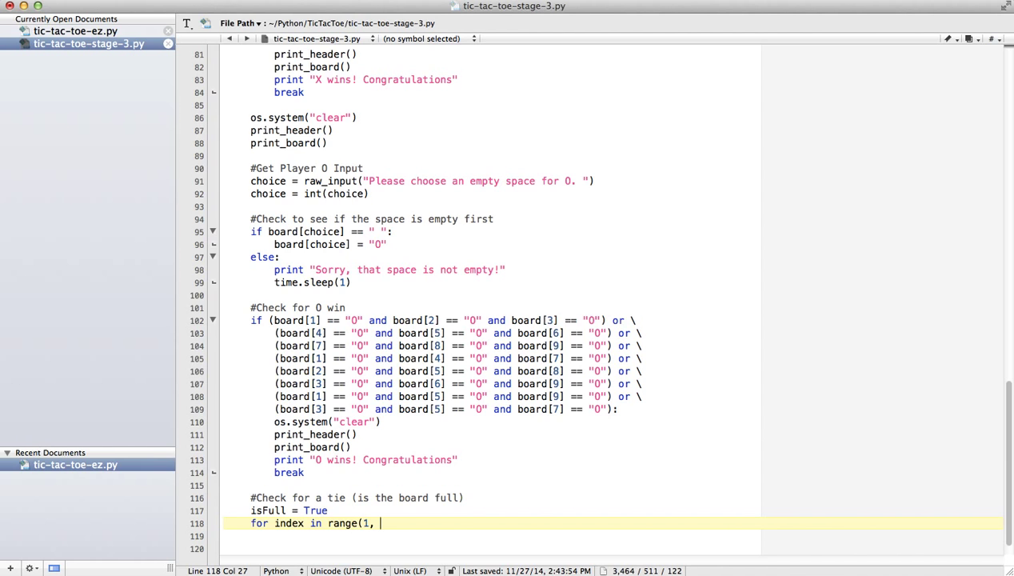
{"action": "type", "text": "10):"}
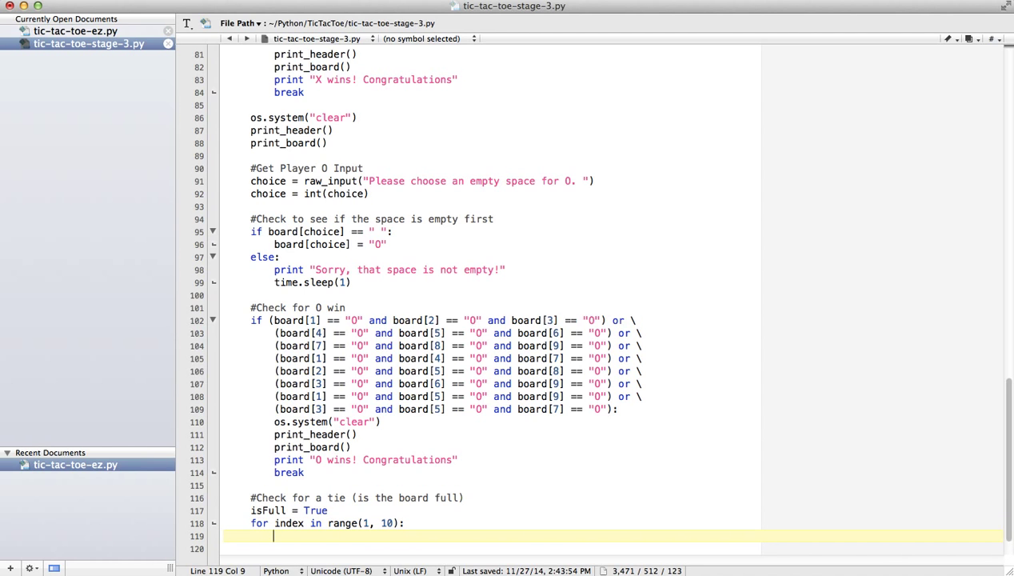
- Inside the loop, set isFull = False and break when board[index] == " "
{"action": "type", "text": "if board"}
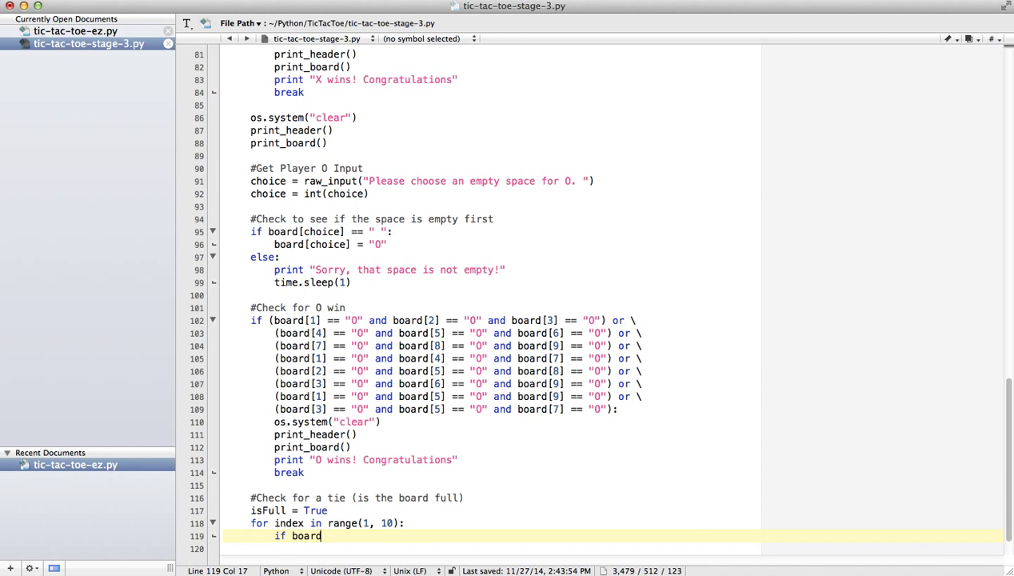
{"action": "type", "text": "[index]"}
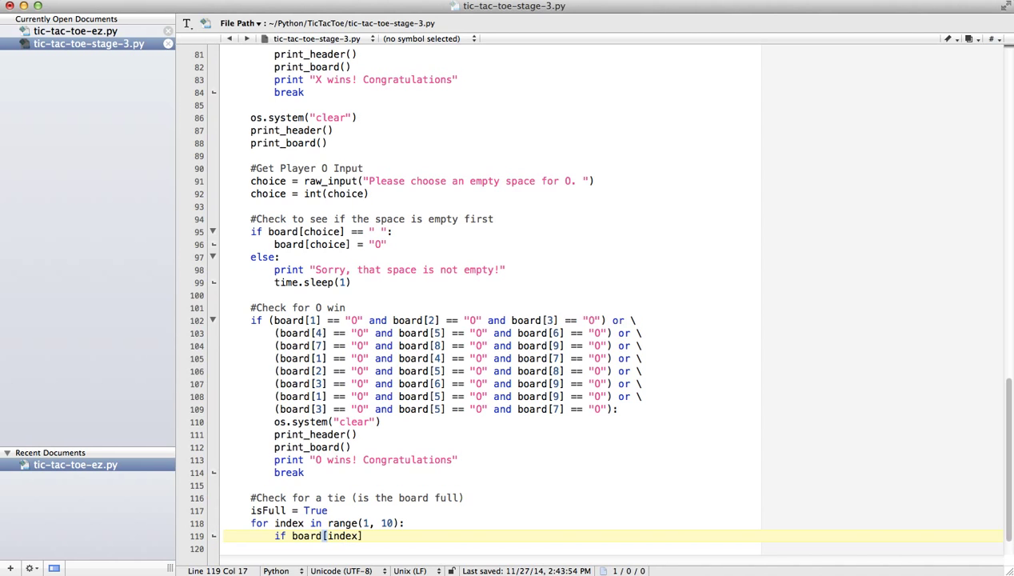
{"action": "type", "text": "== \" \":"}
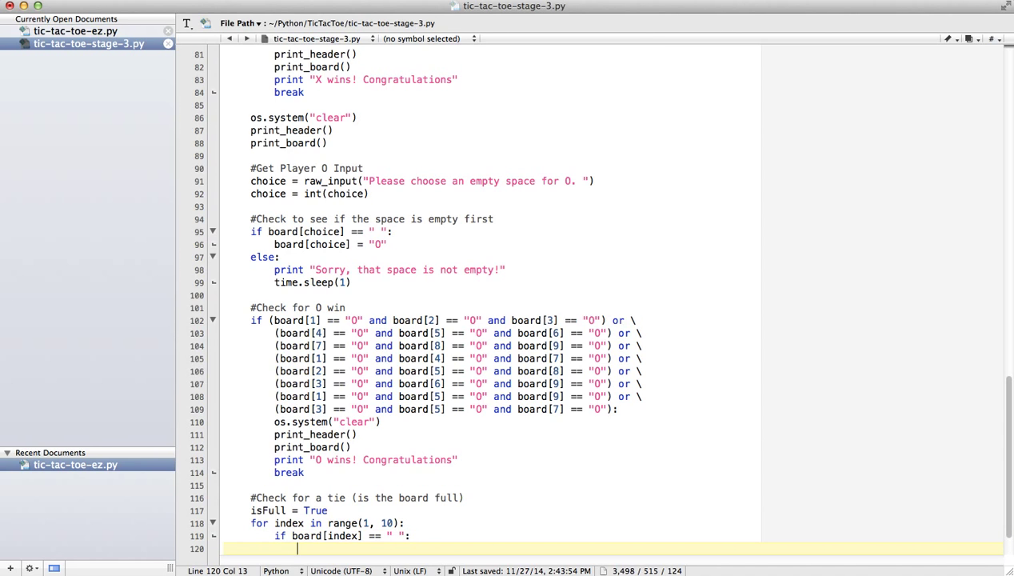
{"action": "type", "text": "isFull =="}
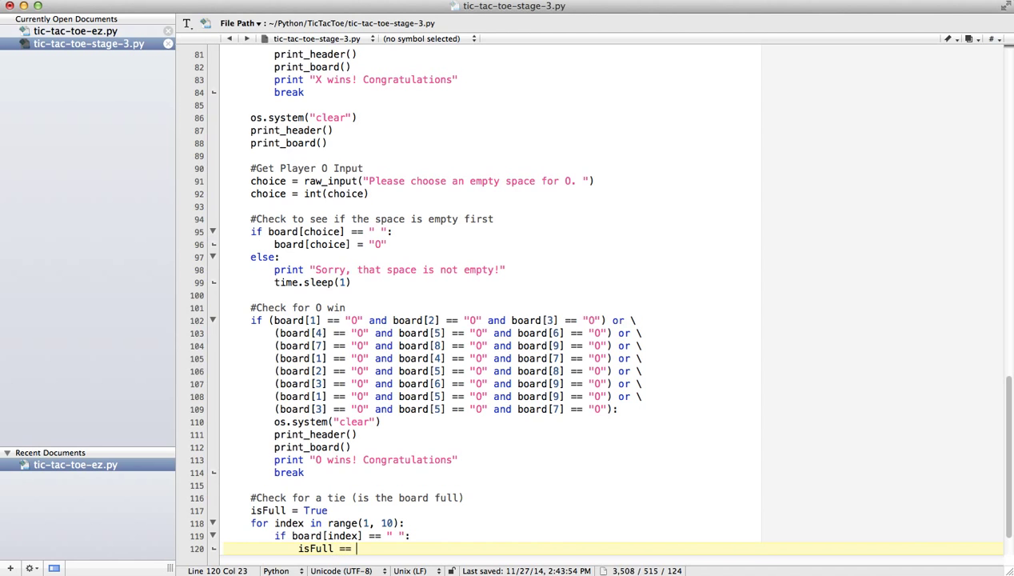
{"action": "type", "text": "False"}
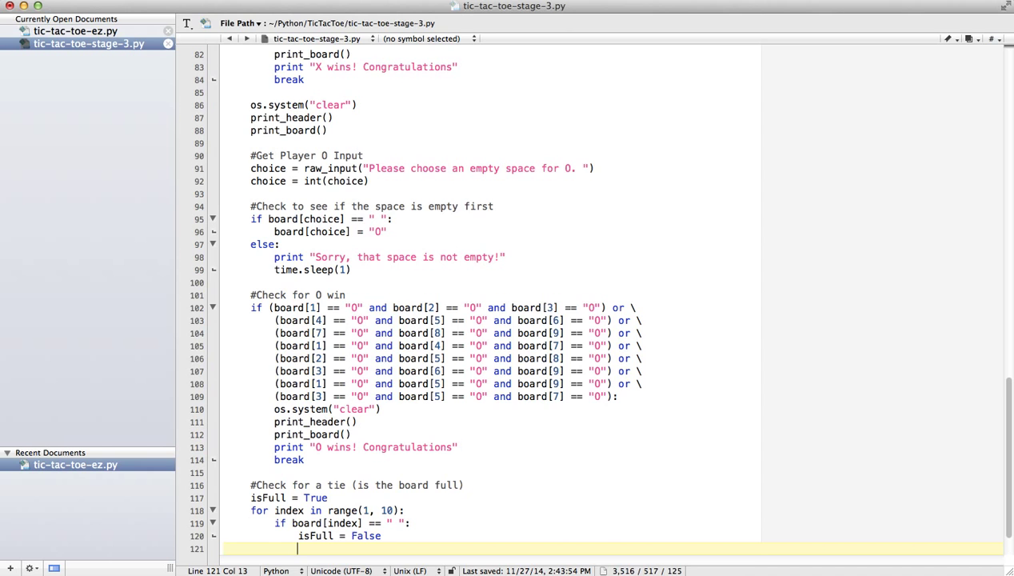
{"action": "type", "text": "brea"}
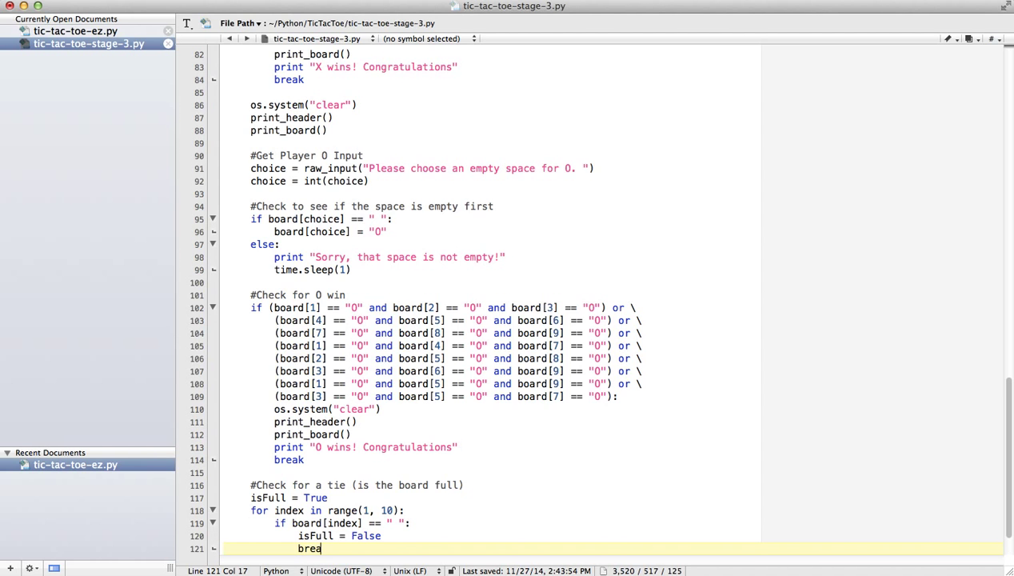
{"action": "type", "text": "k"}
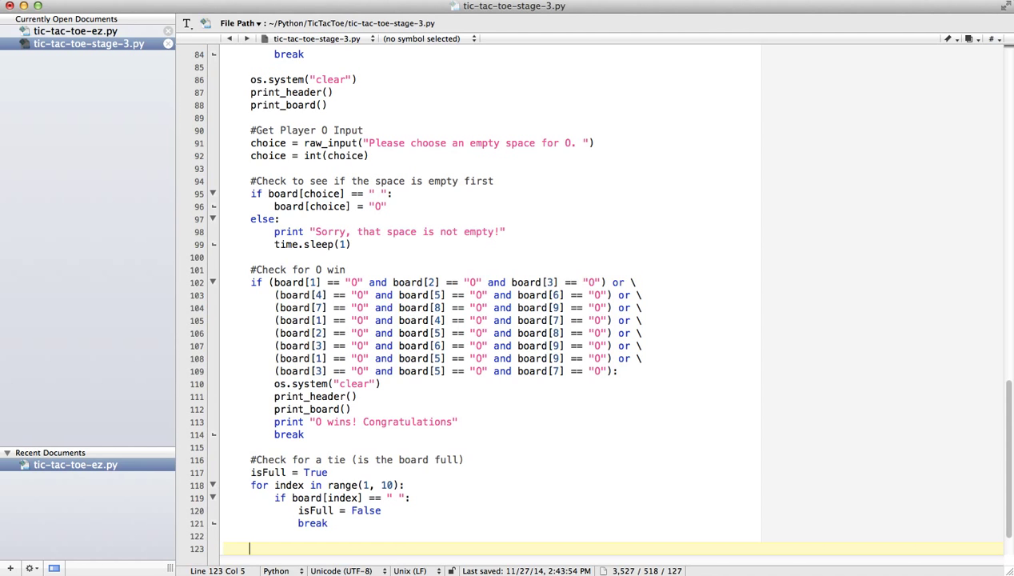
{"action": "type", "text": "i"}
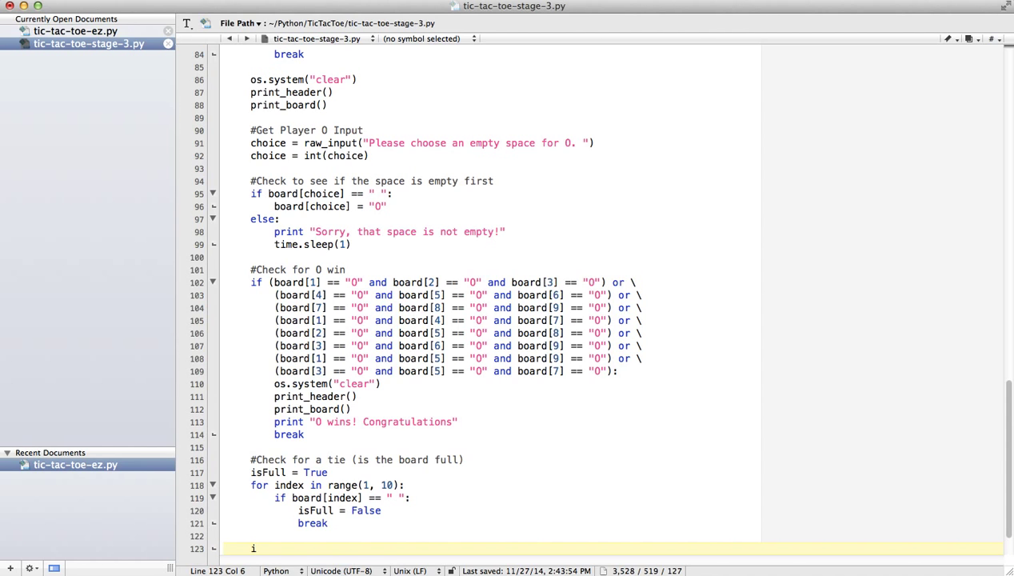
- Add the '#If the board is full' comment and an 'if isFull == True:' condition
{"action": "type", "text": "#If the board is full, do somet"}
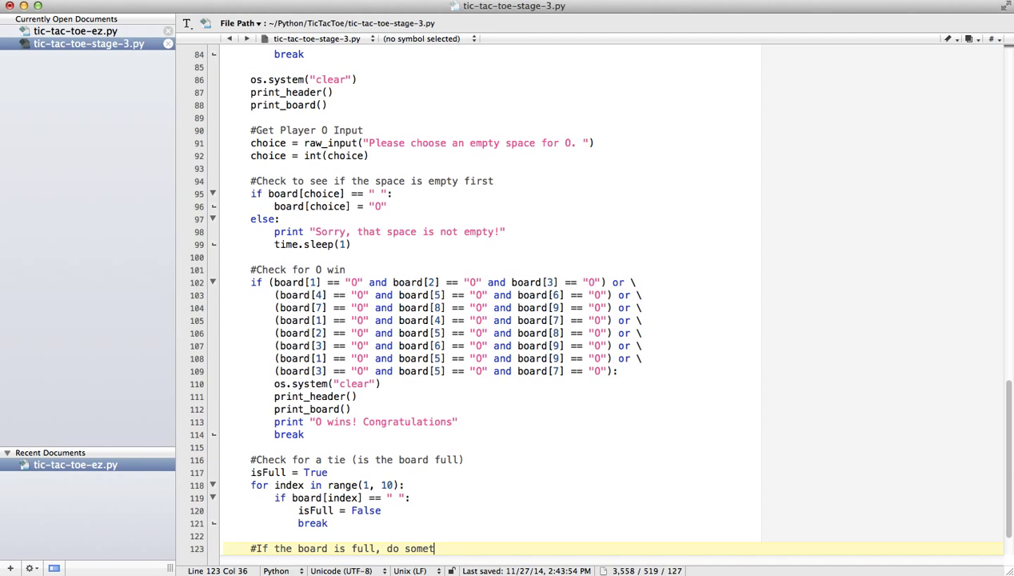
{"action": "type", "text": "hing"}
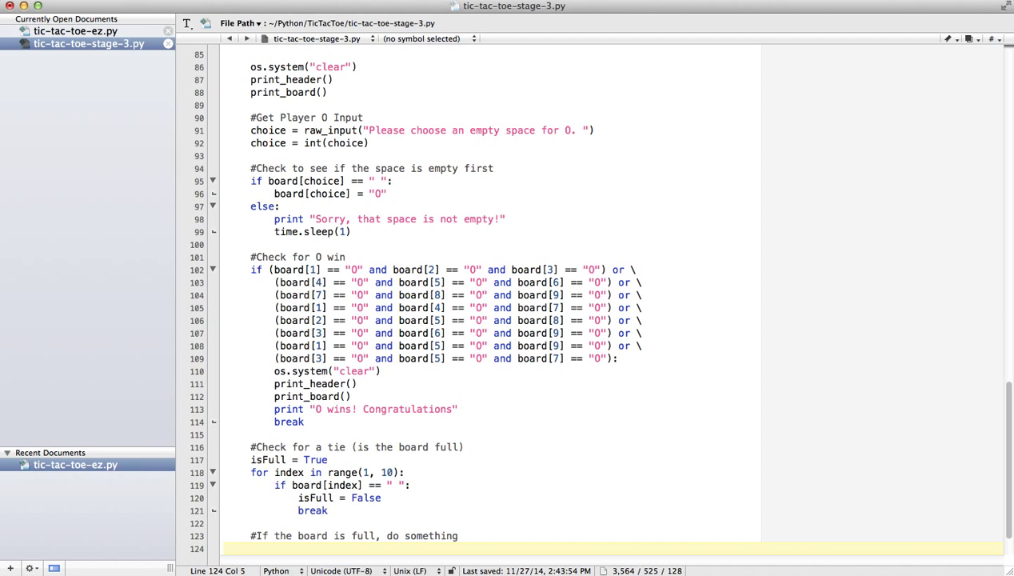
{"action": "type", "text": "if isFull"}
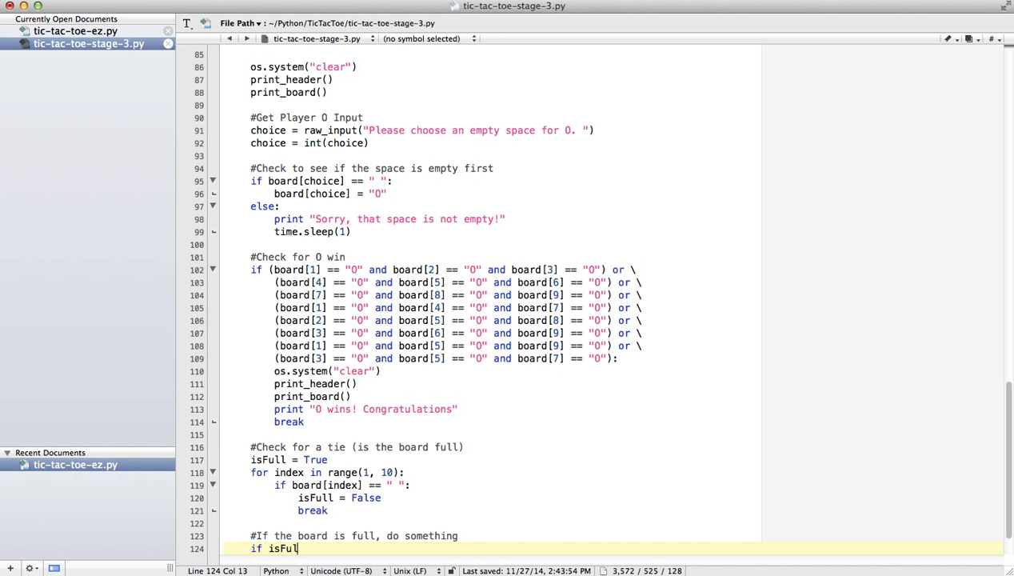
{"action": "type", "text": "l"}
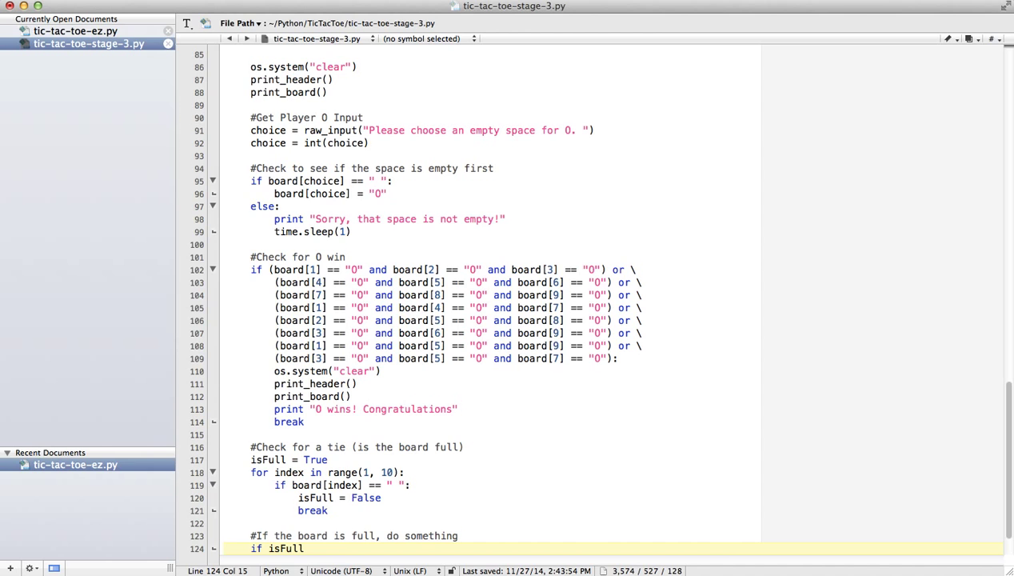
{"action": "type", "text": "== Tru"}
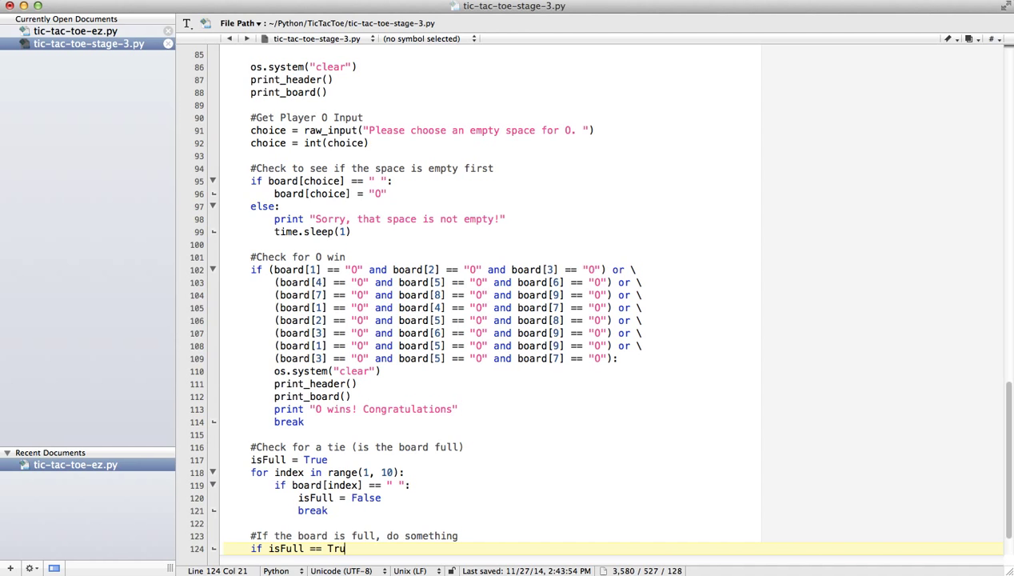
{"action": "type", "text": "e:"}
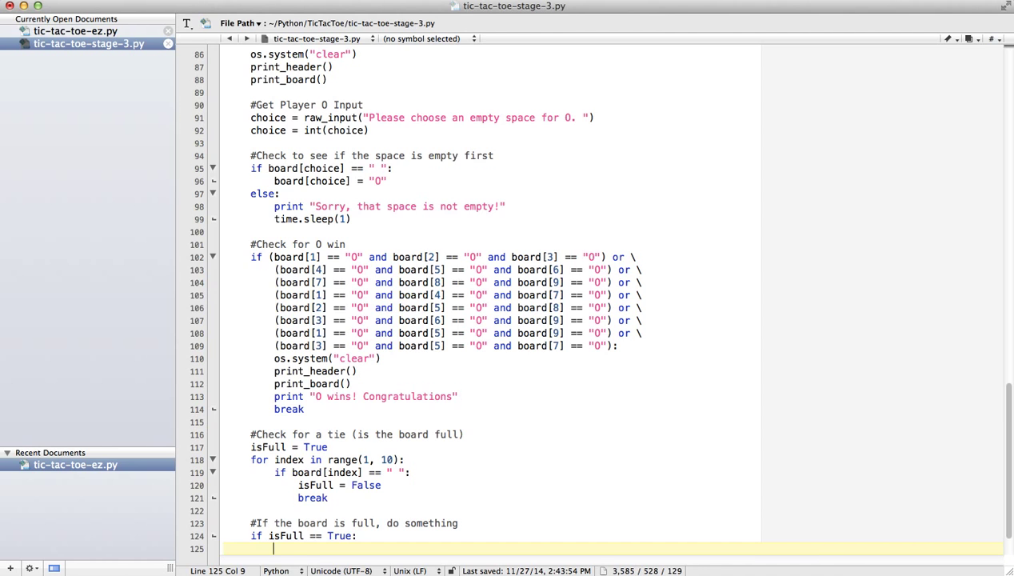
{"action": "mouse_move", "coordinate": [412, 482]}
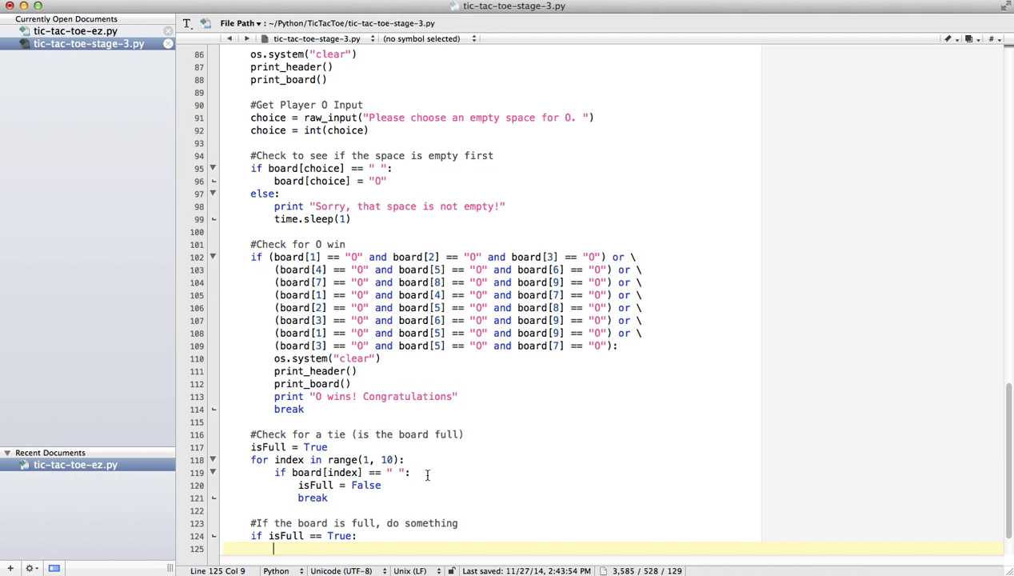
- Print "Tie!" and break under the condition, save the script, and return to Terminal
{"action": "type", "text": "print"}
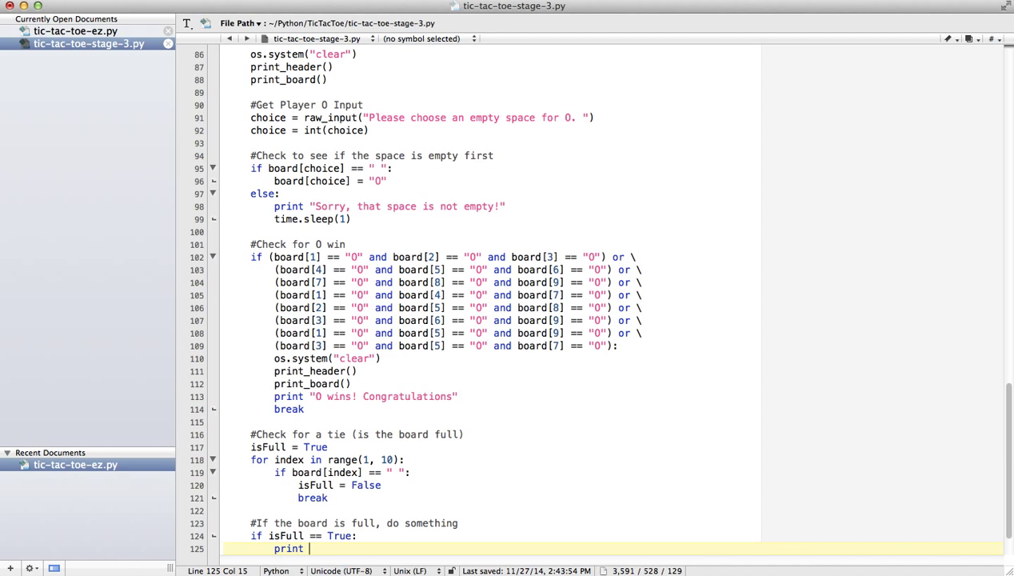
{"action": "type", "text": "\"Tie!"}
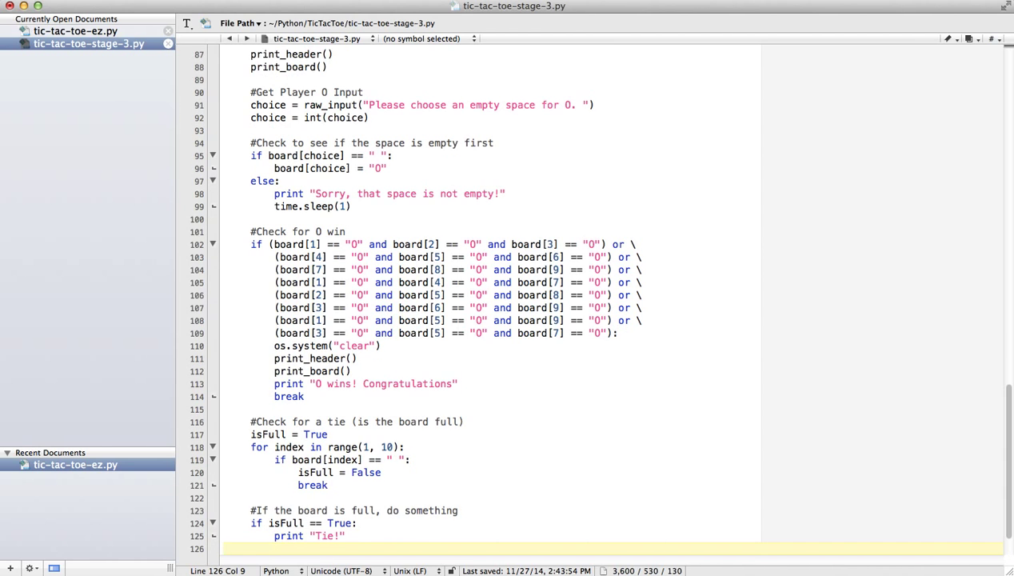
{"action": "type", "text": "break"}
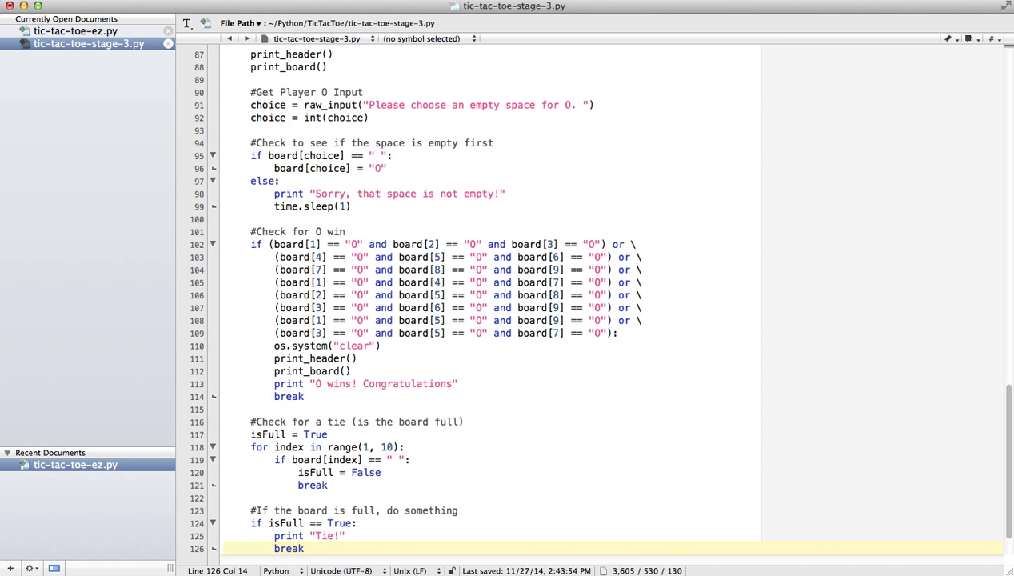
{"action": "left_click", "coordinate": [425, 459]}
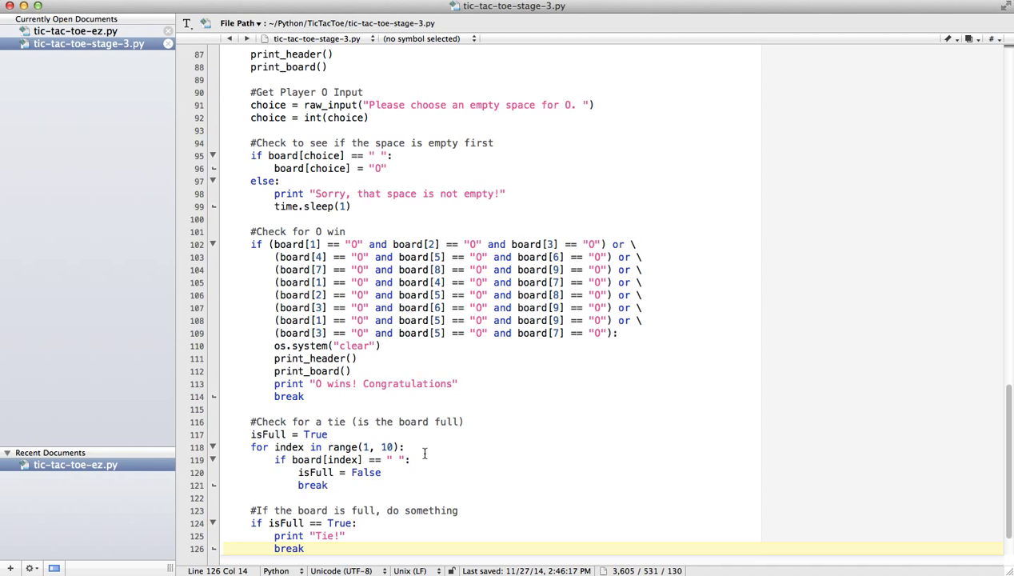
{"action": "mouse_move", "coordinate": [573, 290]}
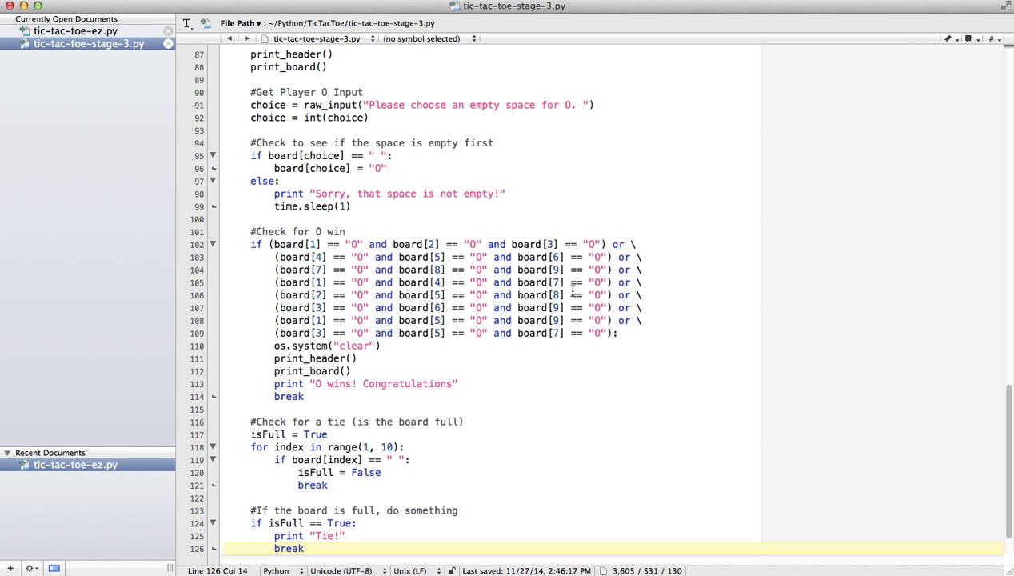
{"action": "mouse_move", "coordinate": [738, 568]}
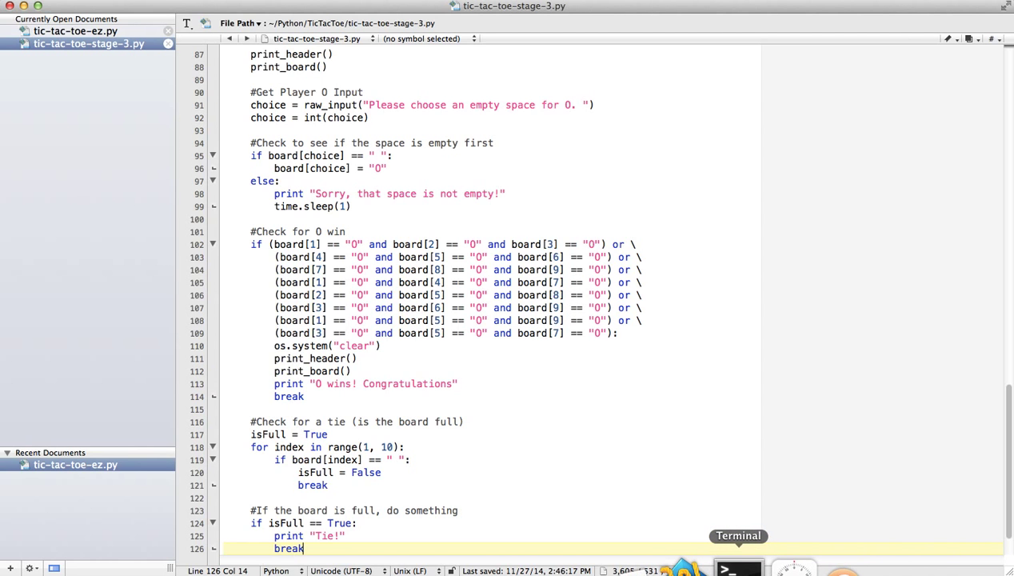
{"action": "left_click", "coordinate": [738, 568]}
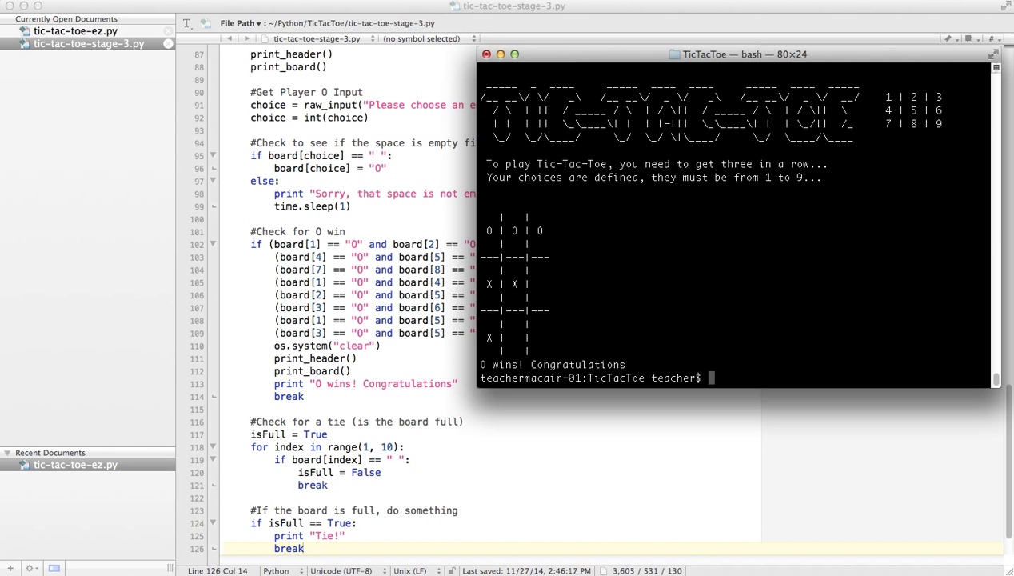
- Run python tic-tac-toe-stage-3.py in Terminal and play moves 3, 5 and 6
{"action": "type", "text": "python tic-tac-toe-stage-3.py"}
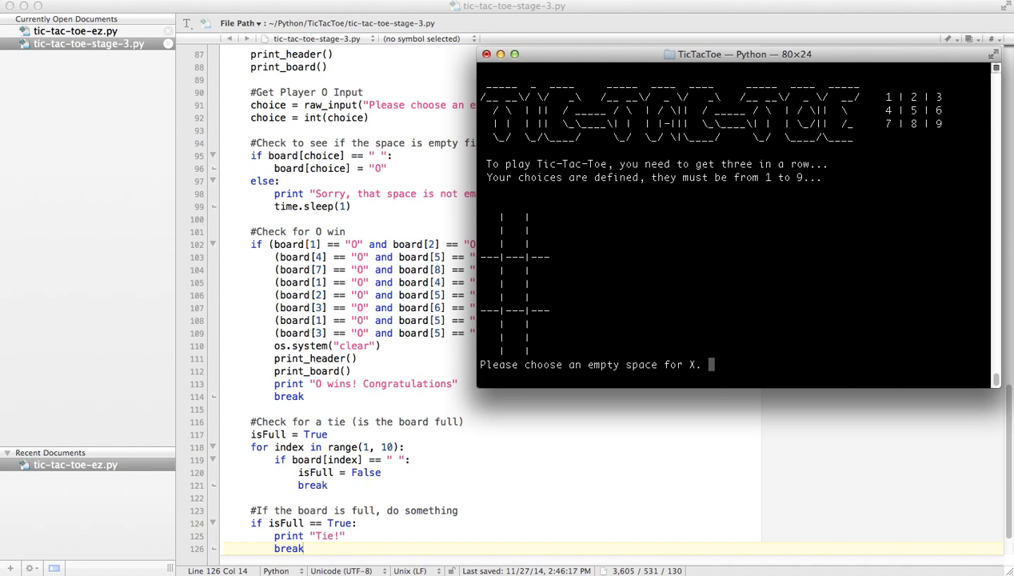
{"action": "type", "text": "3"}
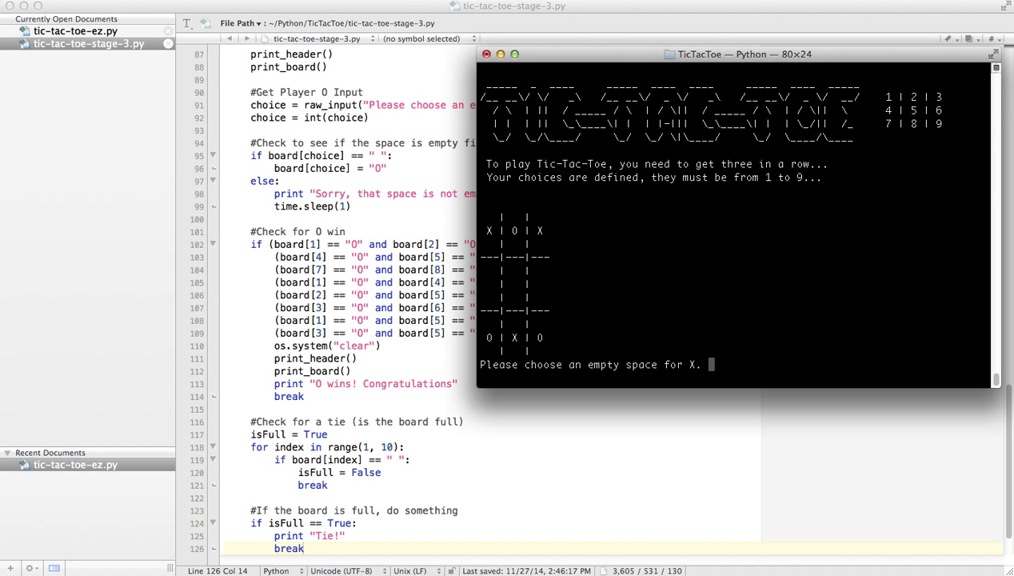
{"action": "type", "text": "5"}
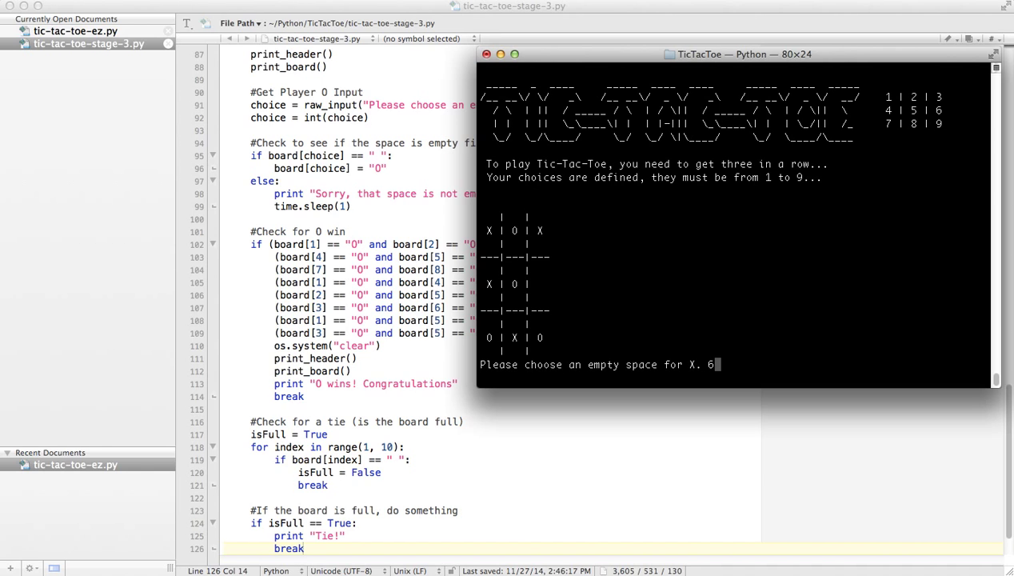
{"action": "key", "text": "enter"}
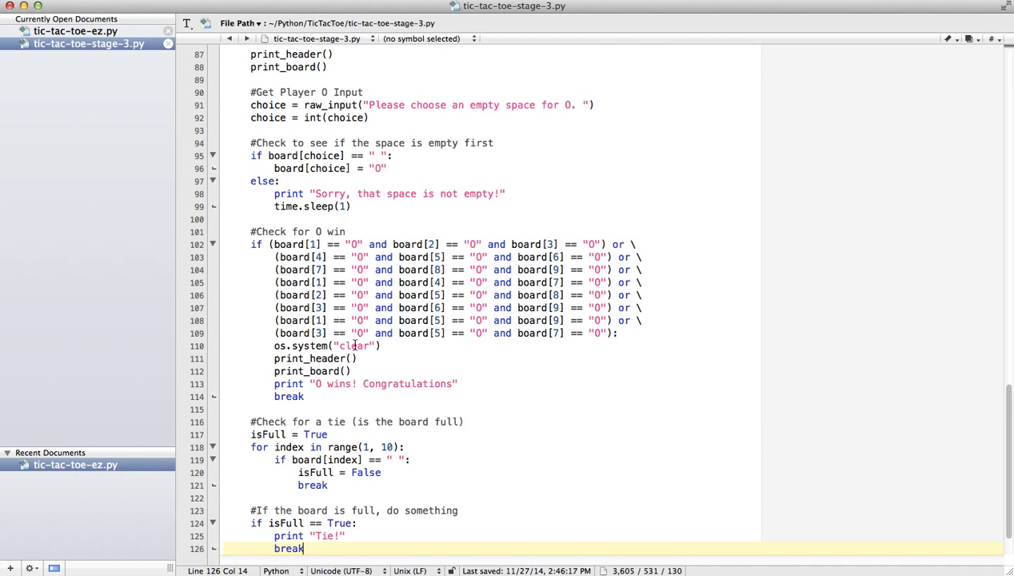
- Scroll down past the new tie check's break in the script
{"action": "scroll", "scroll_direction": "down", "scroll_amount": 3}
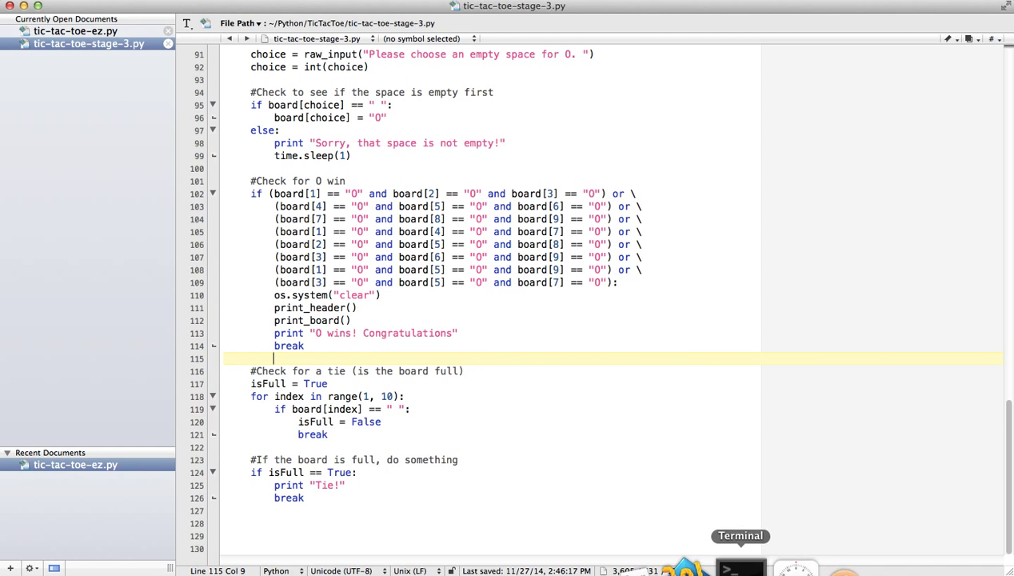
- In Terminal, fill the board with moves including 3 and 6, confirming no Tie! appears
{"action": "left_click", "coordinate": [739, 566]}
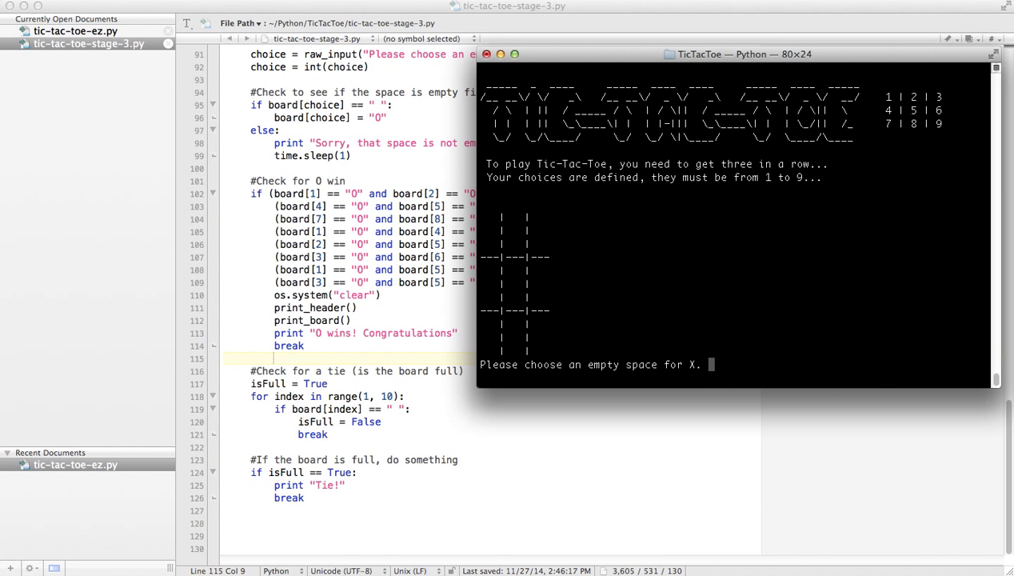
{"action": "type", "text": "3"}
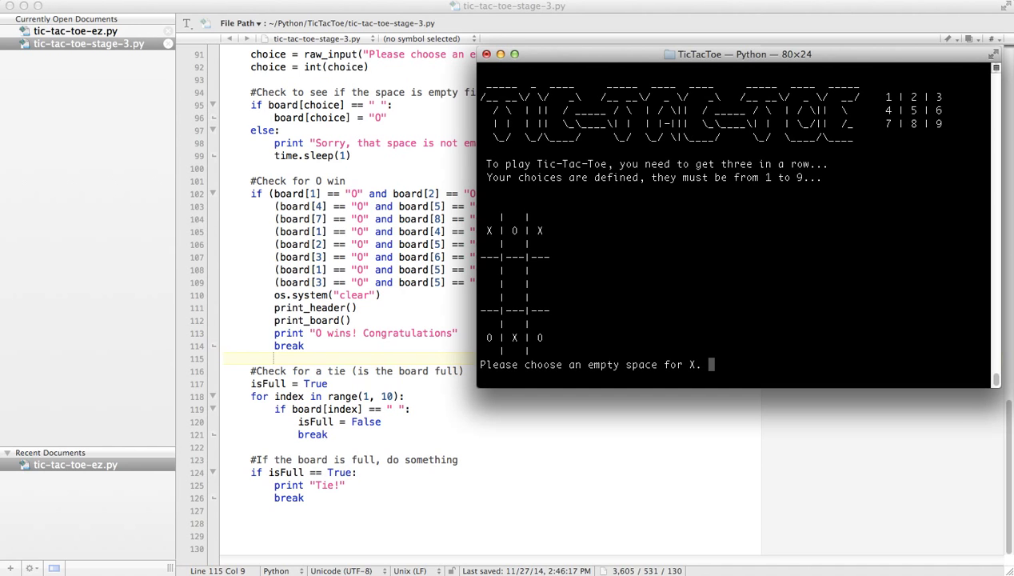
{"action": "type", "text": "6"}
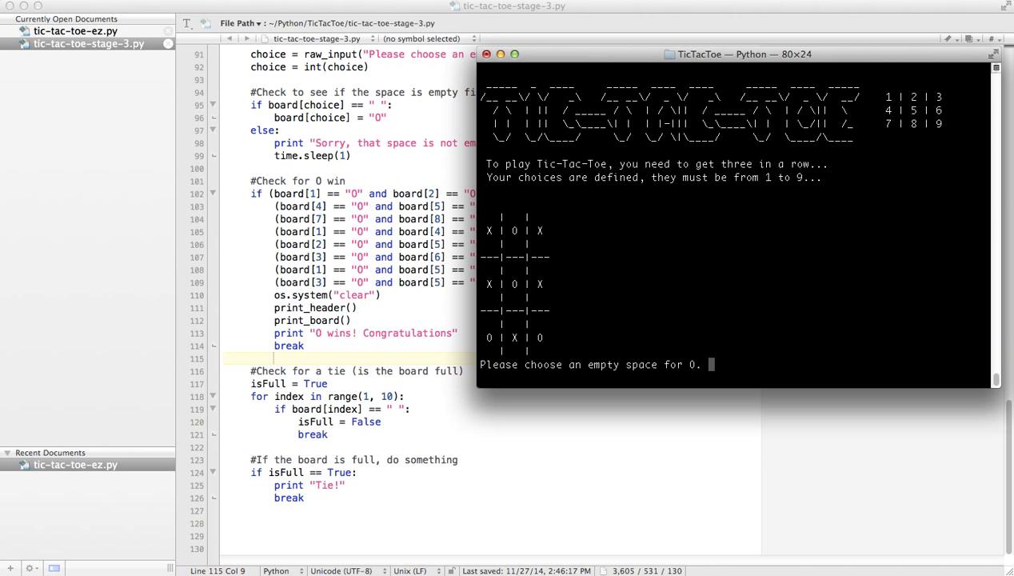
{"action": "mouse_move", "coordinate": [379, 463]}
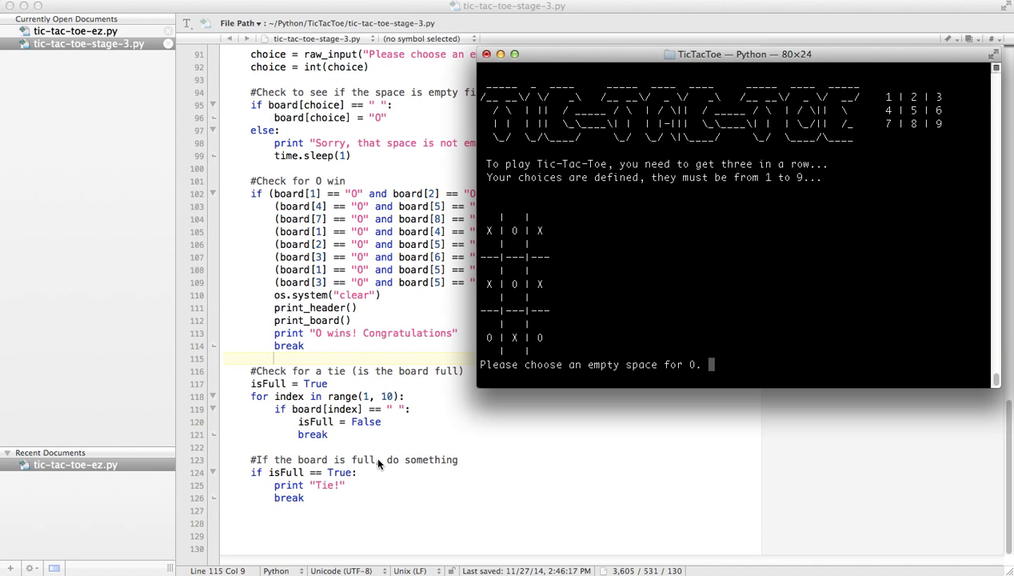
{"action": "mouse_move", "coordinate": [372, 470]}
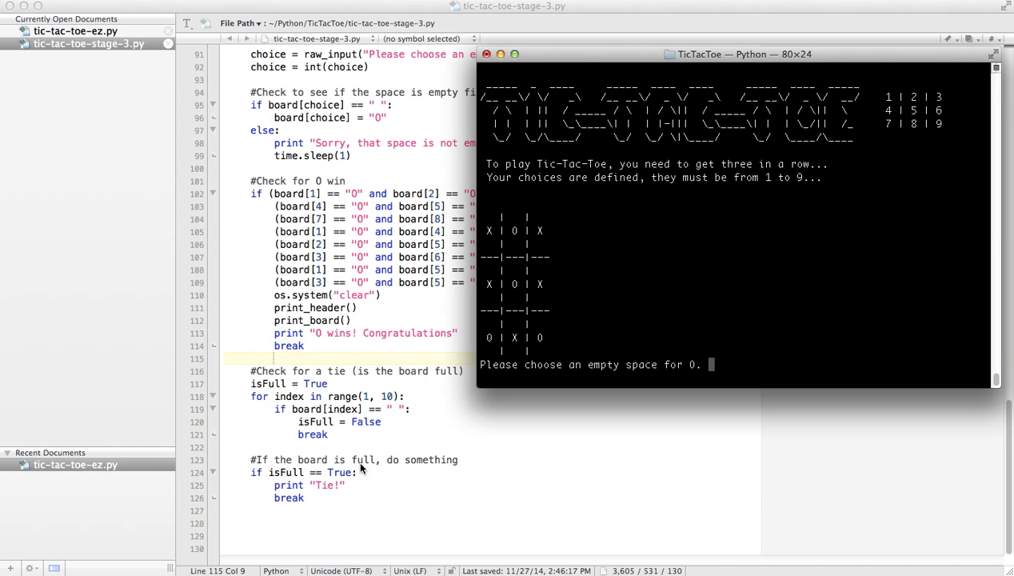
{"action": "mouse_move", "coordinate": [391, 444]}
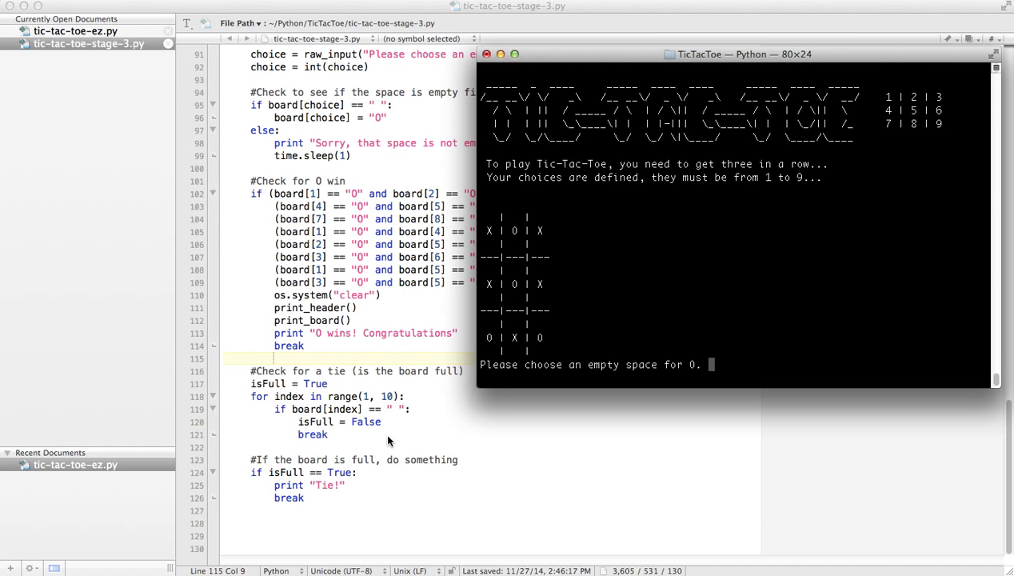
{"action": "mouse_move", "coordinate": [384, 485]}
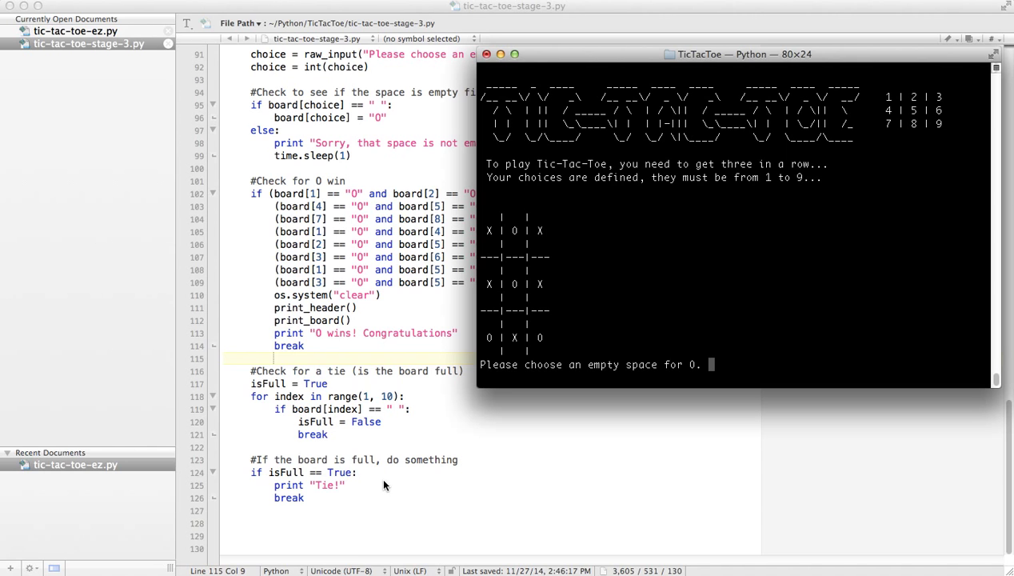
{"action": "mouse_move", "coordinate": [336, 426]}
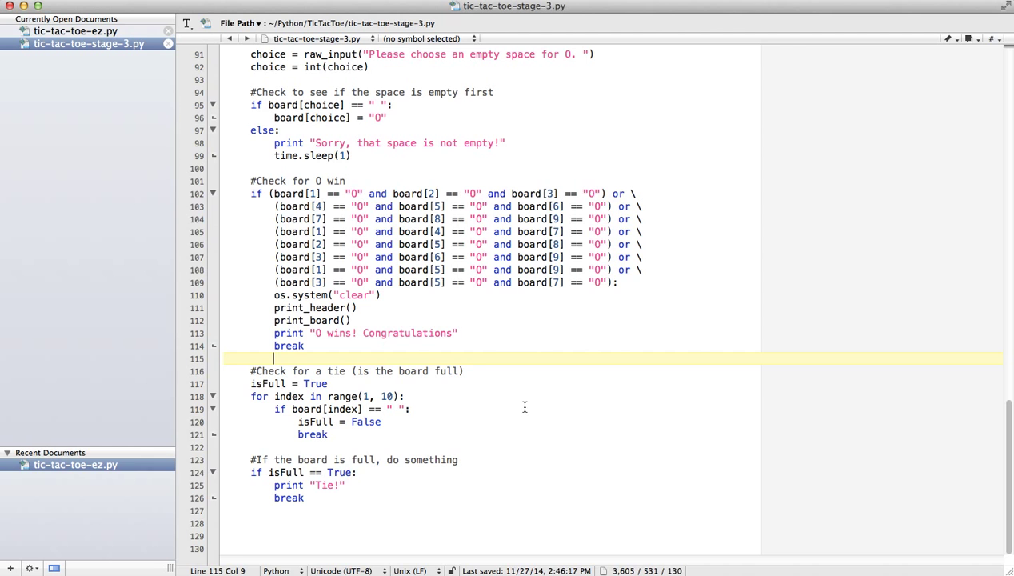
{"action": "left_click", "coordinate": [749, 566]}
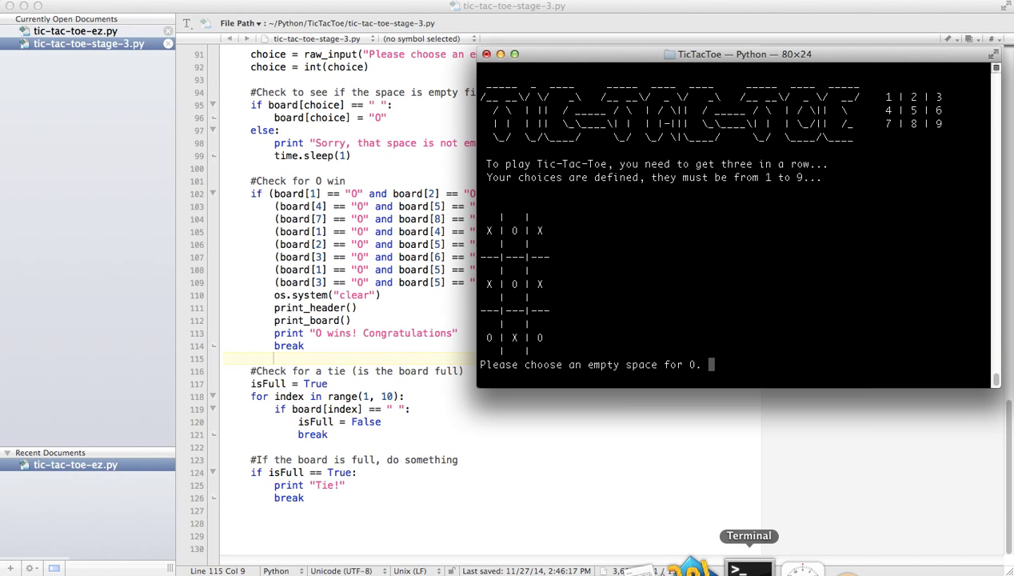
- Stop the game with Ctrl+Z and add 'print isFull' and 'time.sleep(1)' after the loop
{"action": "key", "text": "ctrl+z"}
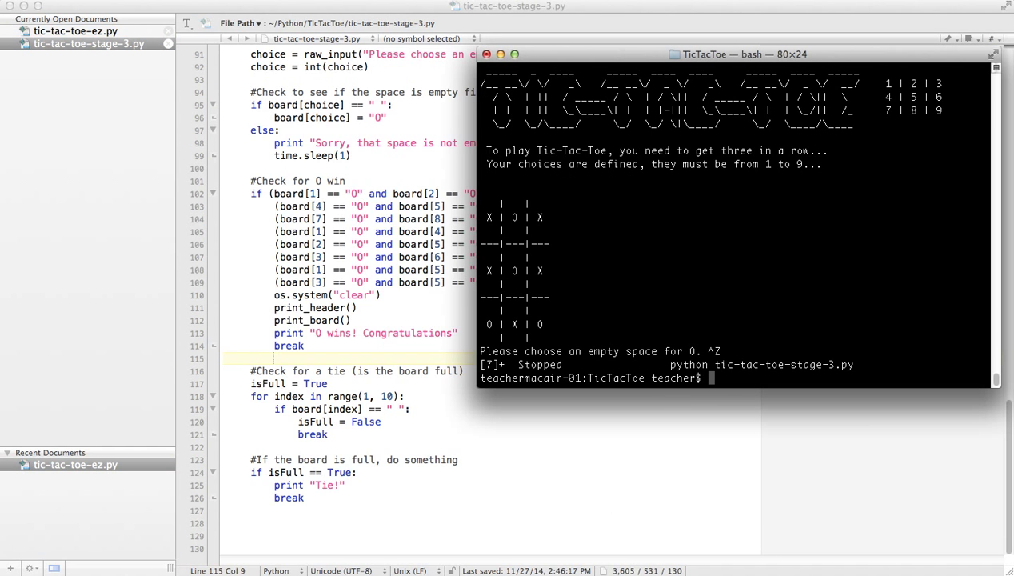
{"action": "mouse_move", "coordinate": [413, 376]}
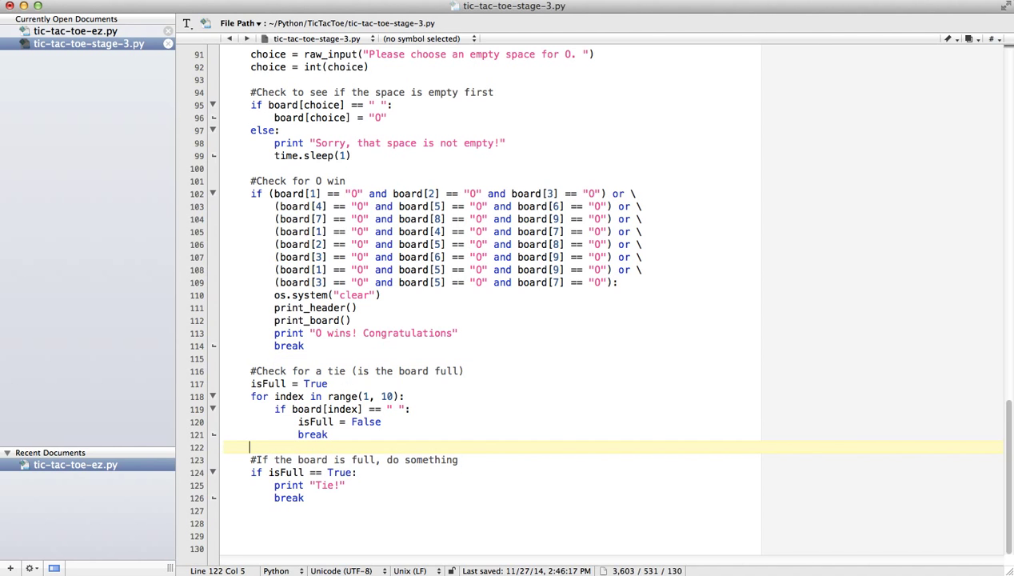
{"action": "type", "text": "print"}
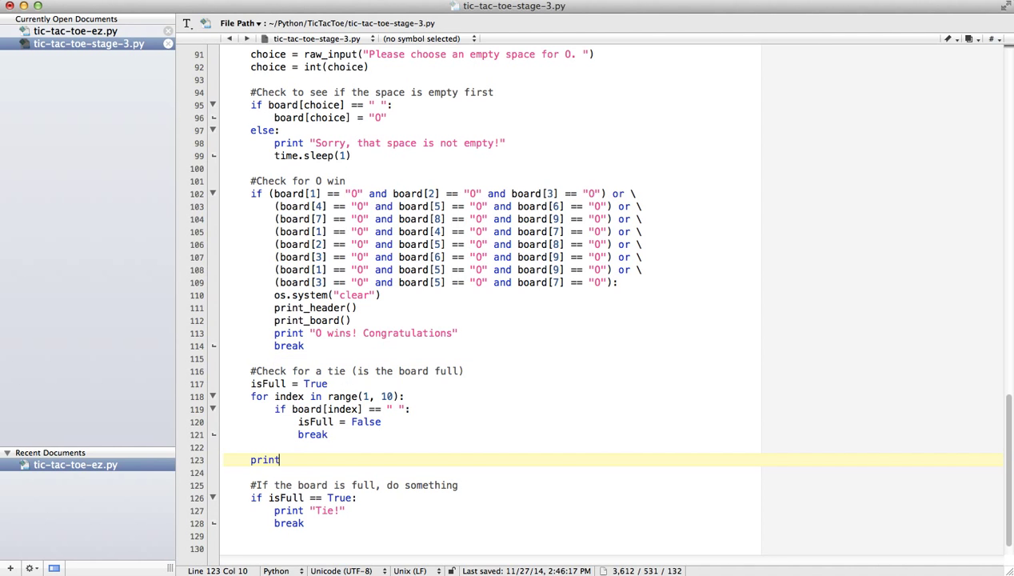
{"action": "type", "text": "isFull"}
{"action": "type", "text": "tim"}
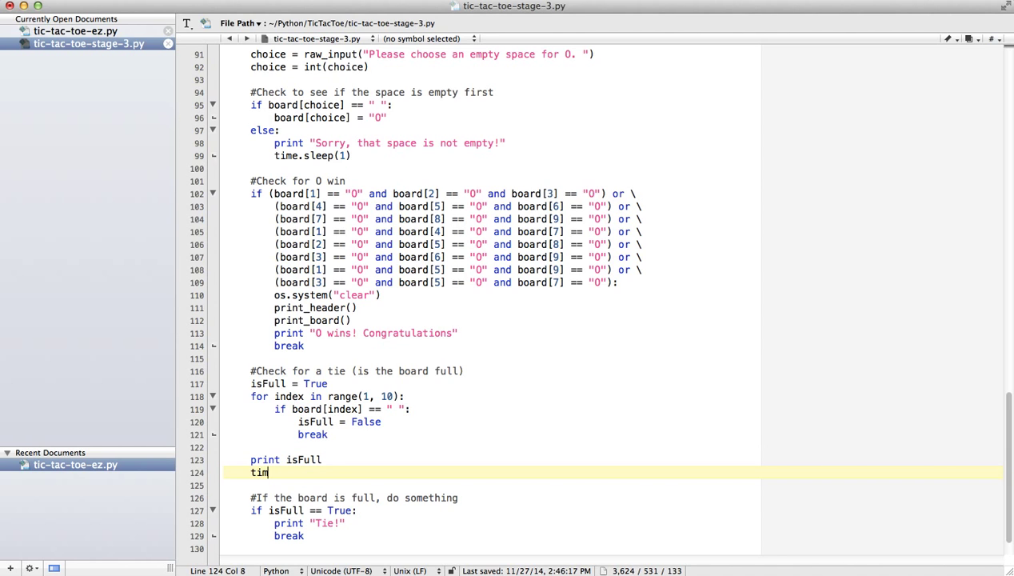
{"action": "type", "text": "e.sleep(1"}
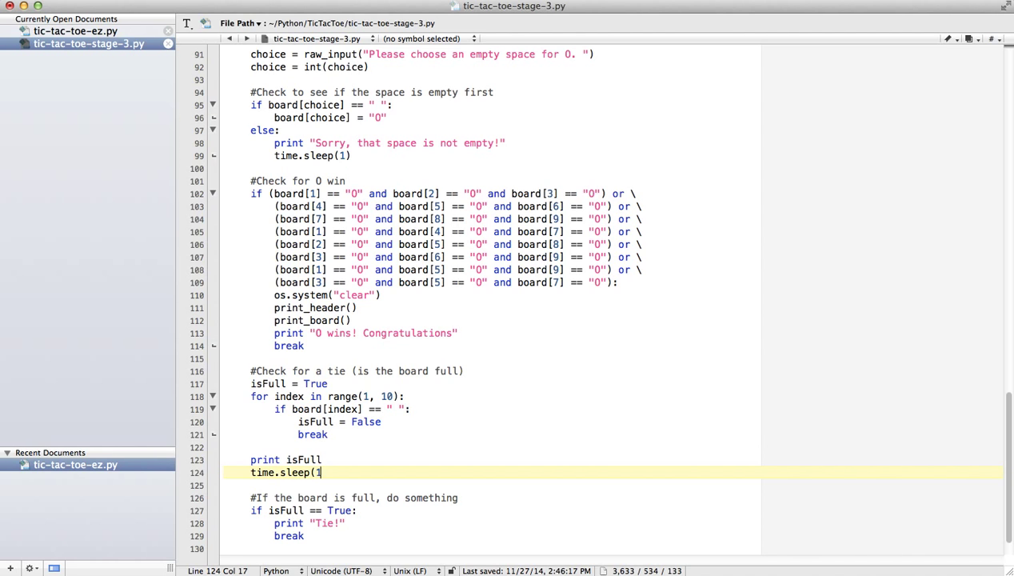
{"action": "type", "text": ")"}
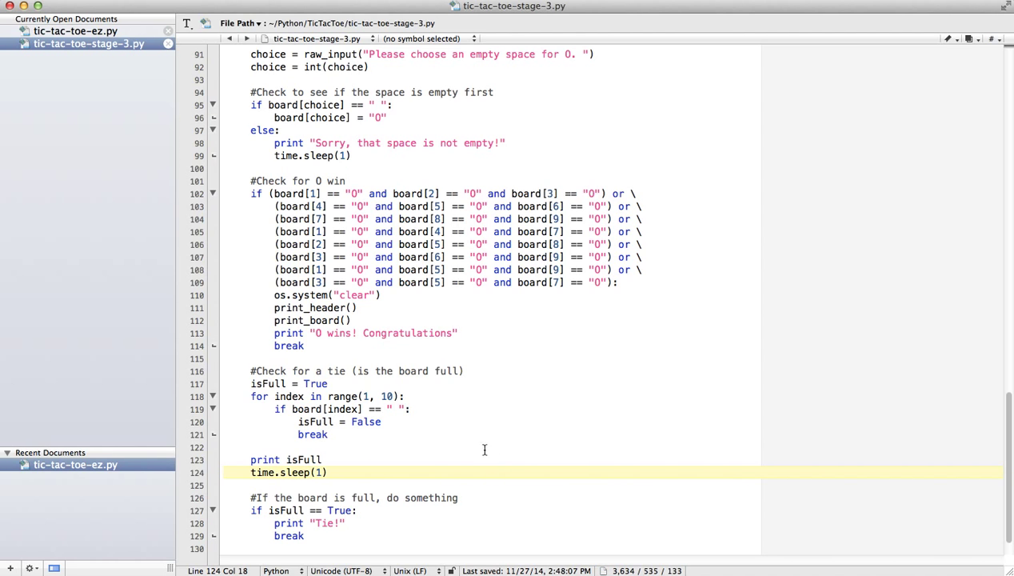
- Rerun the game playing squares 2, 3, 6, 8 and 5, watching isFull print False
{"action": "left_click", "coordinate": [733, 566]}
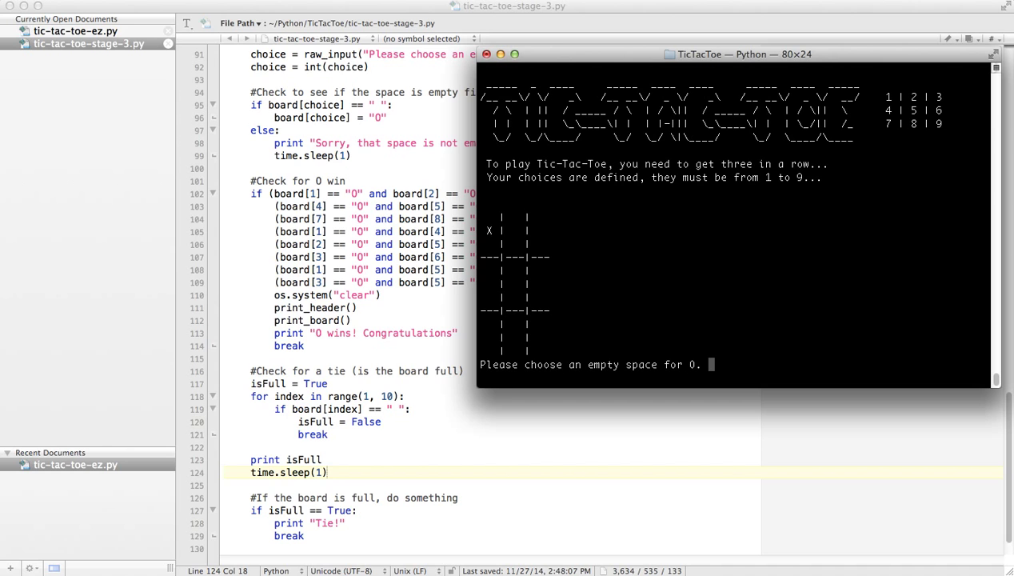
{"action": "type", "text": "2"}
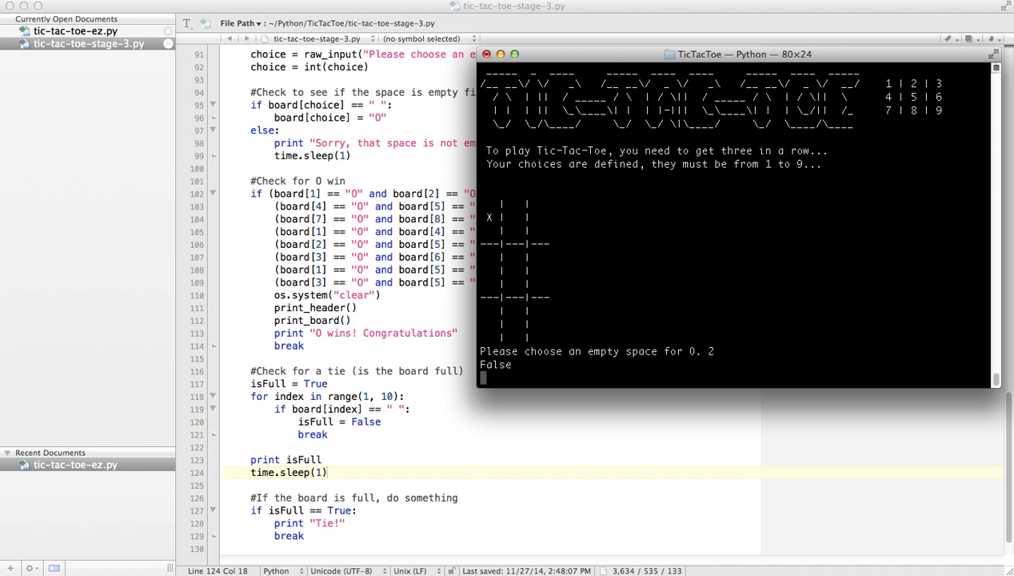
{"action": "type", "text": "3"}
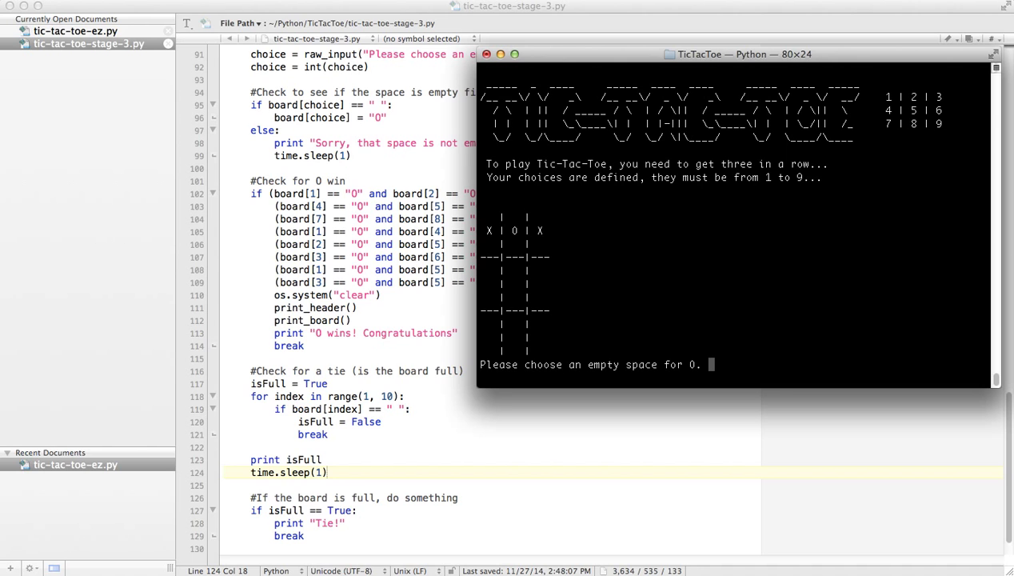
{"action": "type", "text": "6"}
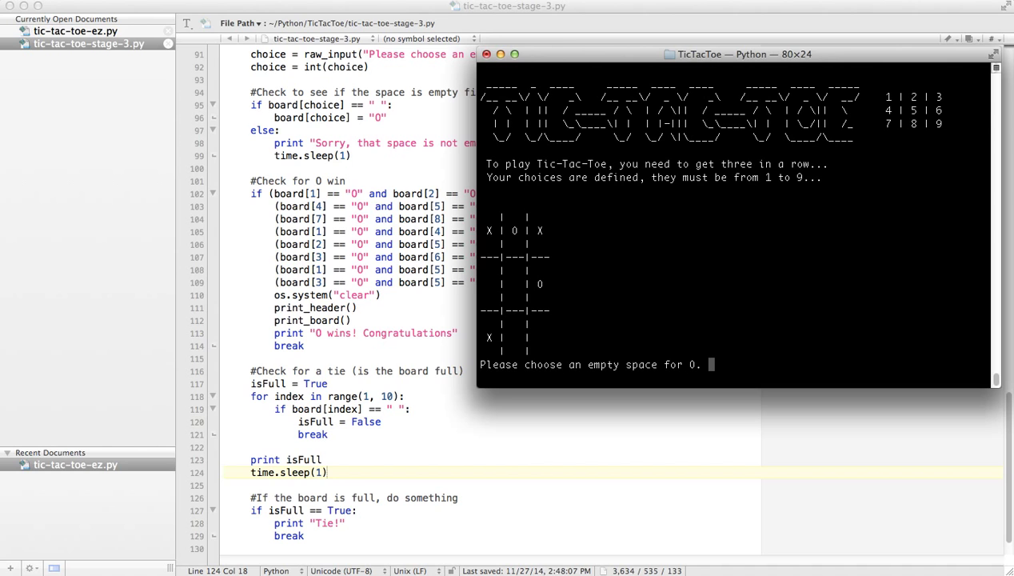
{"action": "type", "text": "8"}
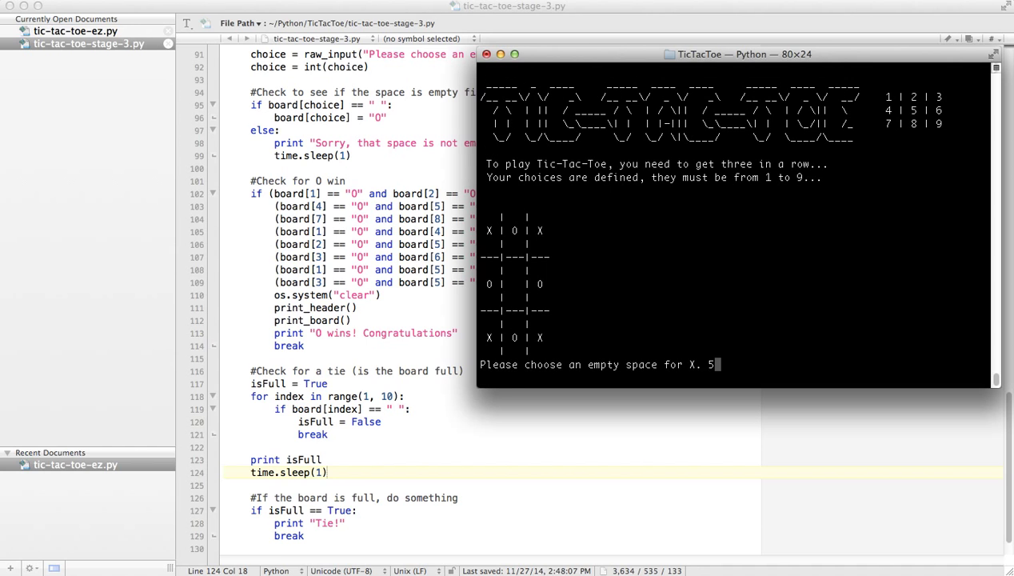
{"action": "key", "text": "enter"}
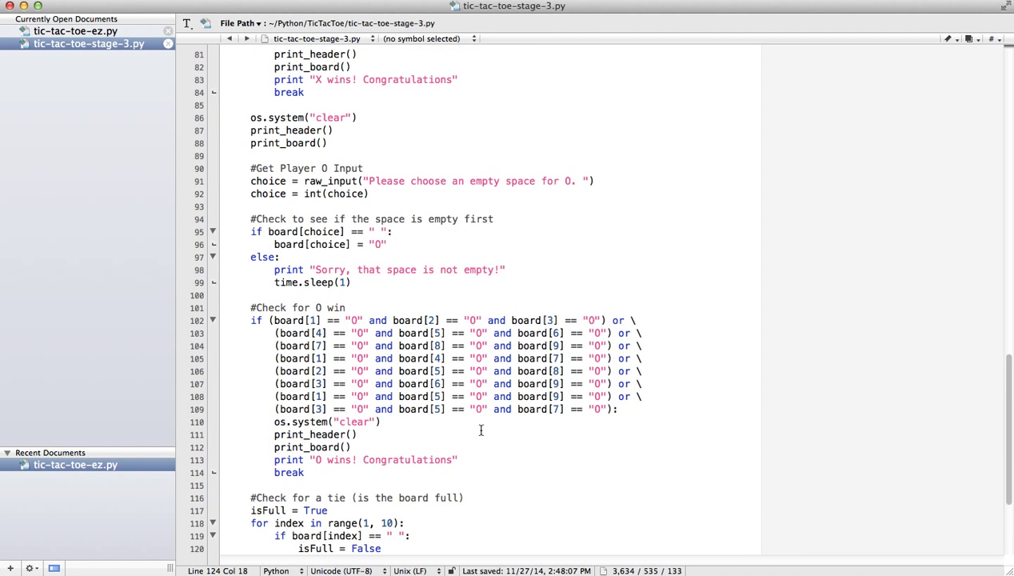
- Copy the tie-check block and insert it after X's turn code, before Player O's input
{"action": "scroll", "scroll_direction": "down", "scroll_amount": 3}
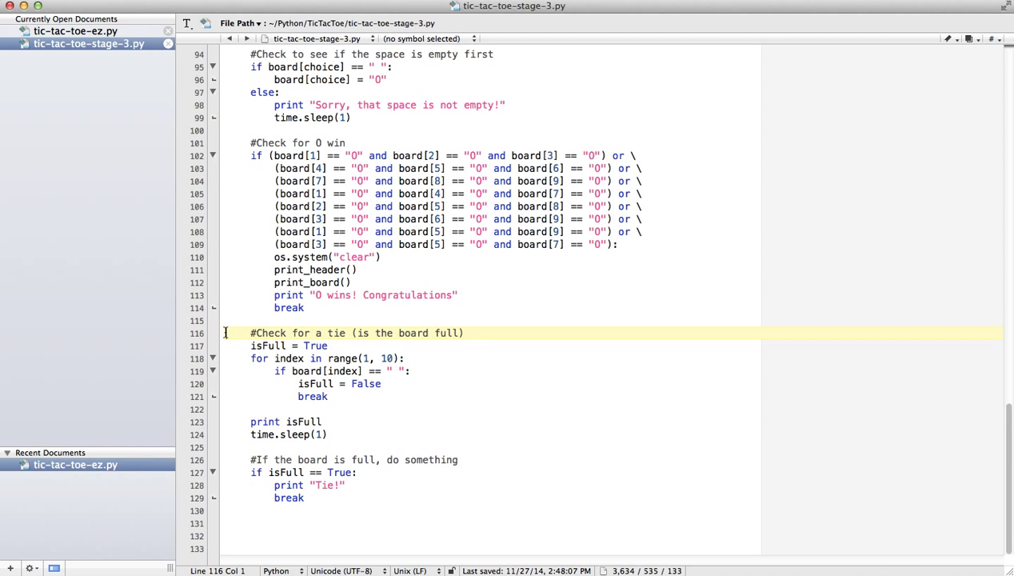
{"action": "left_click_drag", "start_coordinate": [225, 333], "coordinate": [326, 434]}
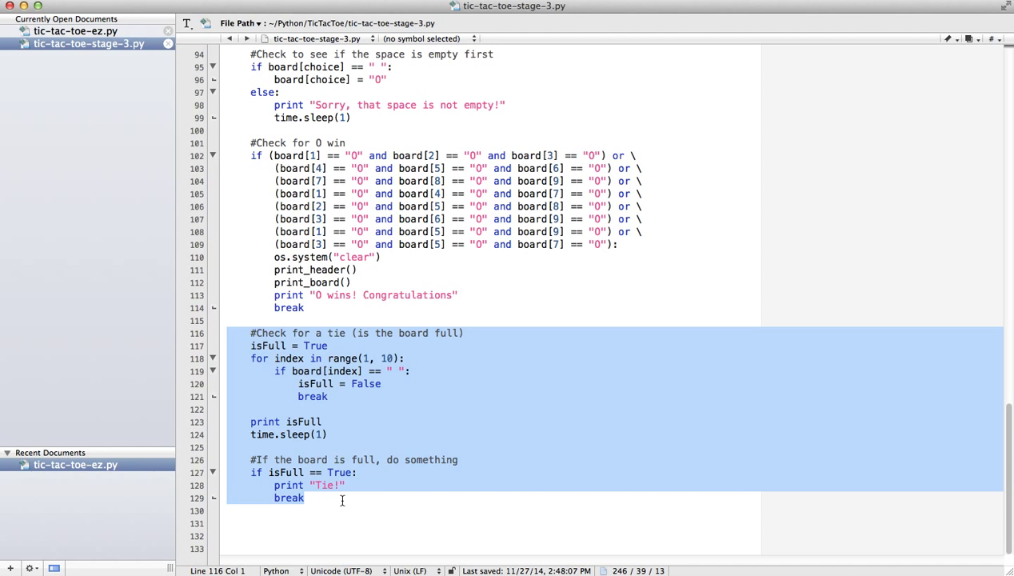
{"action": "scroll", "scroll_direction": "up", "scroll_amount": 3}
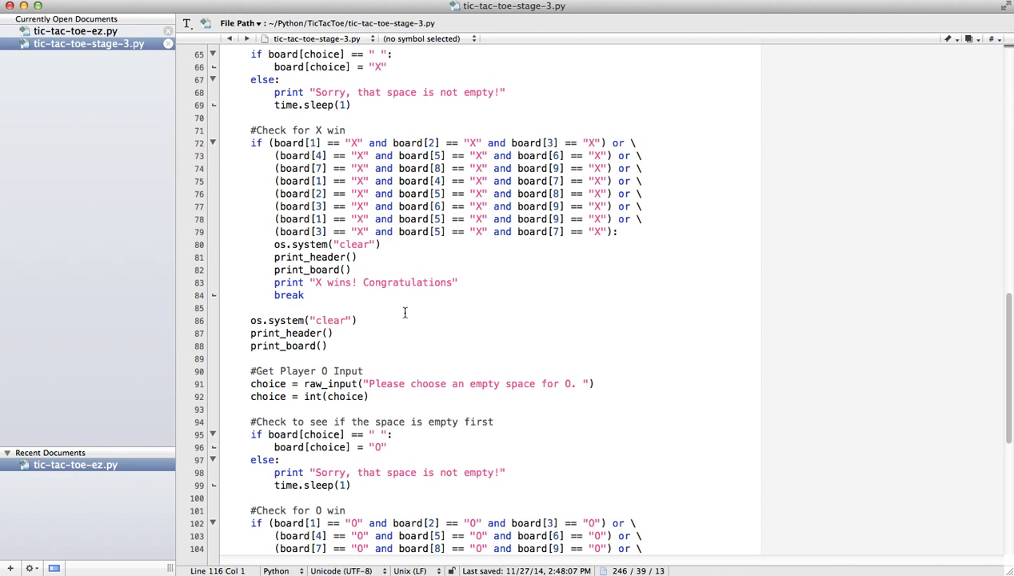
{"action": "left_click", "coordinate": [360, 295]}
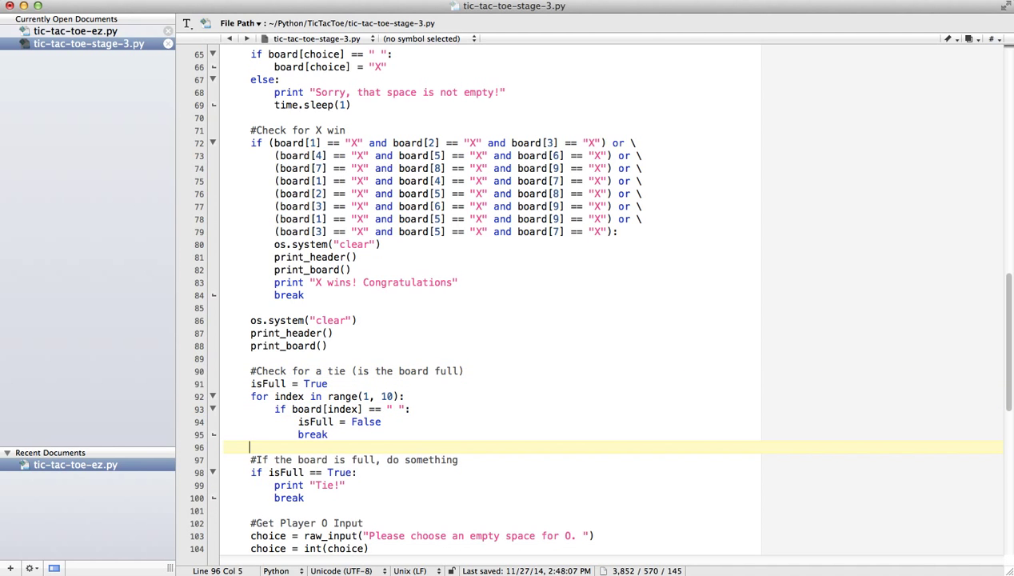
{"action": "scroll", "scroll_direction": "down", "scroll_amount": 3}
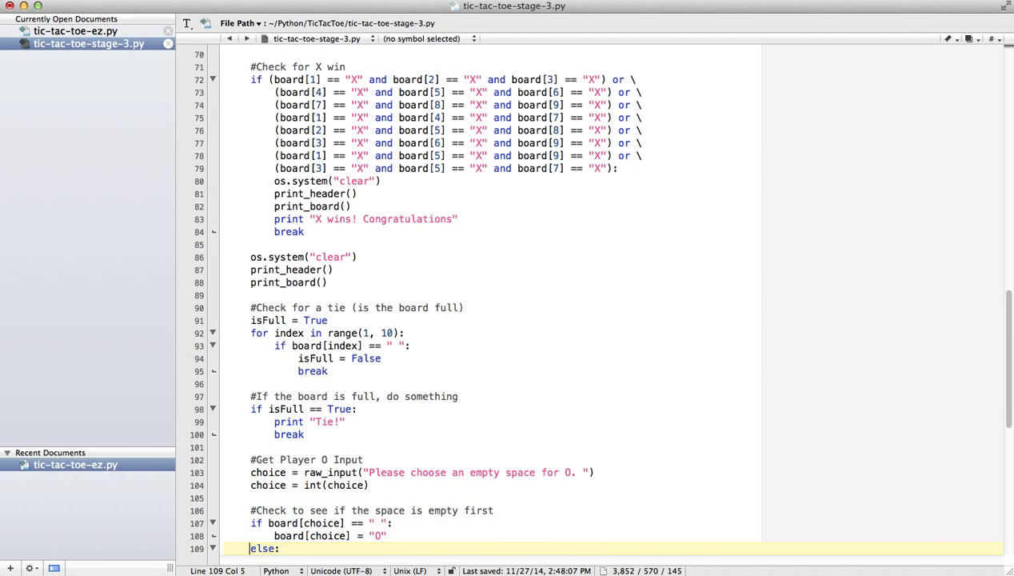
{"action": "scroll", "scroll_direction": "down", "scroll_amount": 3}
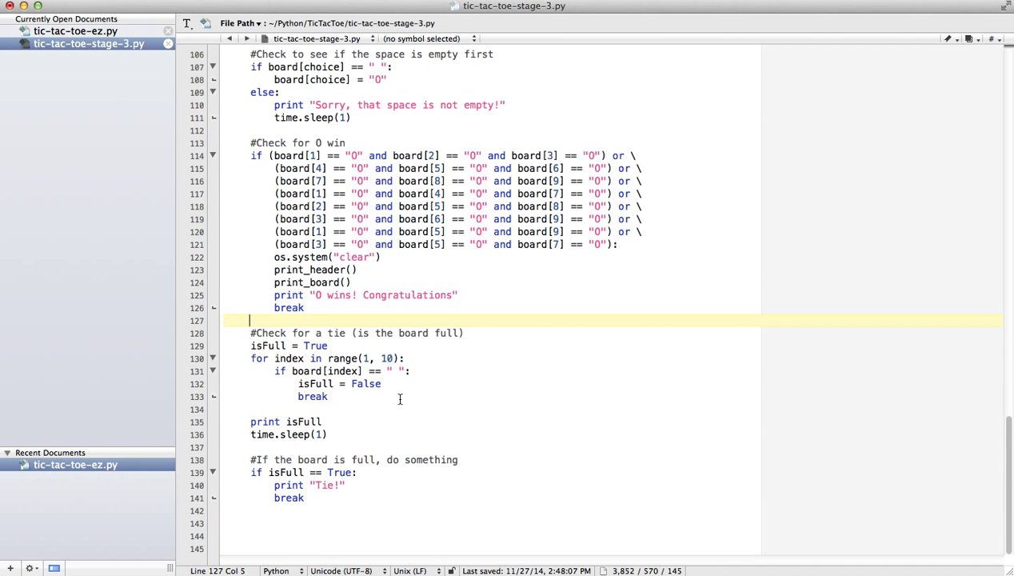
{"action": "mouse_move", "coordinate": [472, 382]}
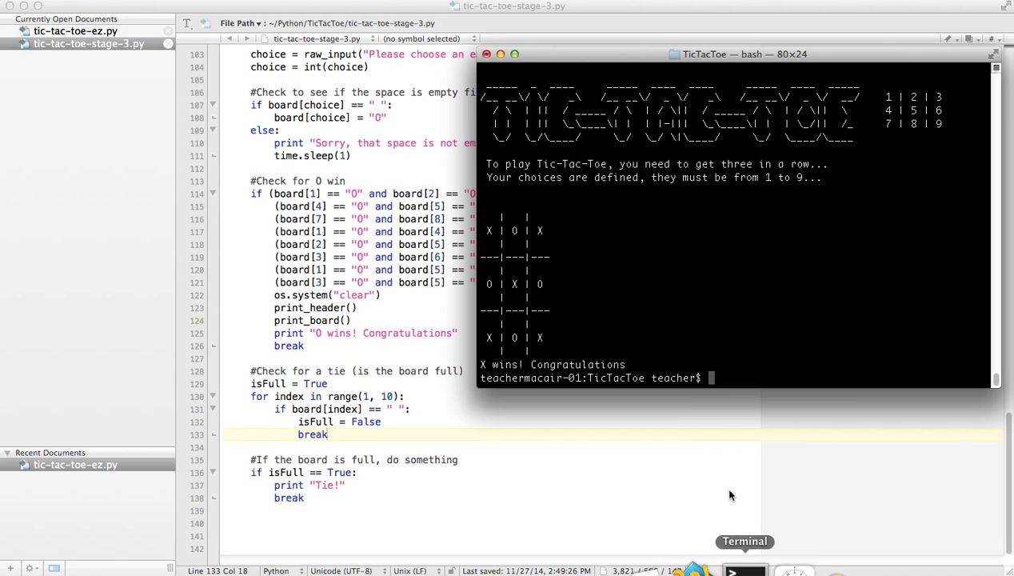
- Run python tic-tac-toe-stage-3.py and play through to square 9 until Tie! prints
{"action": "type", "text": "python tic-tac-toe-stage-3.py"}
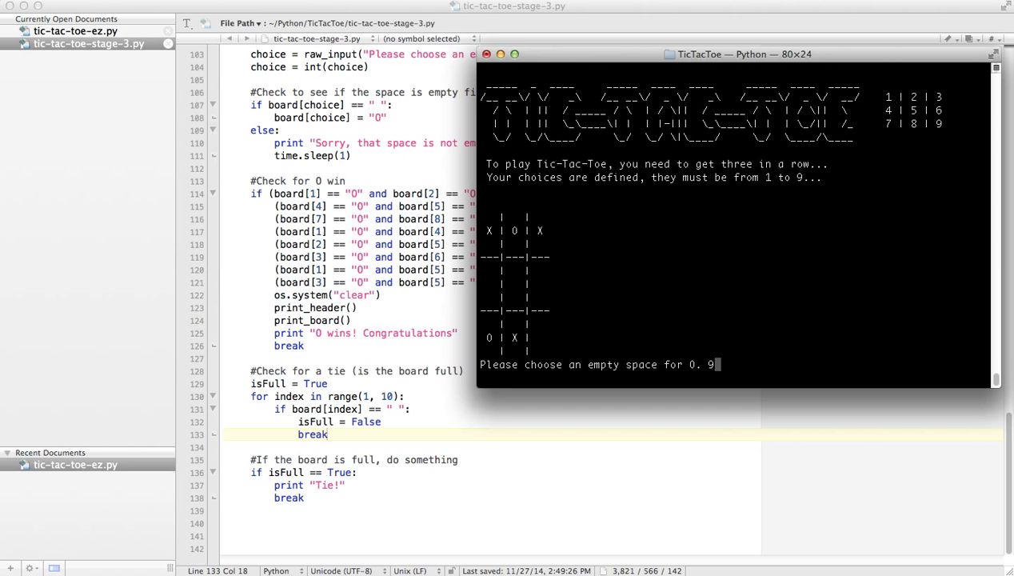
{"action": "type", "text": "9"}
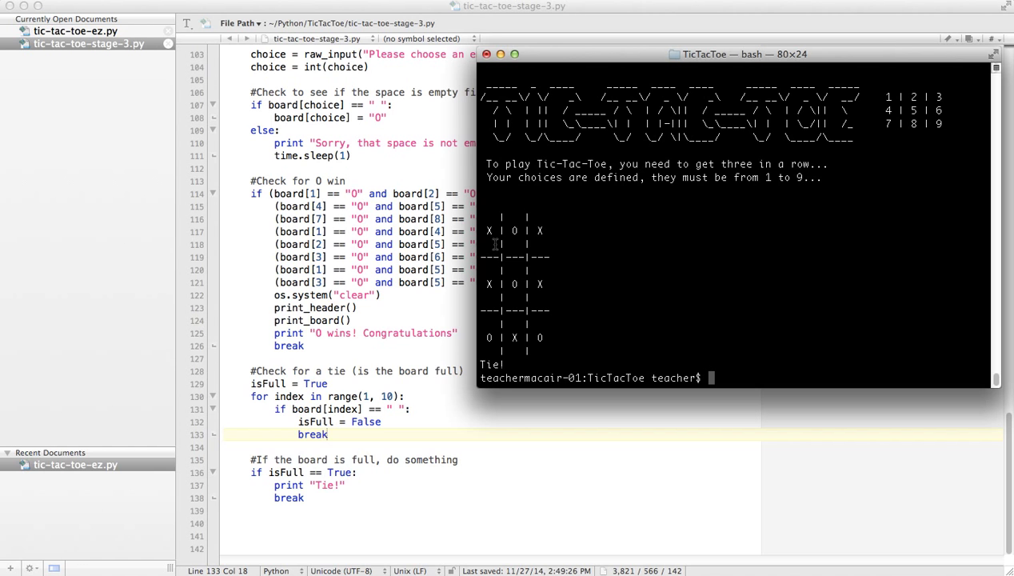
{"action": "scroll", "scroll_direction": "down", "scroll_amount": 3}
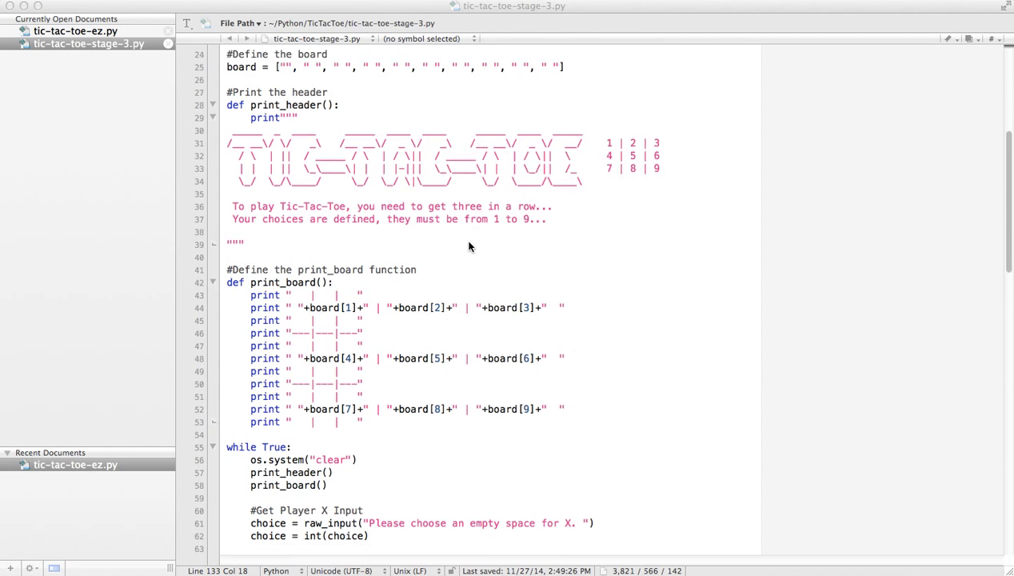
- Replace the tie-check for loops with 'if " " in board:' setting isFull = False
{"action": "scroll", "scroll_direction": "down", "scroll_amount": 3}
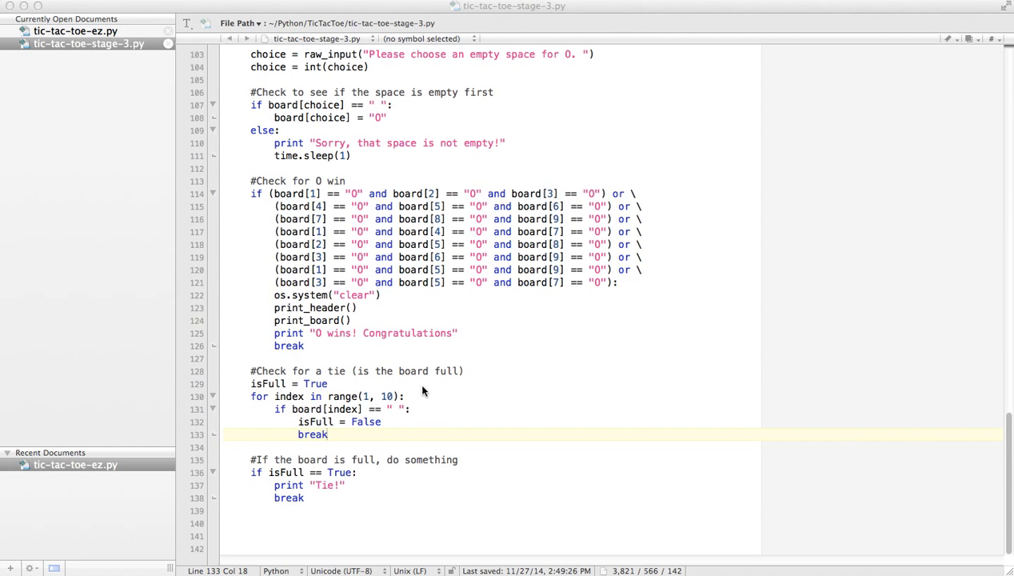
{"action": "mouse_move", "coordinate": [319, 453]}
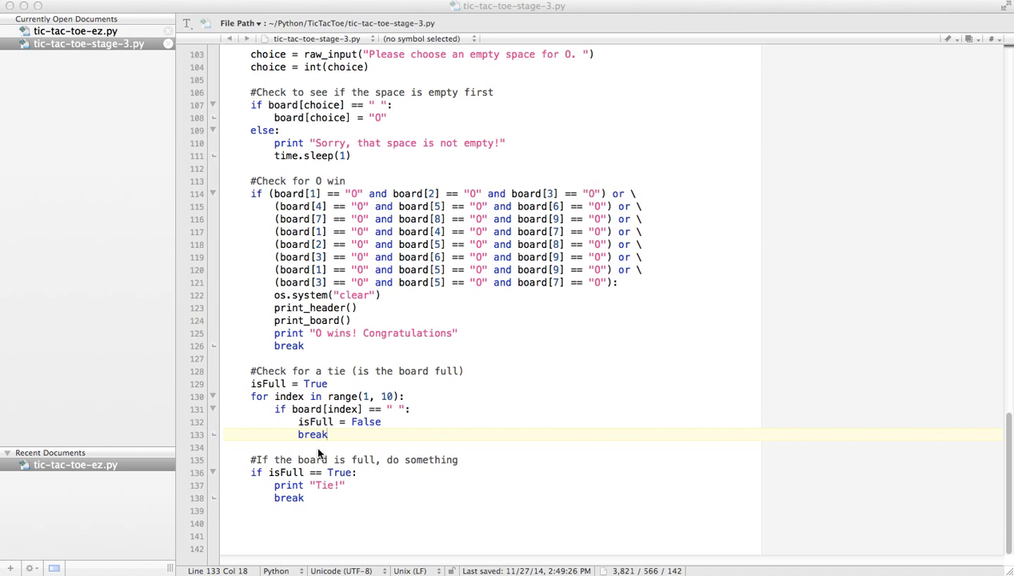
{"action": "scroll", "scroll_direction": "up", "scroll_amount": 3}
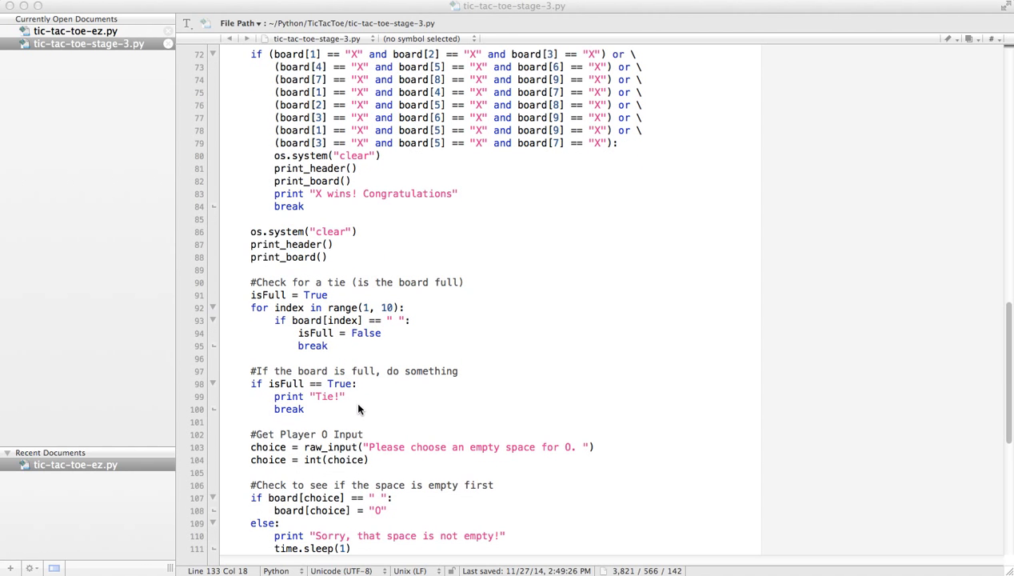
{"action": "left_click", "coordinate": [252, 308]}
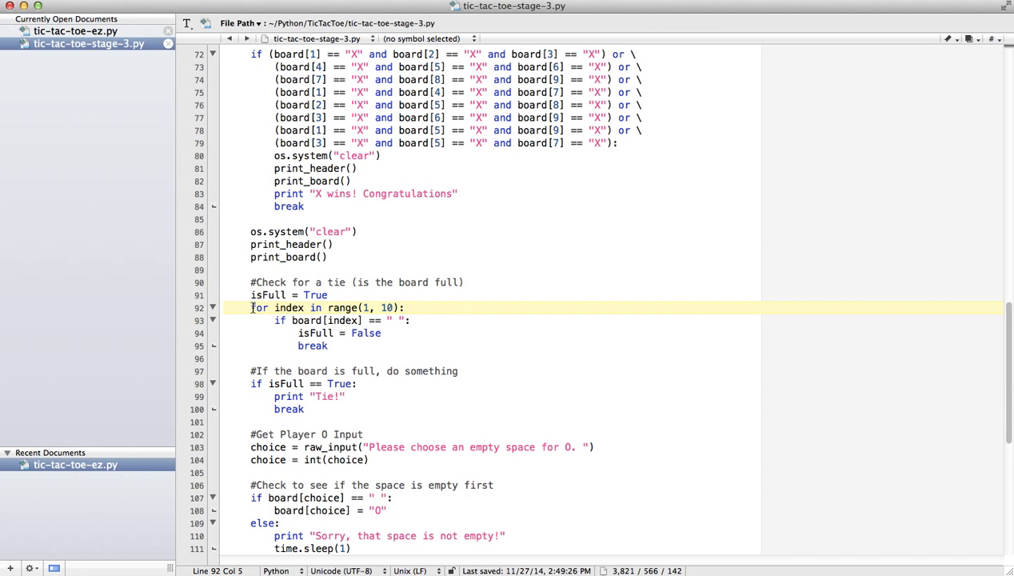
{"action": "left_click_drag", "start_coordinate": [250, 308], "coordinate": [326, 352]}
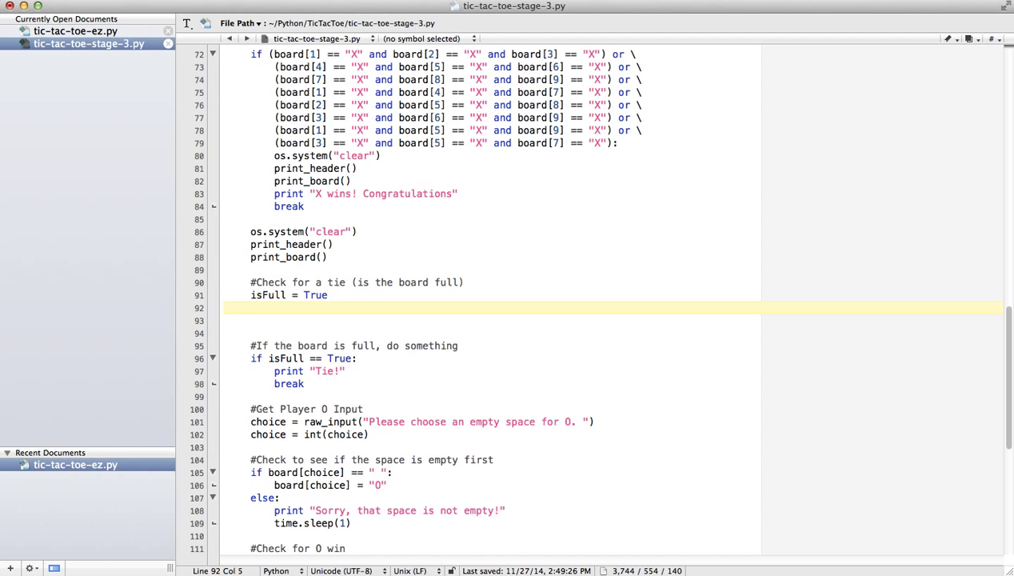
{"action": "type", "text": "if \" \" in board:"}
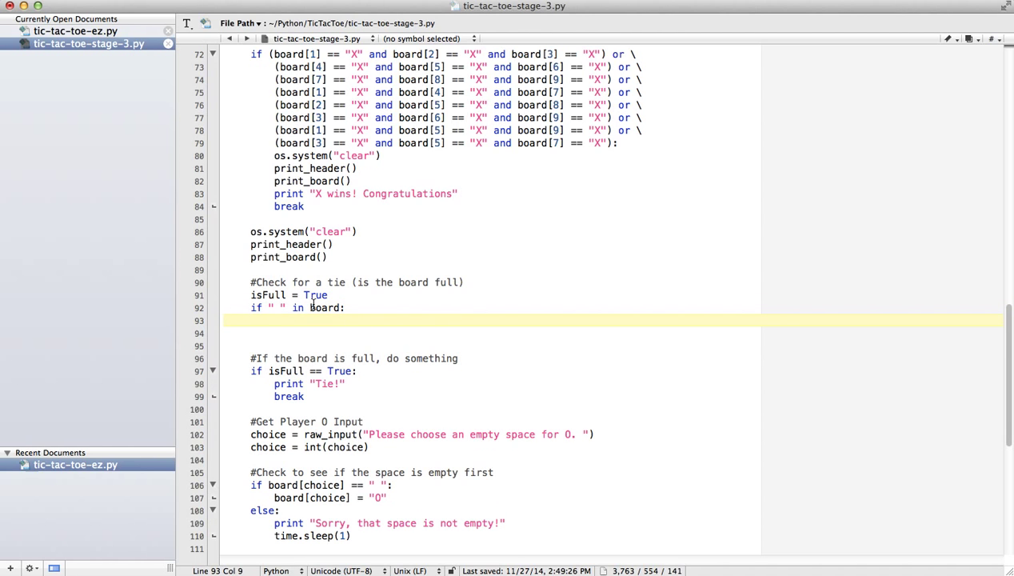
{"action": "type", "text": "is"}
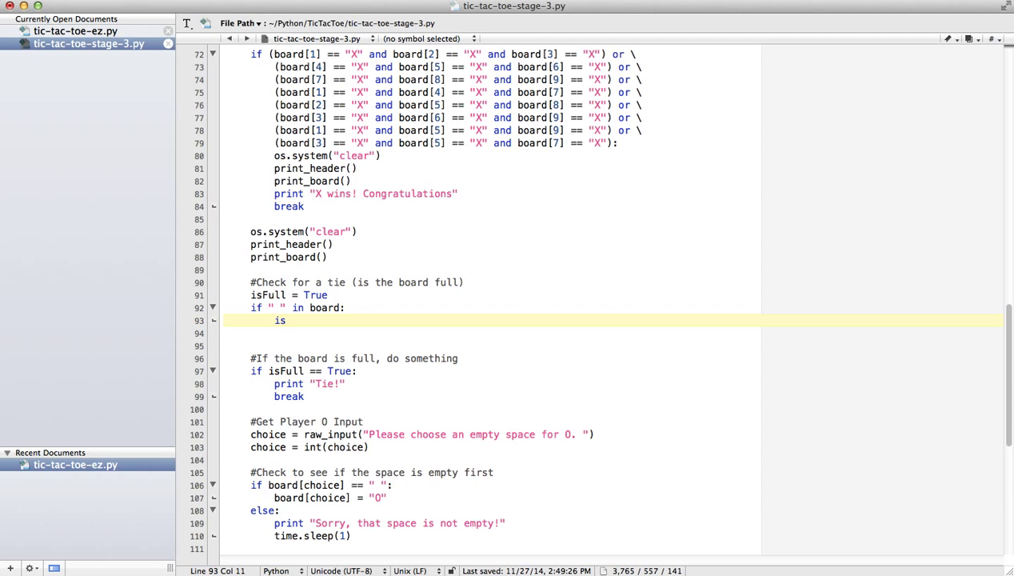
{"action": "type", "text": "Full ="}
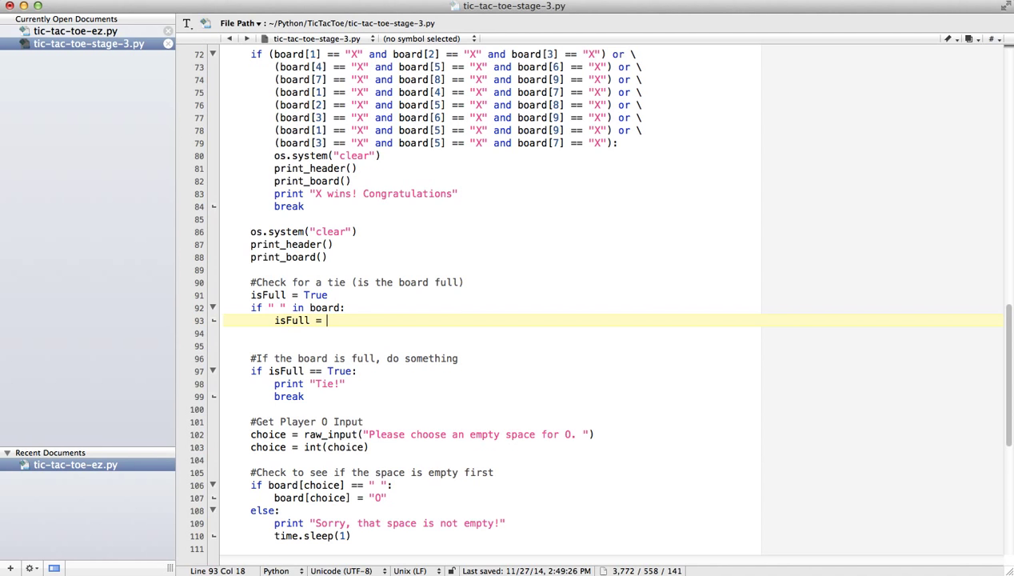
{"action": "type", "text": "False"}
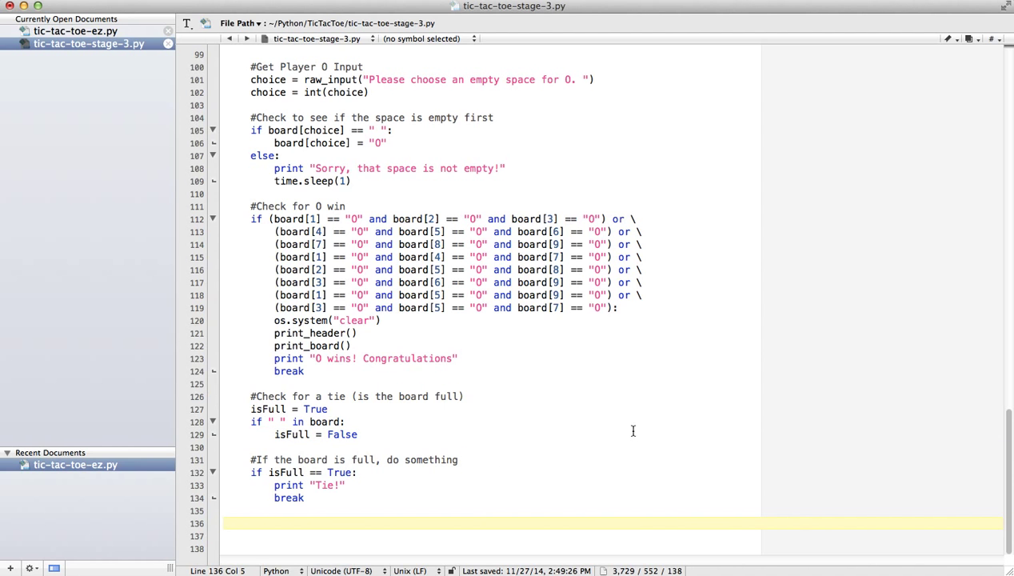
{"action": "scroll", "scroll_direction": "up", "scroll_amount": 3}
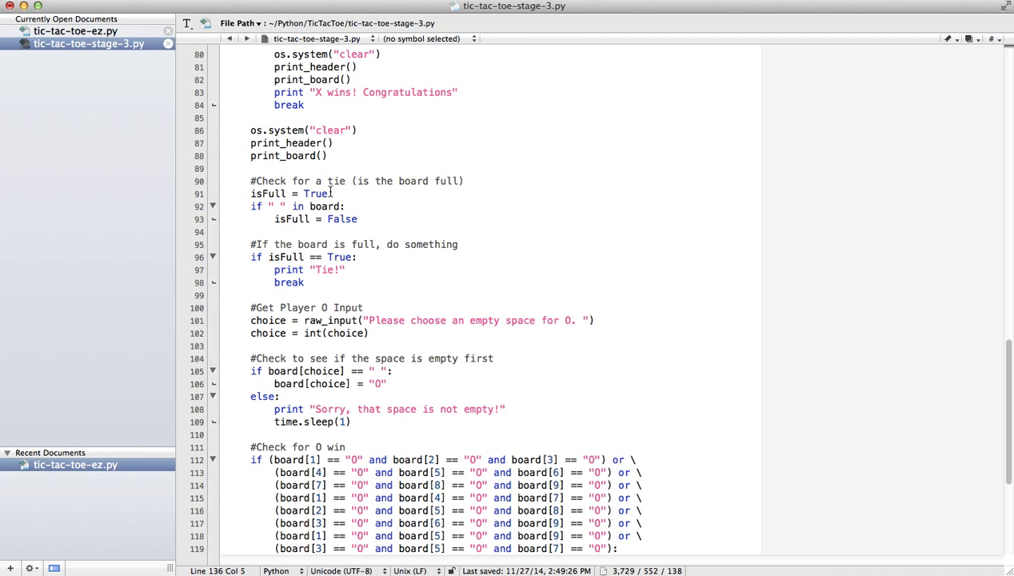
{"action": "mouse_move", "coordinate": [333, 199]}
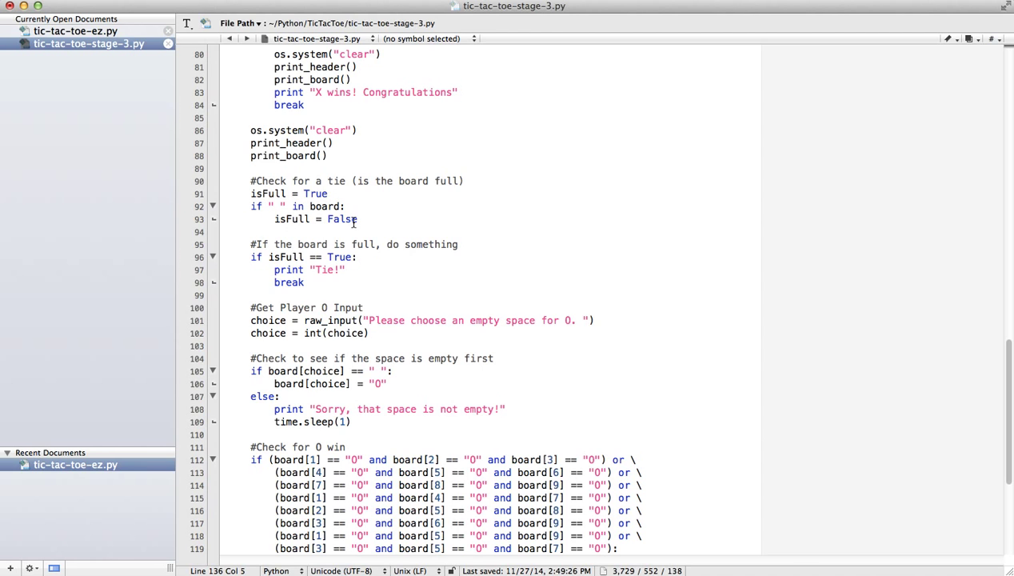
{"action": "mouse_move", "coordinate": [268, 204]}
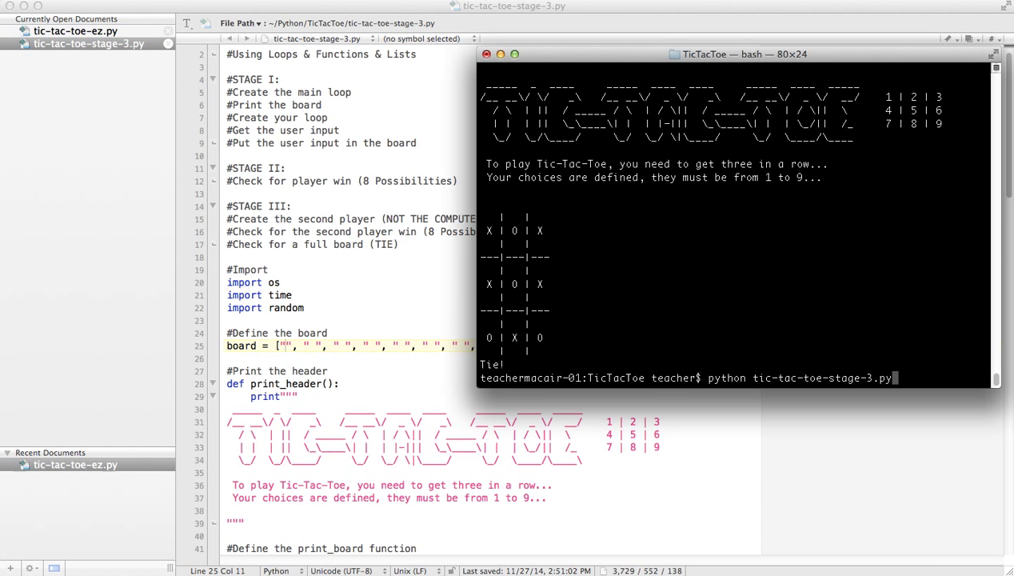
- Relaunch the script and play moves, including square 4, until the game ends announcing Tie!
{"action": "key", "text": "Return"}
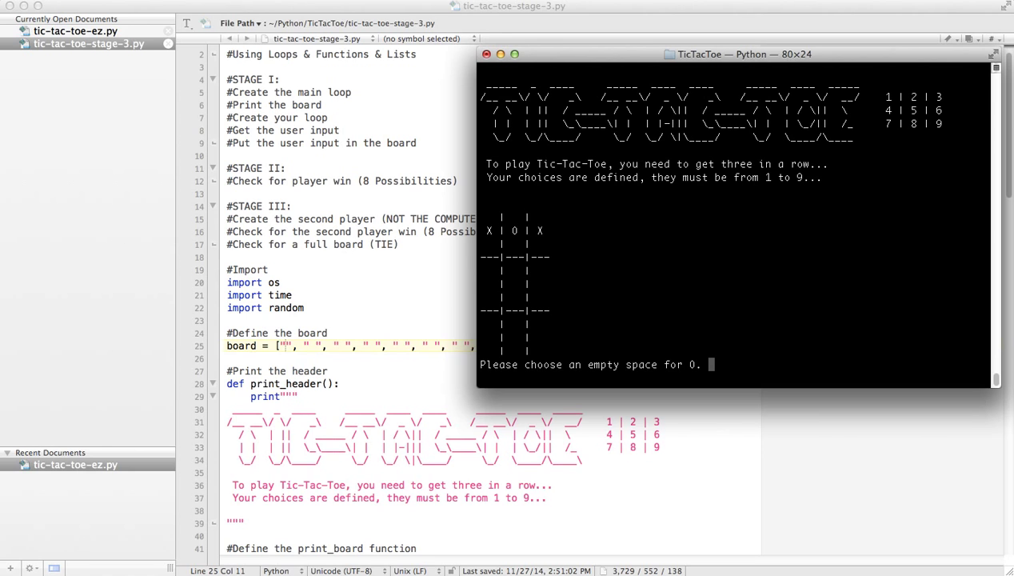
{"action": "type", "text": "4"}
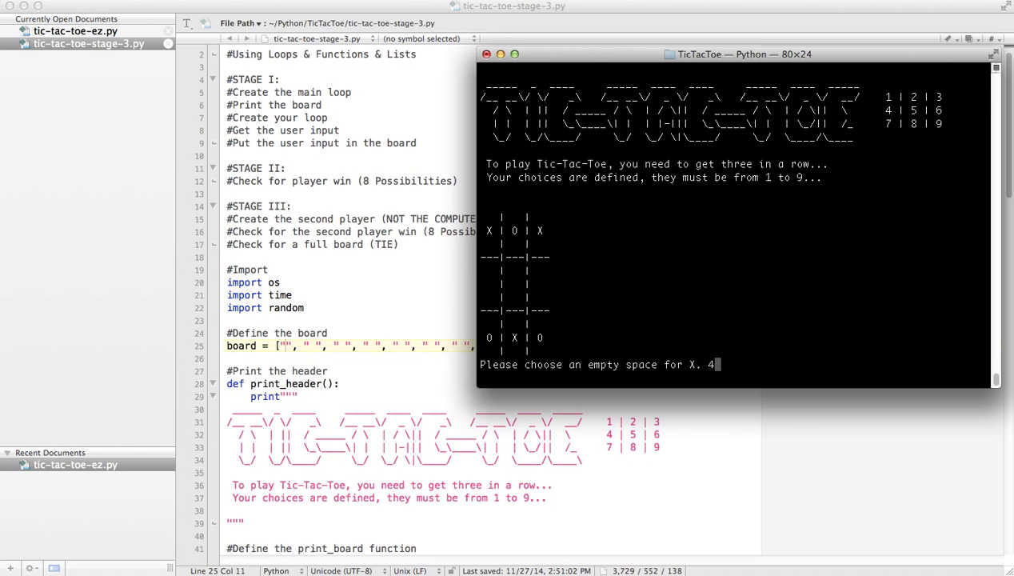
{"action": "key", "text": "enter"}
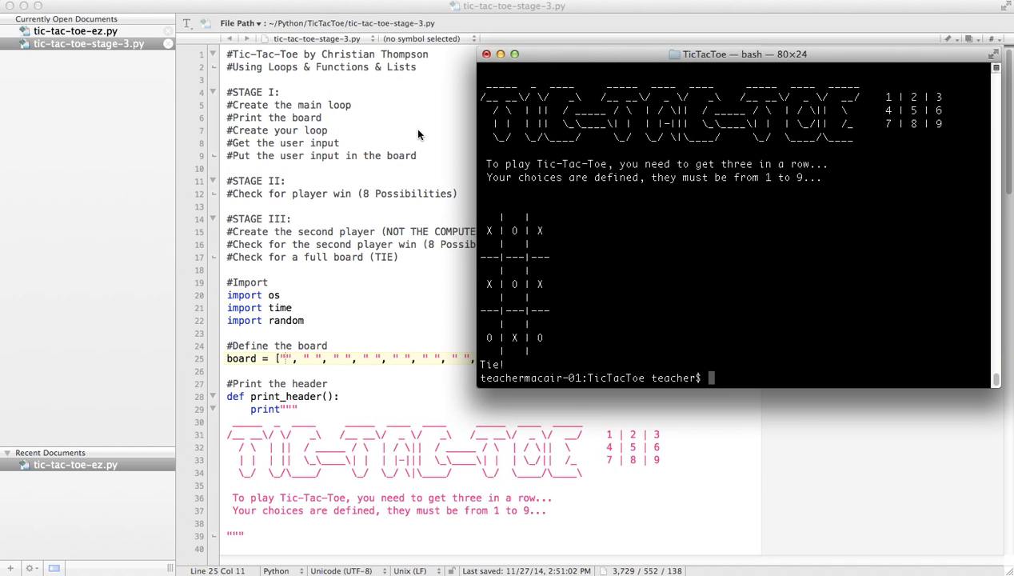
{"action": "mouse_move", "coordinate": [381, 198]}
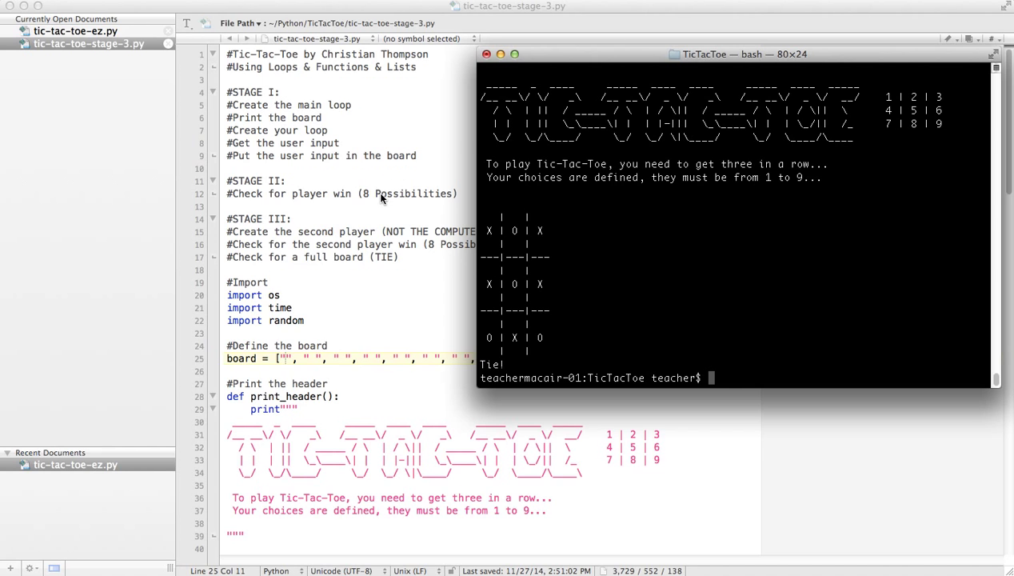
{"action": "mouse_move", "coordinate": [391, 237]}
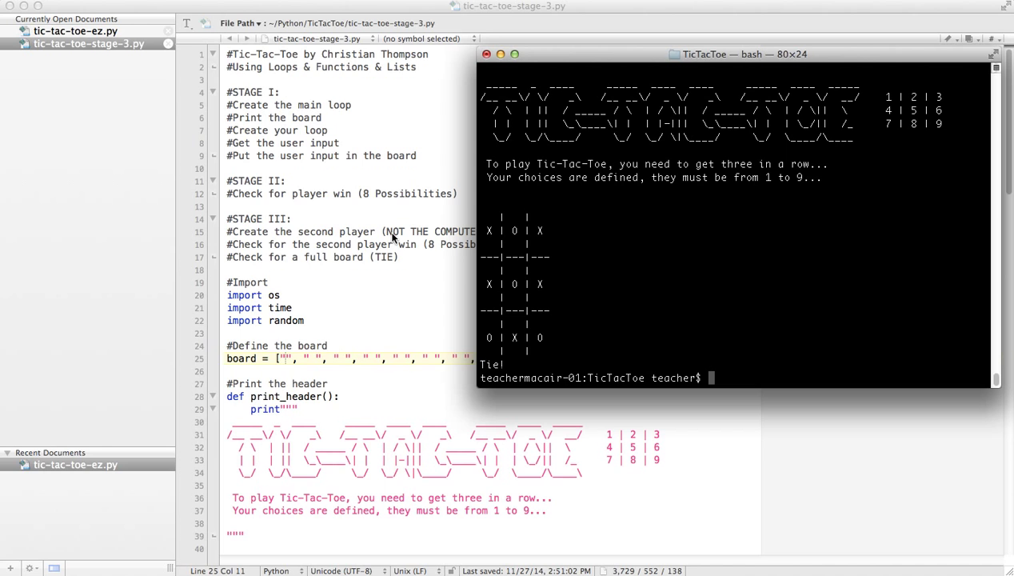
{"action": "mouse_move", "coordinate": [400, 262]}
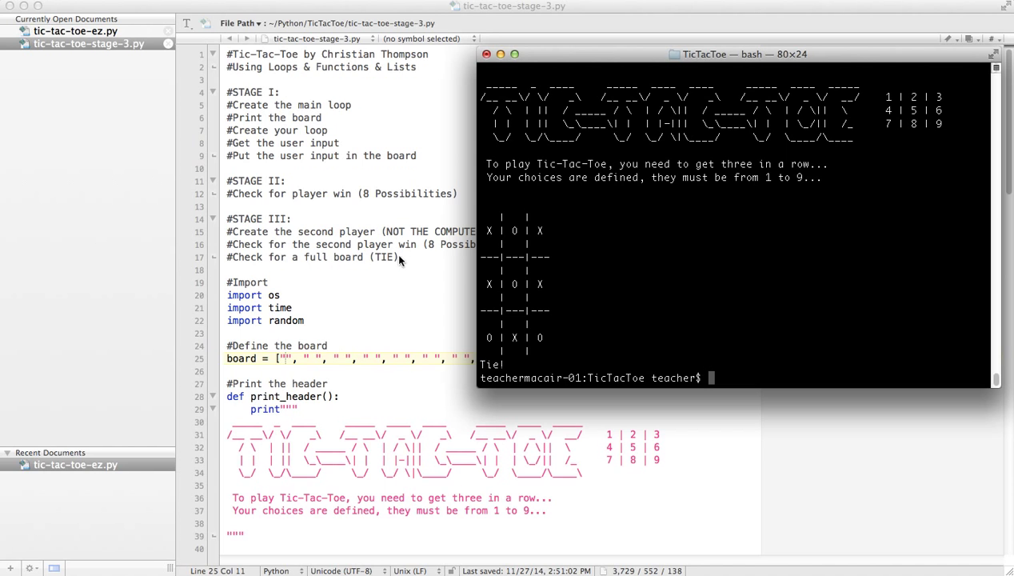
{"action": "mouse_move", "coordinate": [416, 232]}
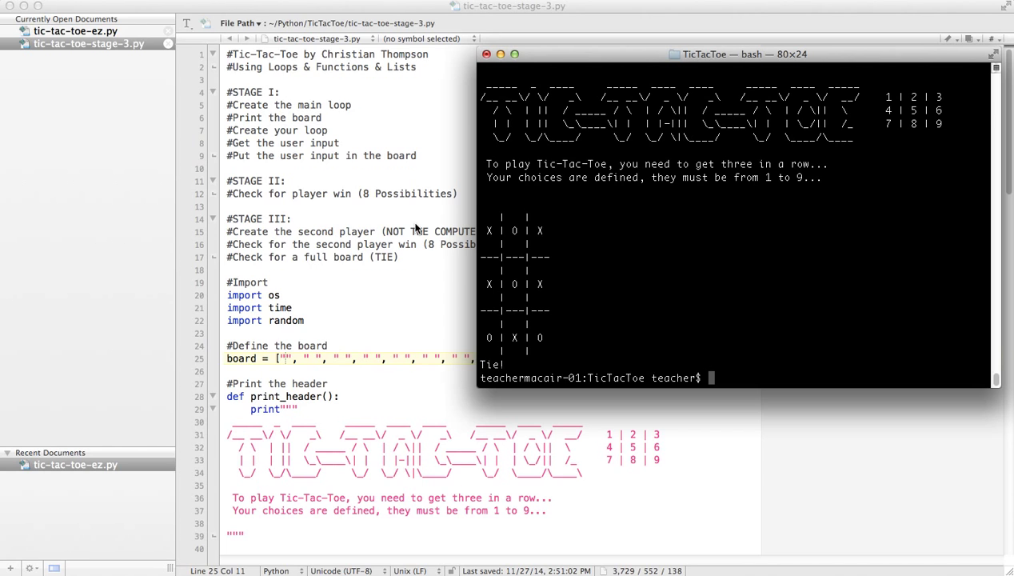
{"action": "mouse_move", "coordinate": [393, 235]}
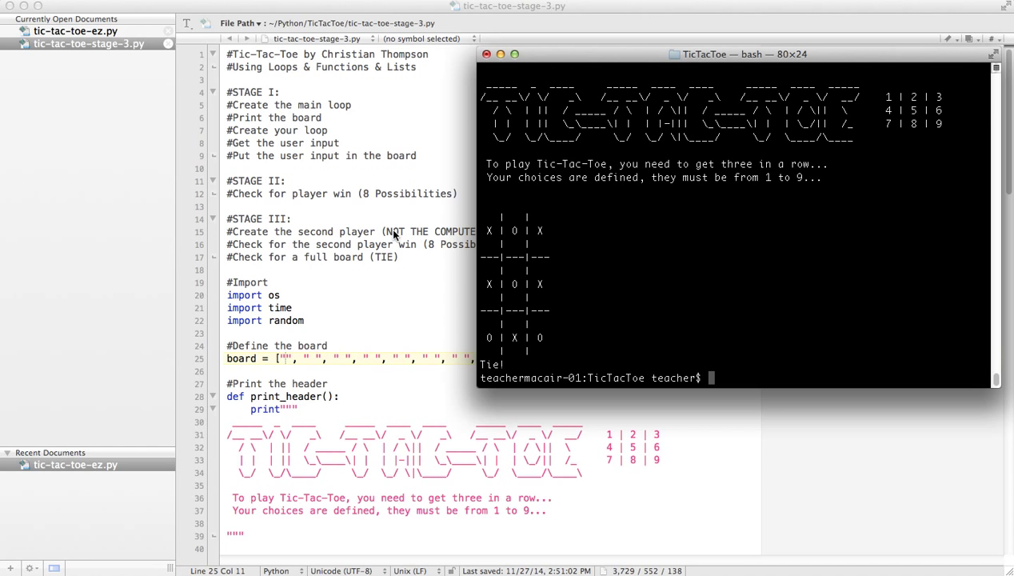